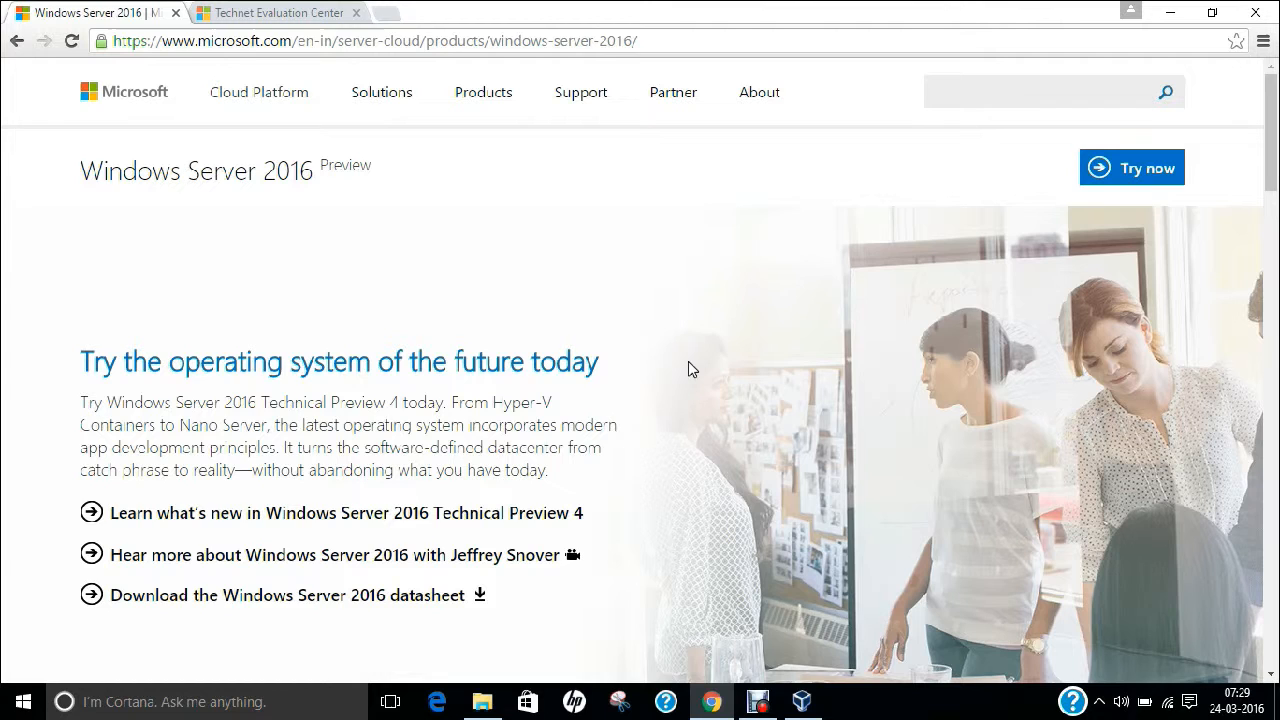
pyautogui.moveTo(477, 16)
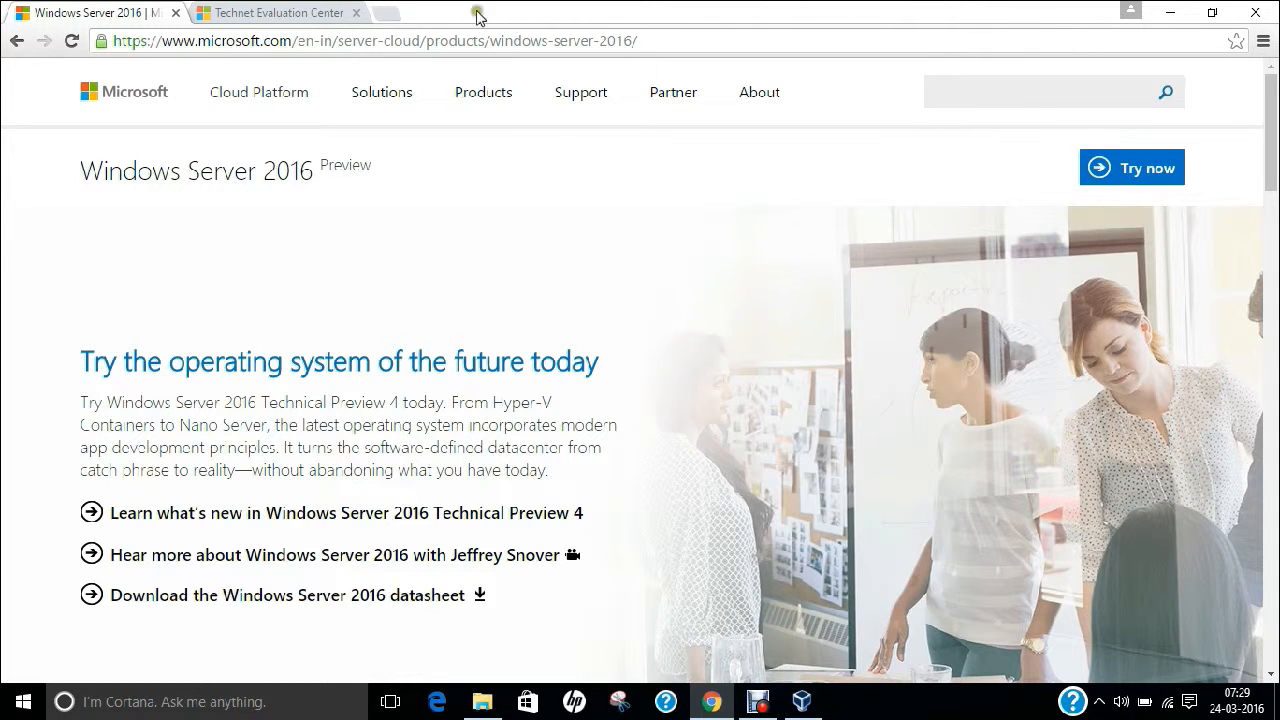
# Step: Scroll through the Windows Server 2016 Technical Preview 4 download section on TechNet
pyautogui.click(373, 41)
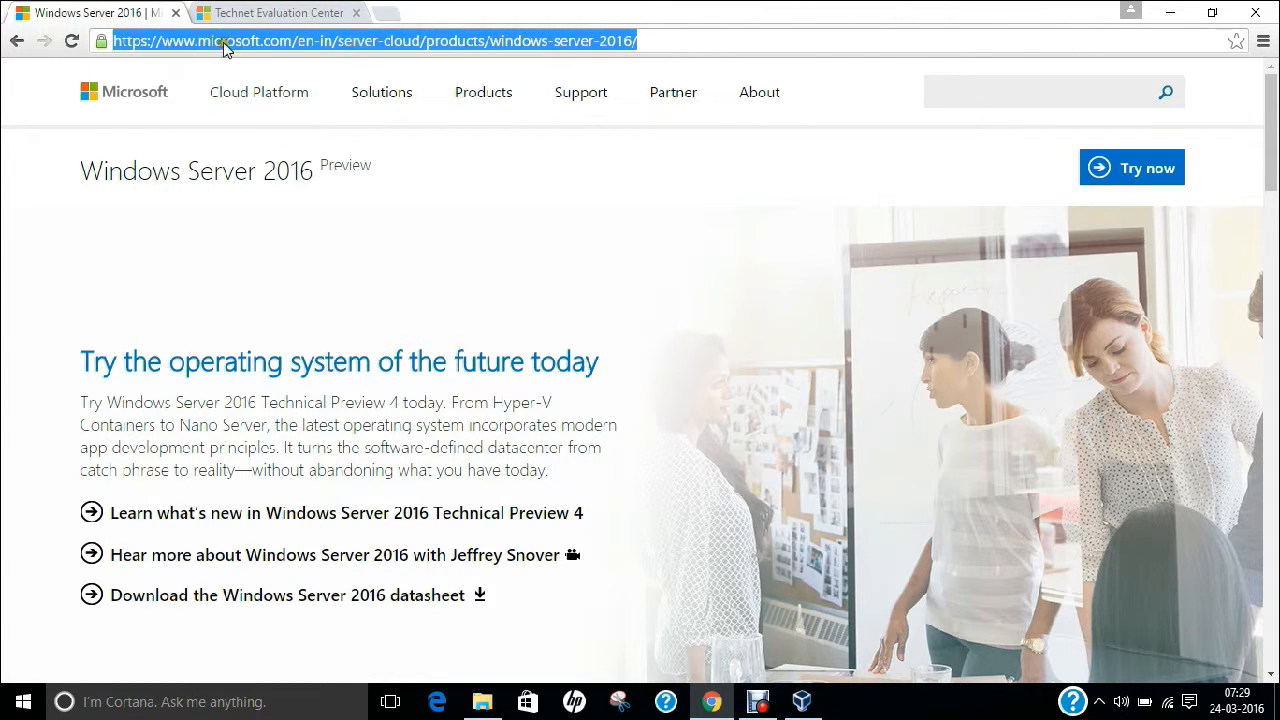
pyautogui.moveTo(325, 50)
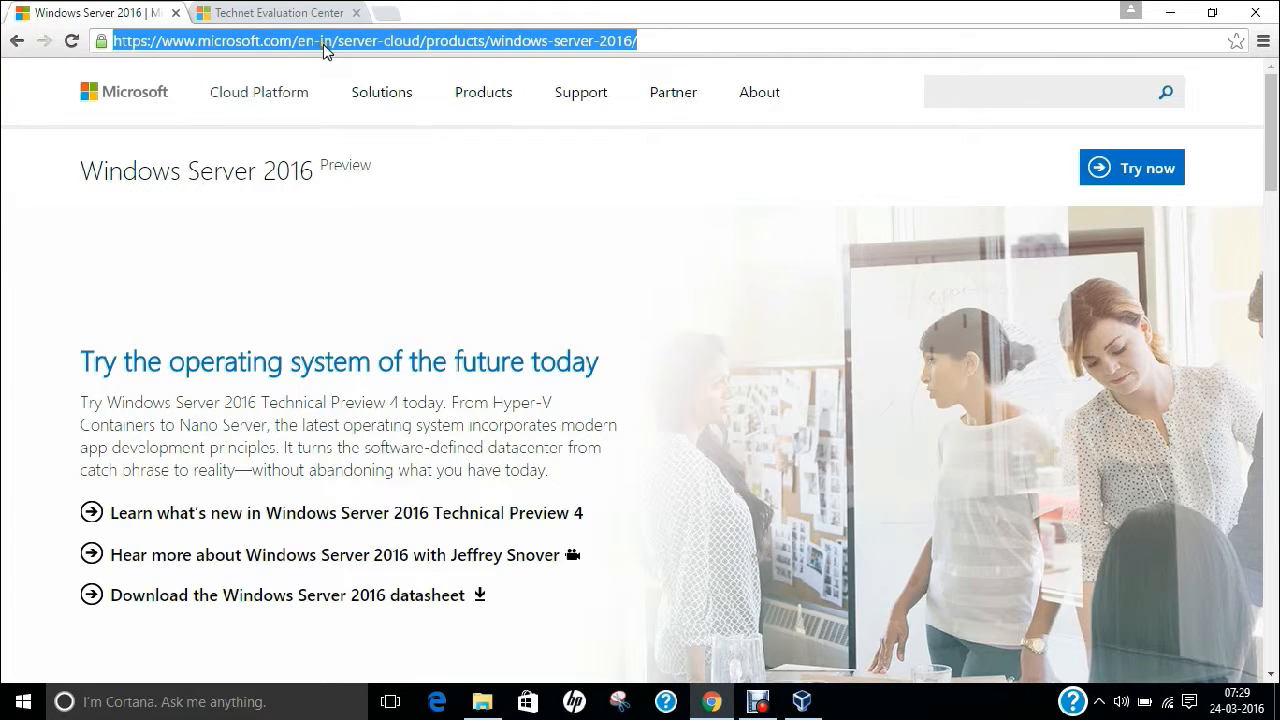
pyautogui.moveTo(450, 55)
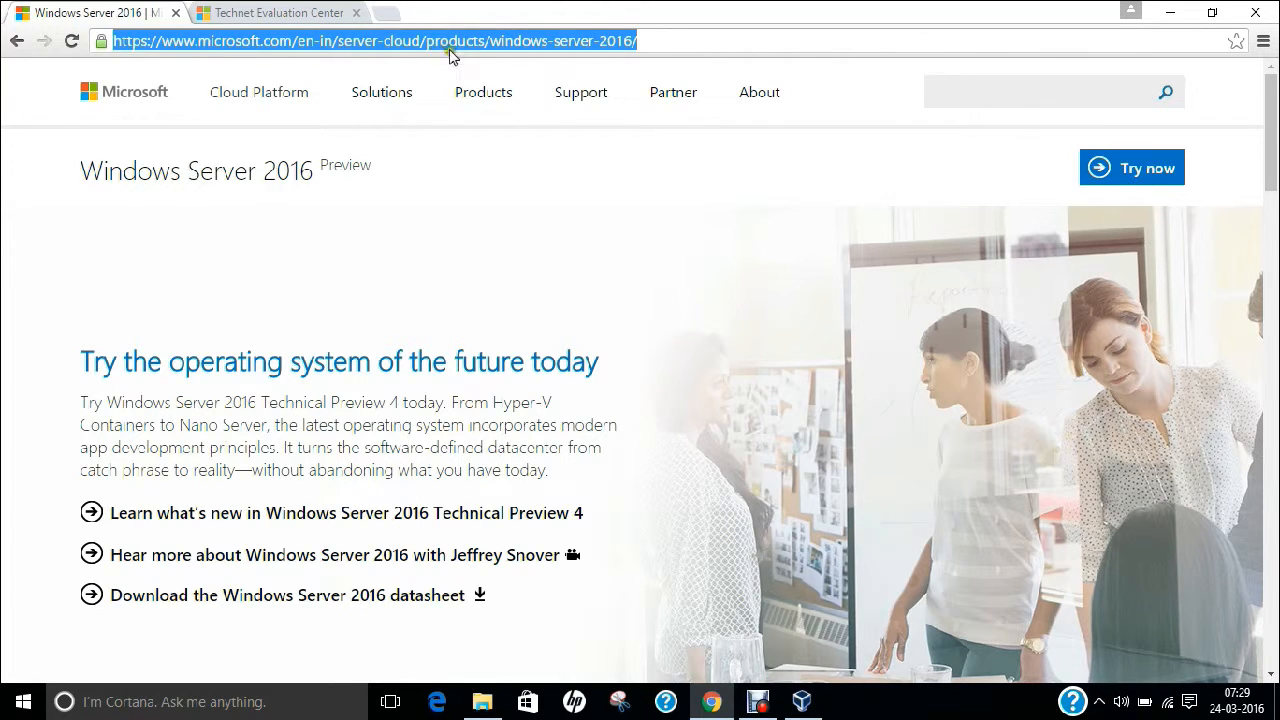
pyautogui.moveTo(585, 48)
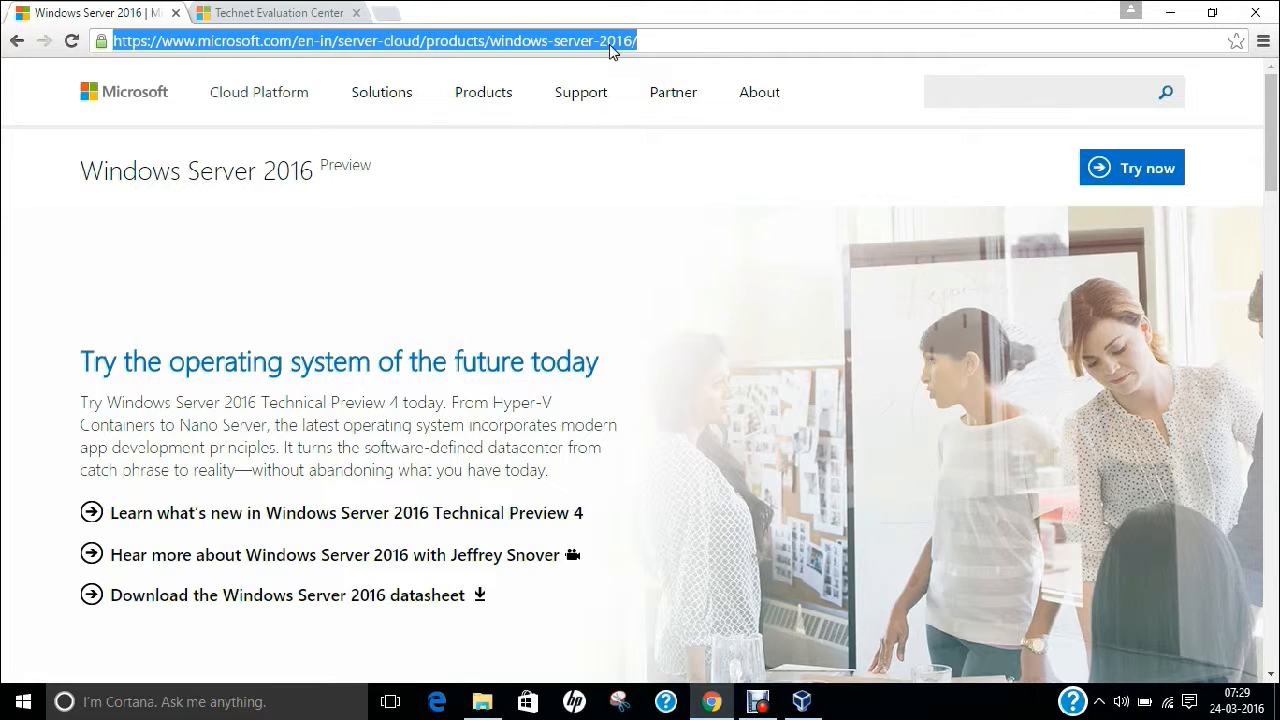
pyautogui.scroll(-3)
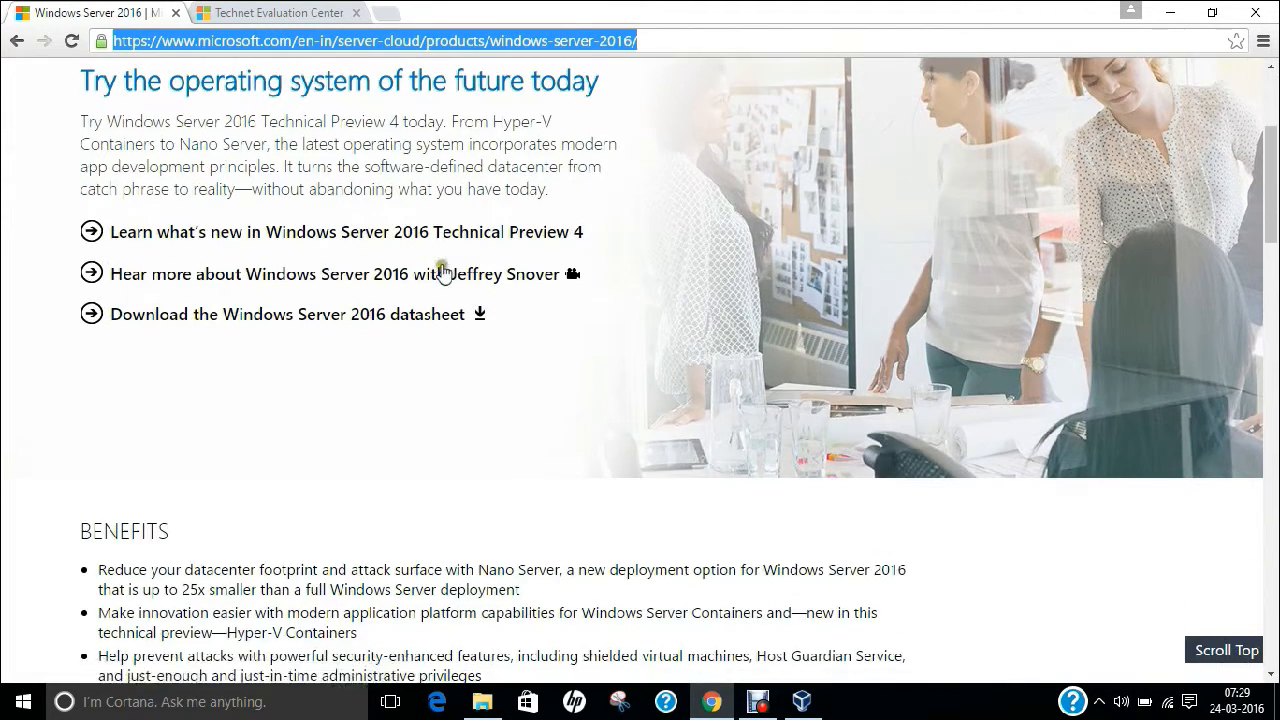
pyautogui.scroll(-3)
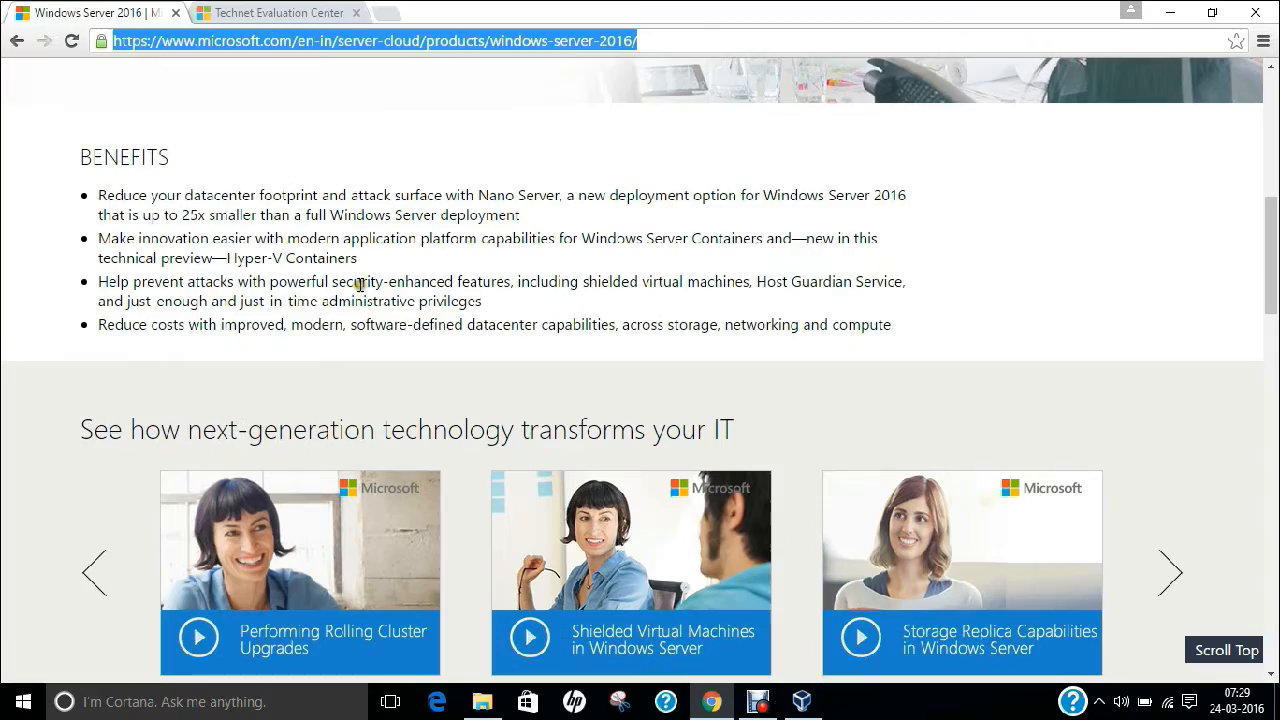
pyautogui.scroll(-3)
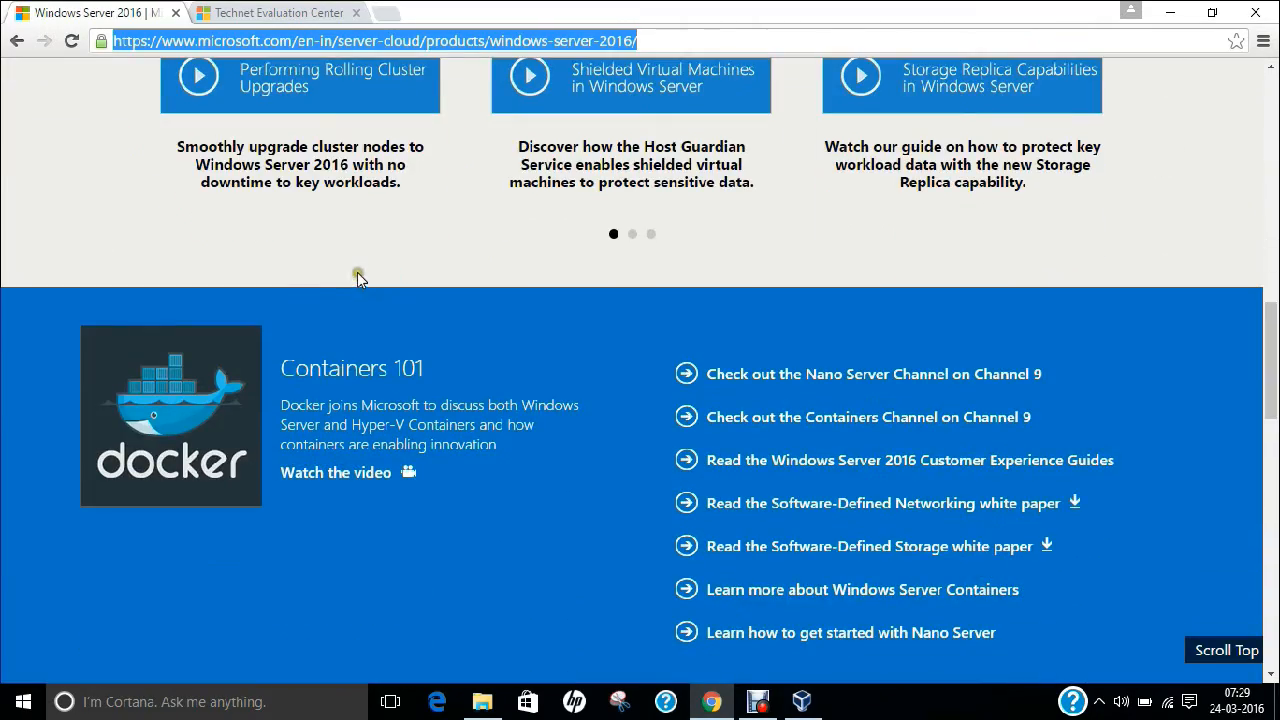
pyautogui.scroll(3)
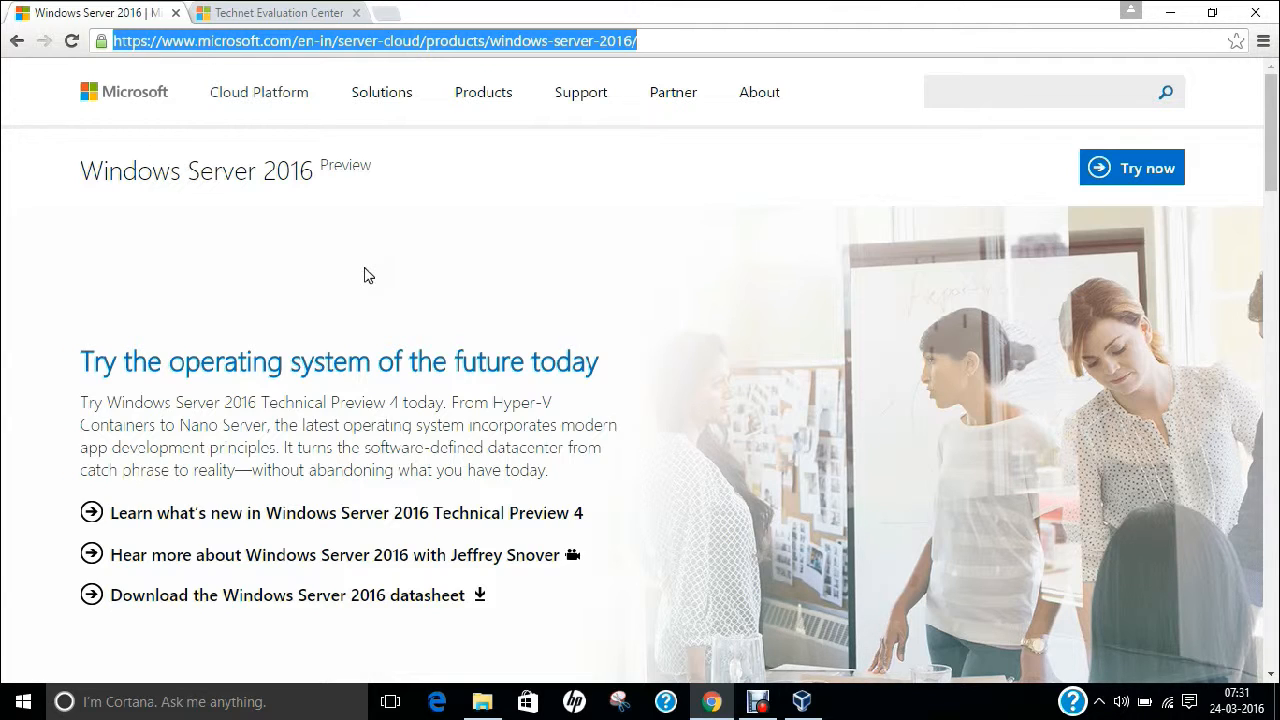
pyautogui.moveTo(188, 428)
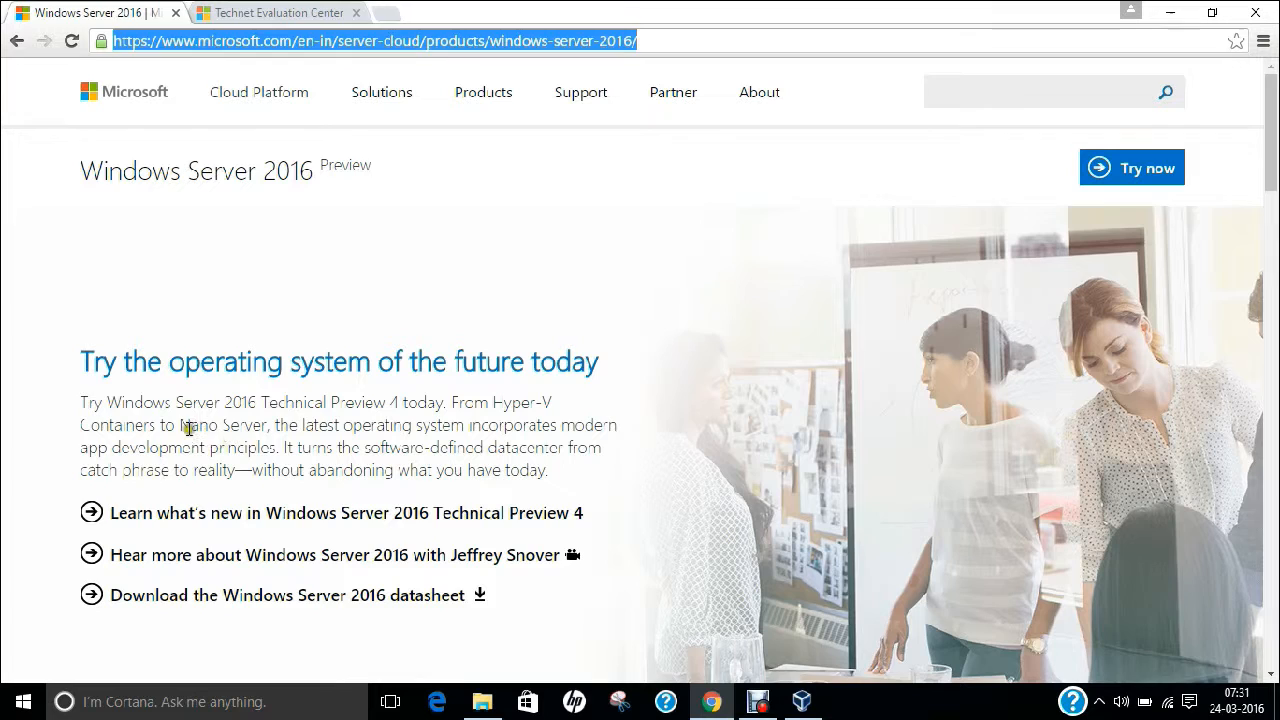
# Step: Highlight the Nano Server mention, return to the Evaluation Center tab, and minimize Chrome
pyautogui.doubleClick(205, 425)
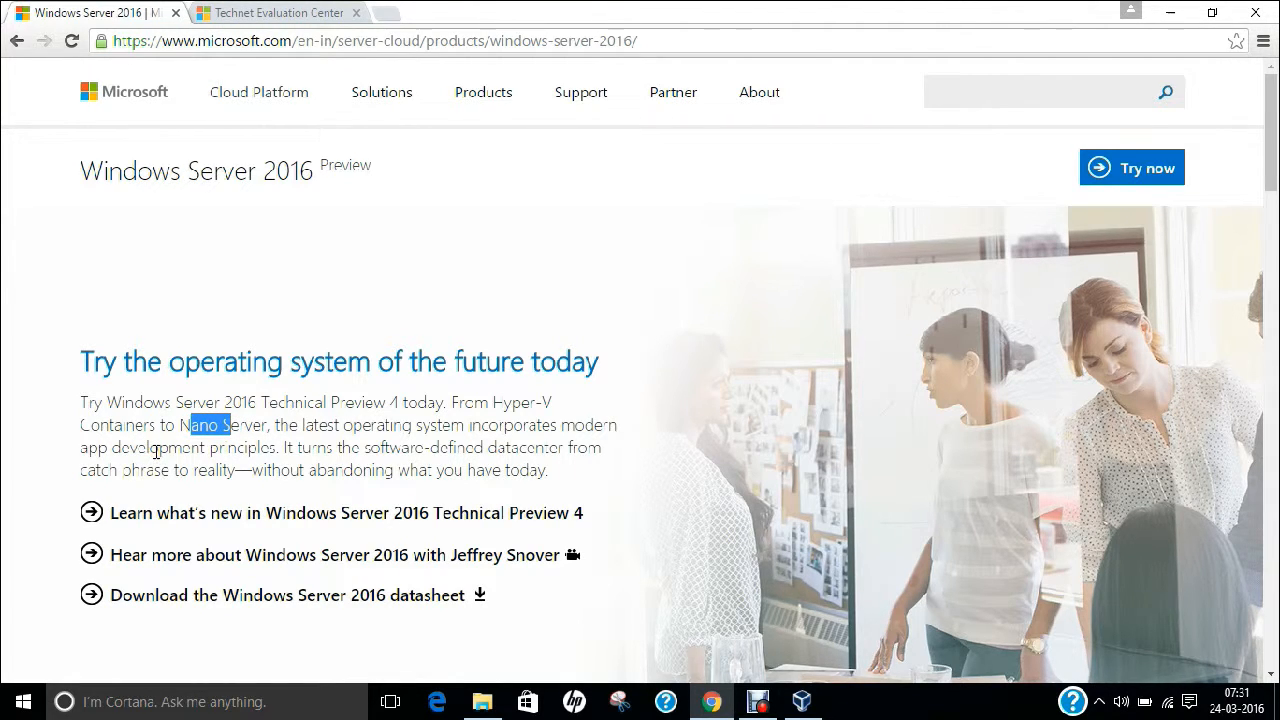
pyautogui.scroll(-3)
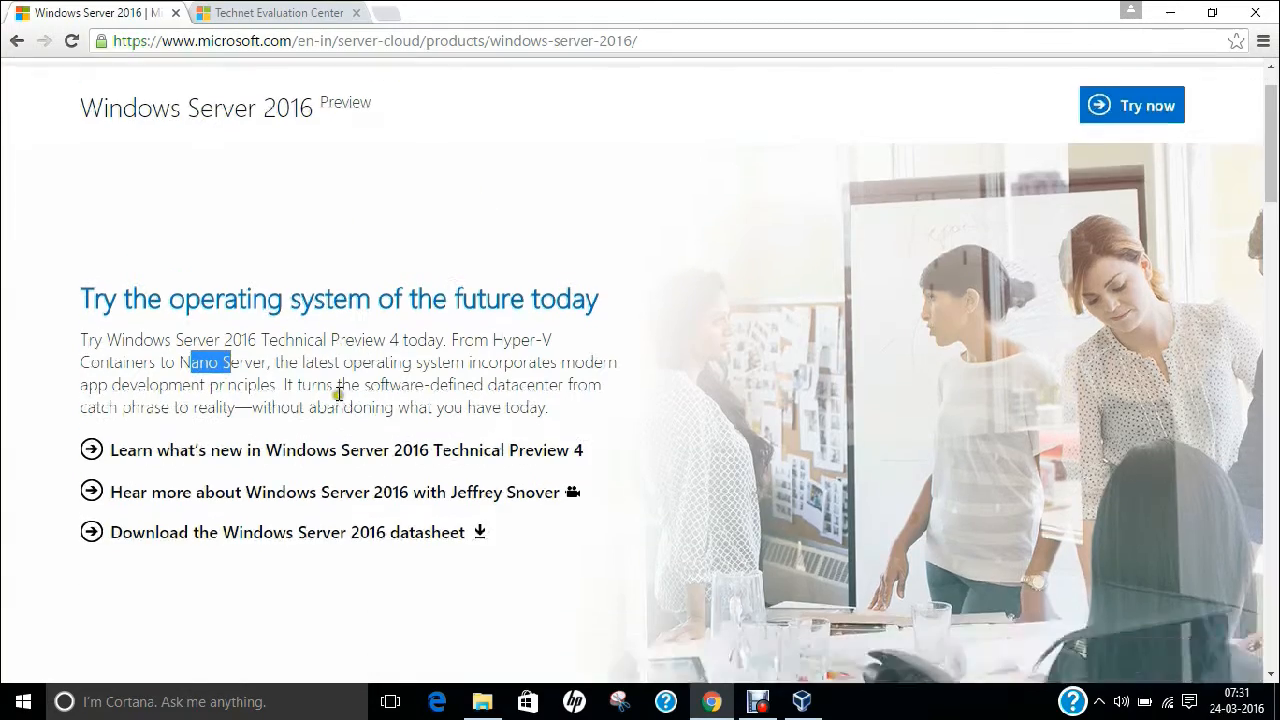
pyautogui.scroll(3)
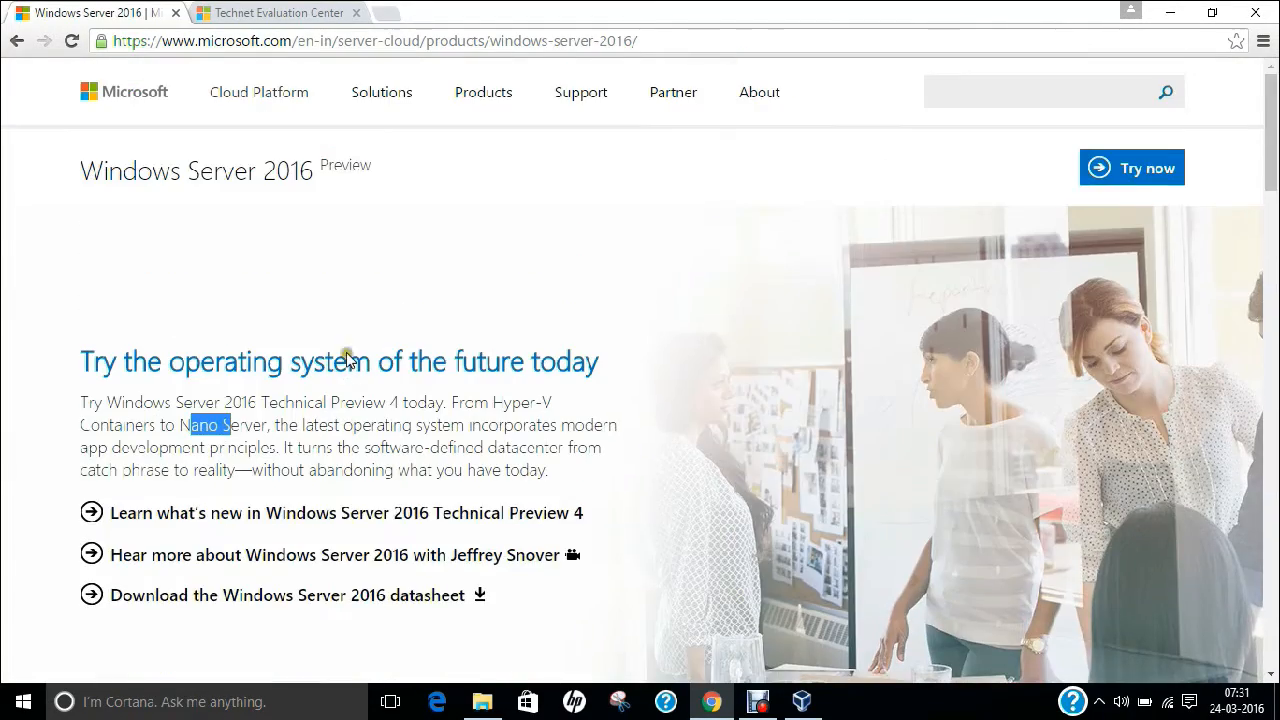
pyautogui.click(278, 12)
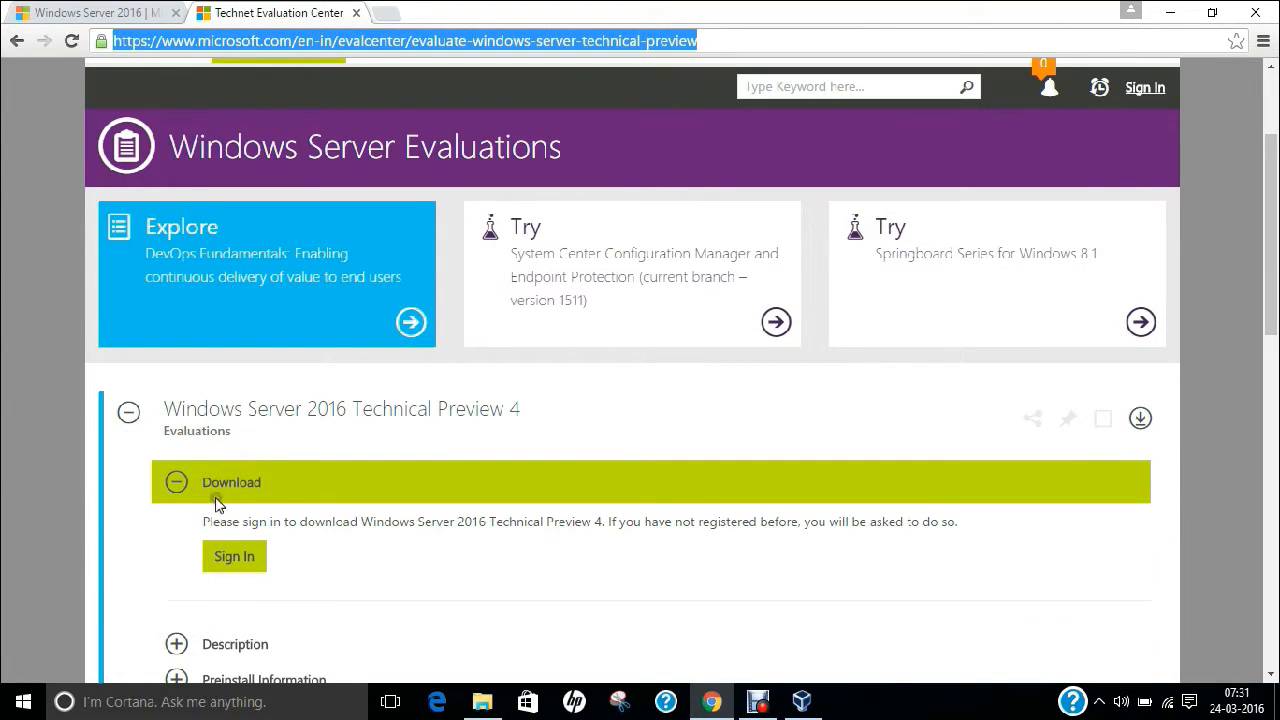
pyautogui.moveTo(355, 543)
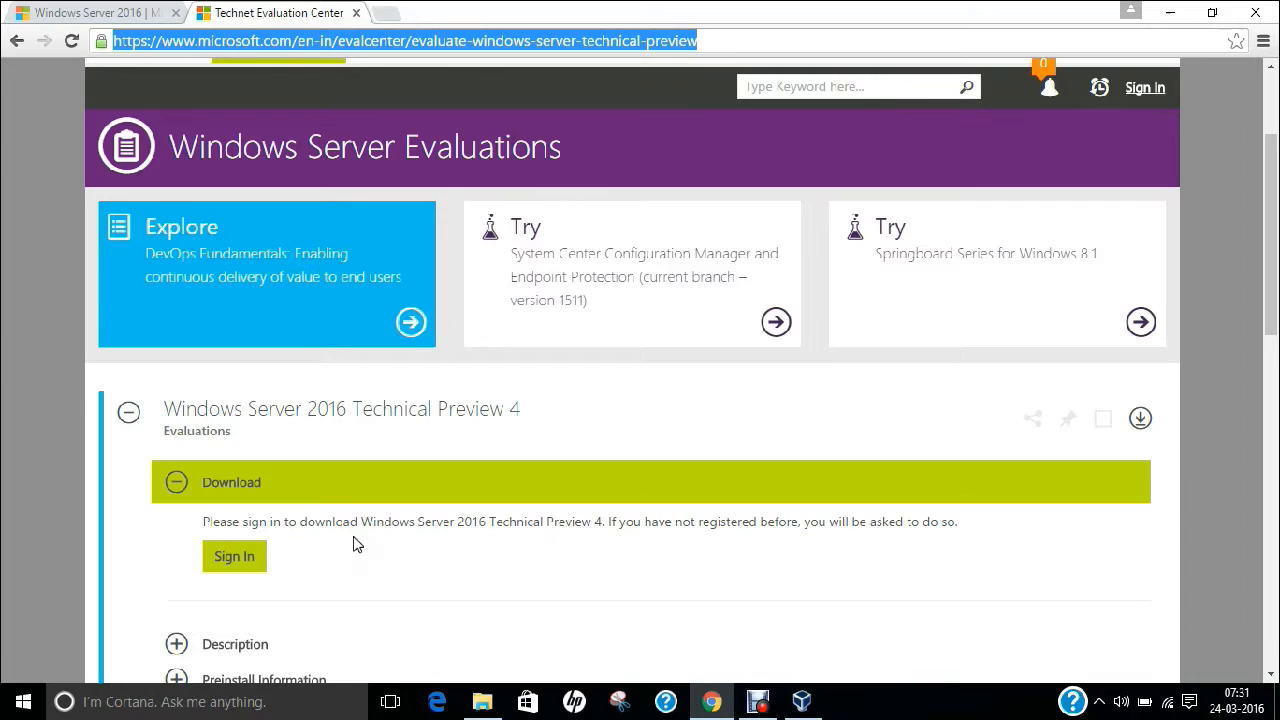
pyautogui.click(482, 701)
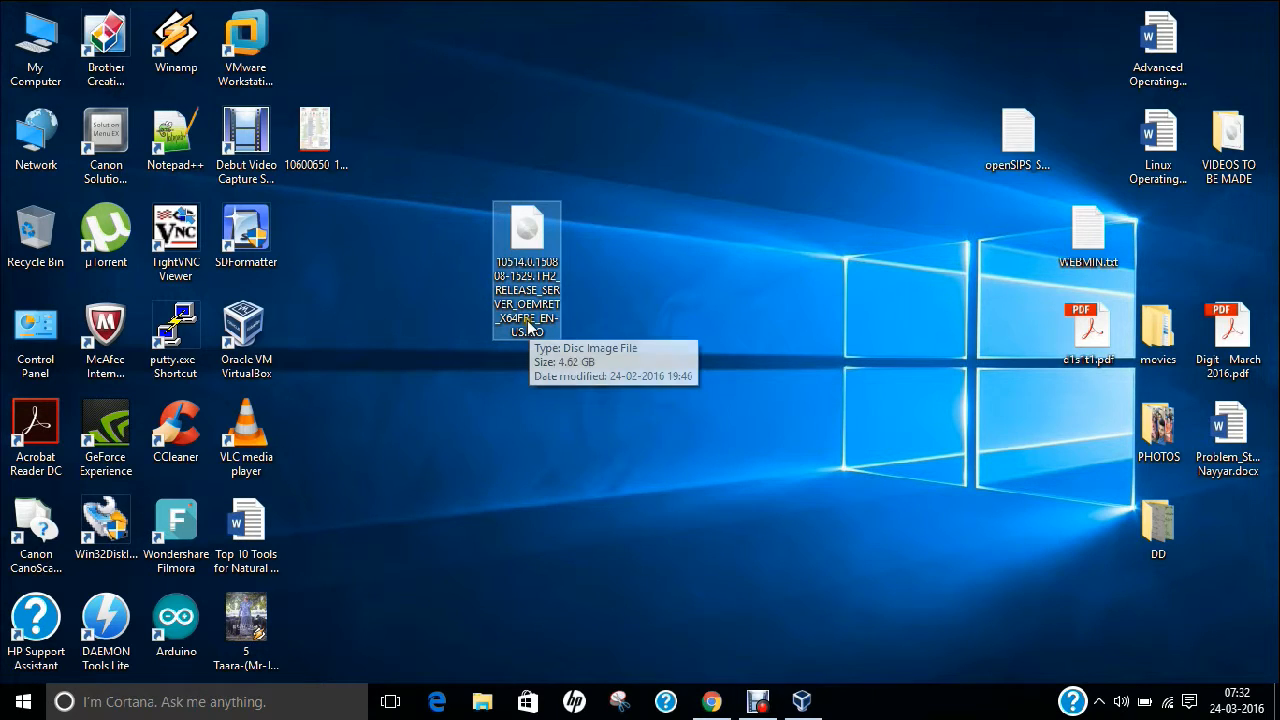
# Step: View the desktop ISO's Properties to confirm its 4.62 GB size, then cancel
pyautogui.rightClick(527, 270)
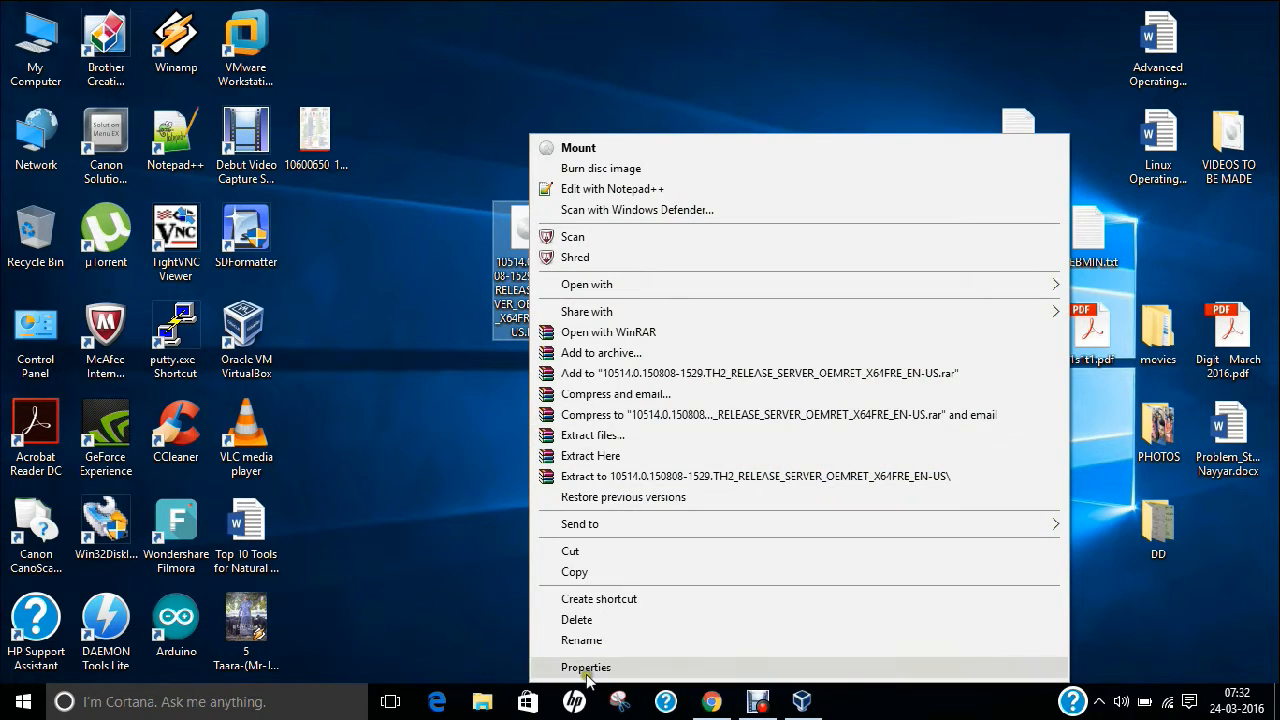
pyautogui.click(586, 667)
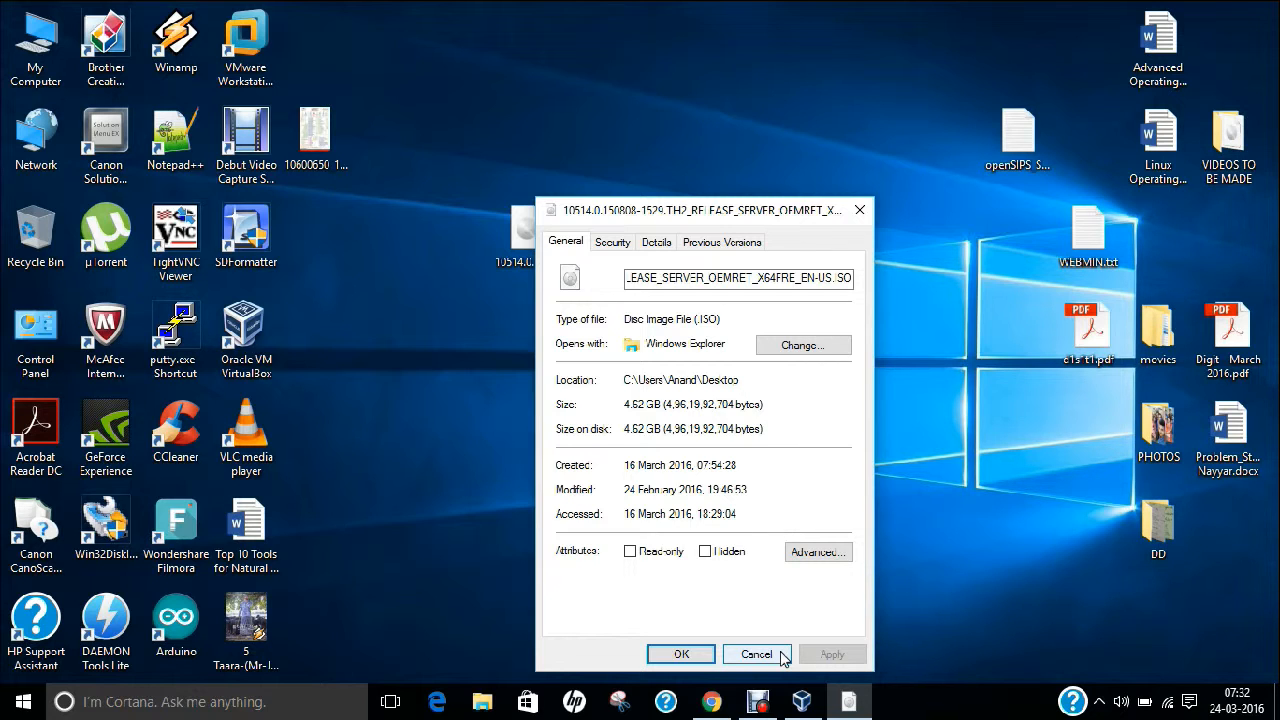
pyautogui.click(756, 654)
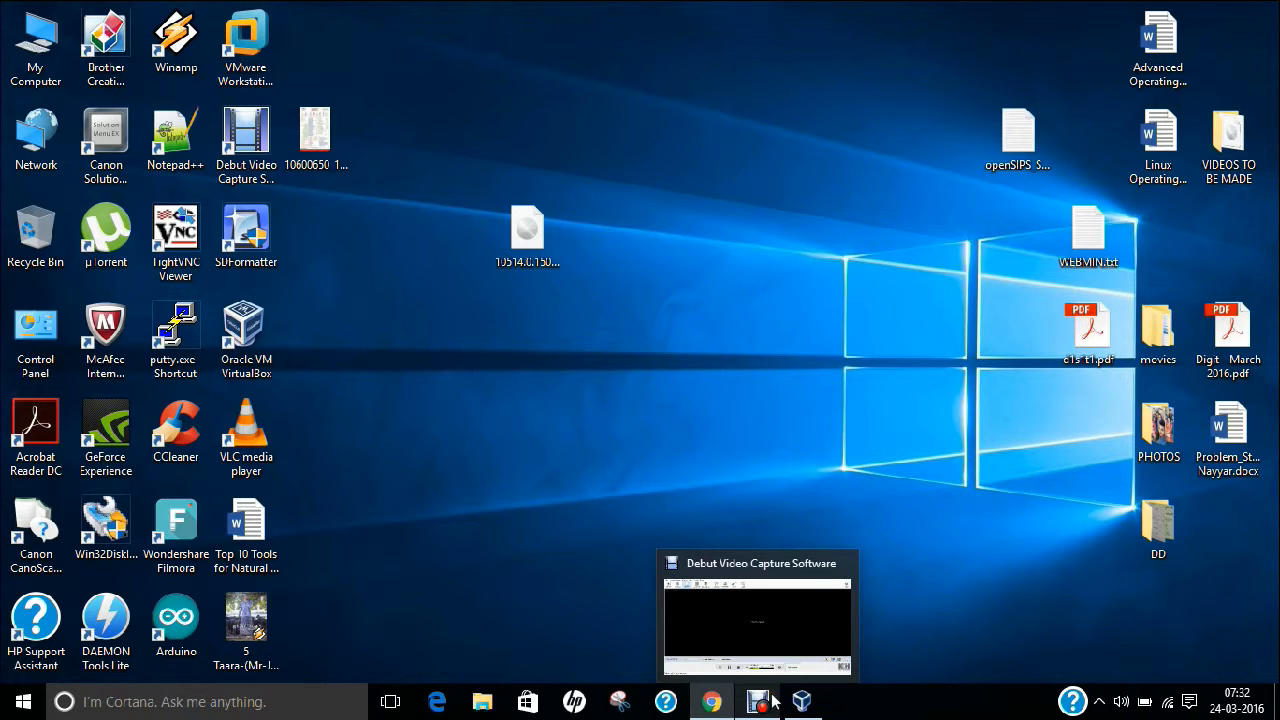
pyautogui.moveTo(801, 701)
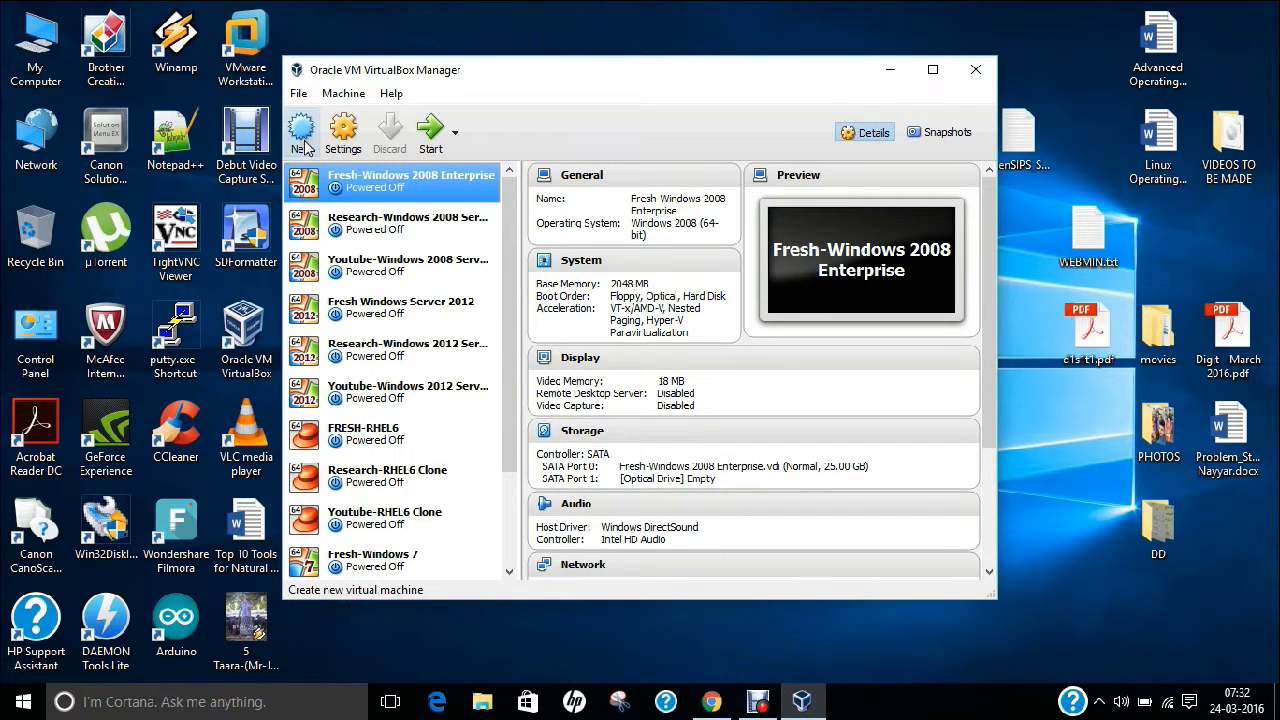
# Step: Create a VM named 'Windows Server 2016', Microsoft Windows, Other Windows (64-bit)
pyautogui.click(301, 133)
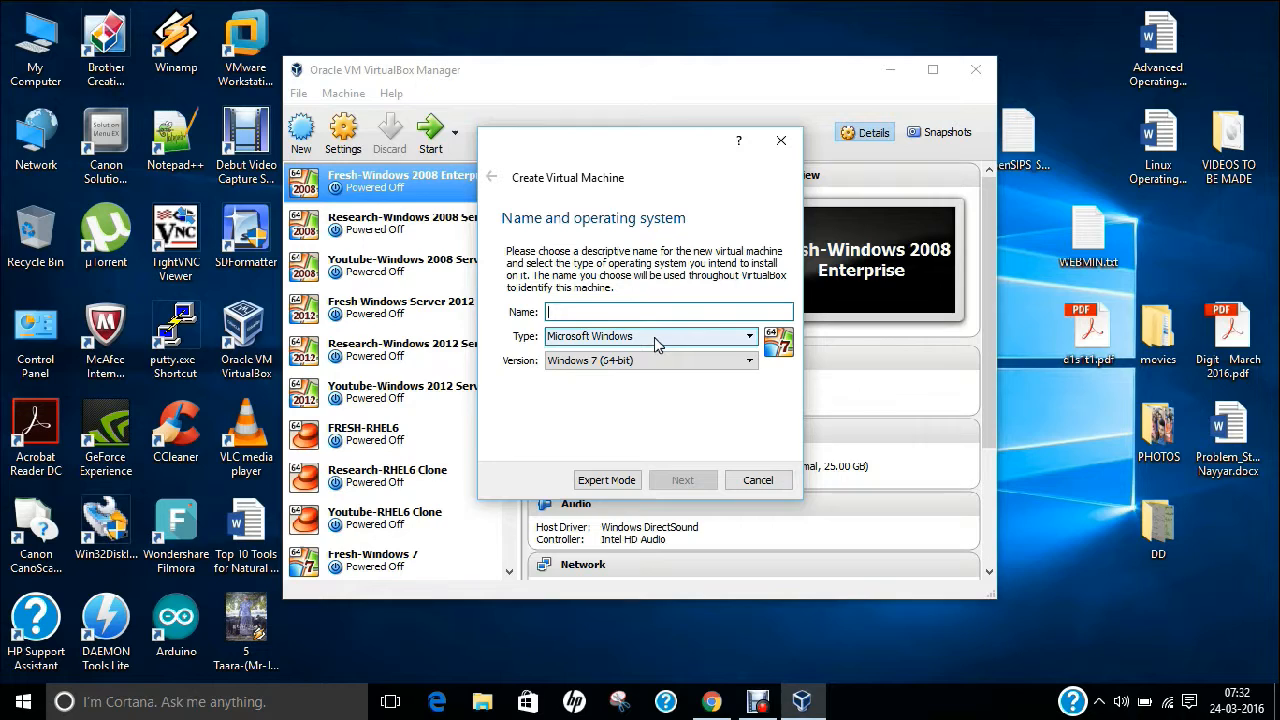
pyautogui.write('Window')
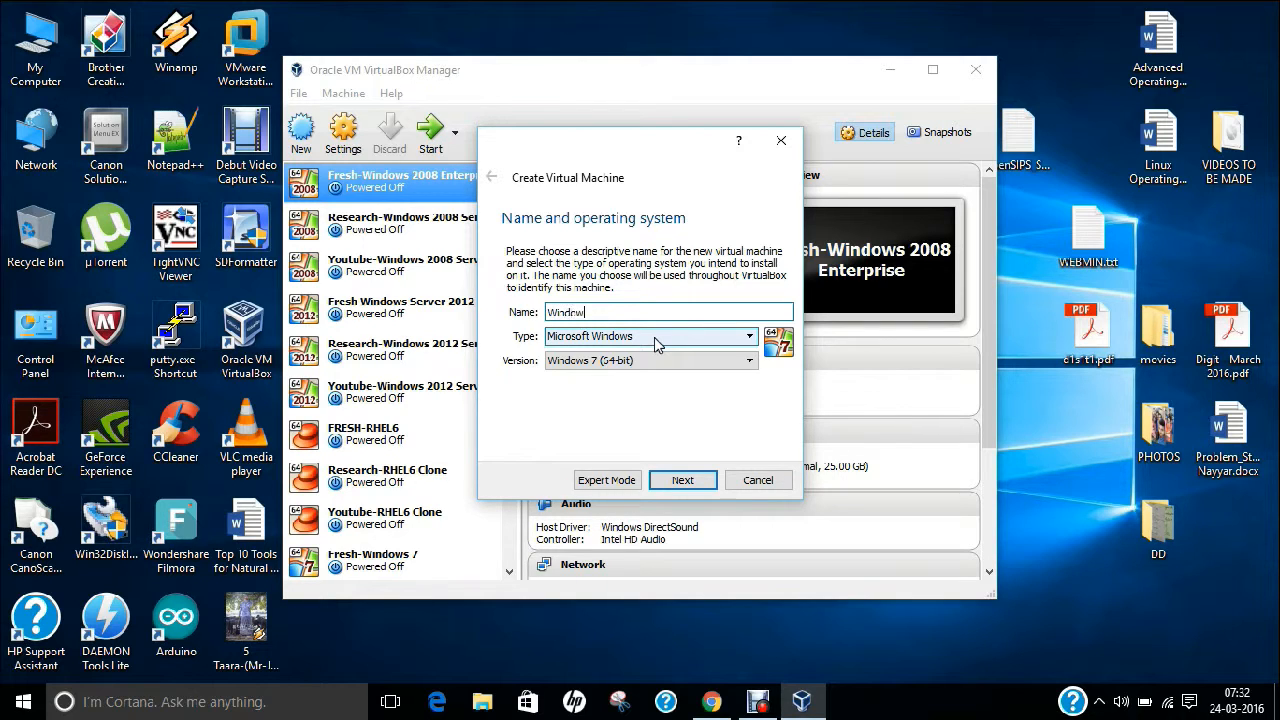
pyautogui.write('Windows Server 2016')
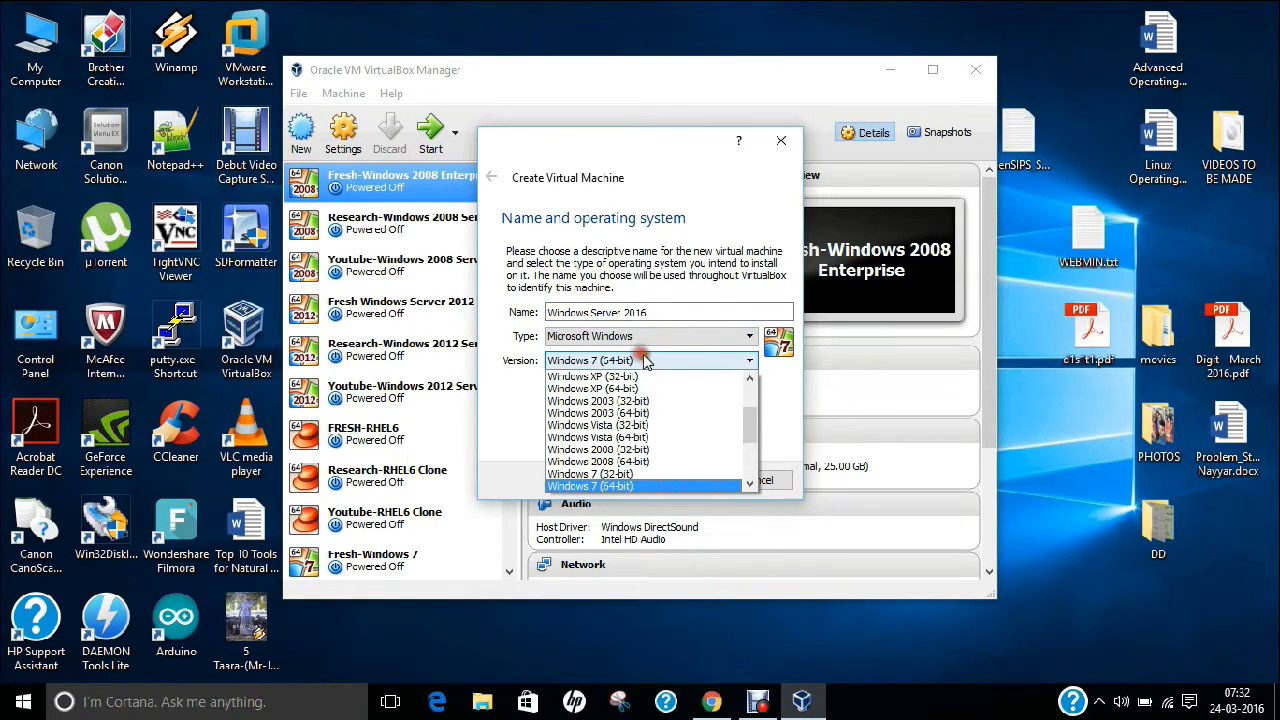
pyautogui.scroll(-3)
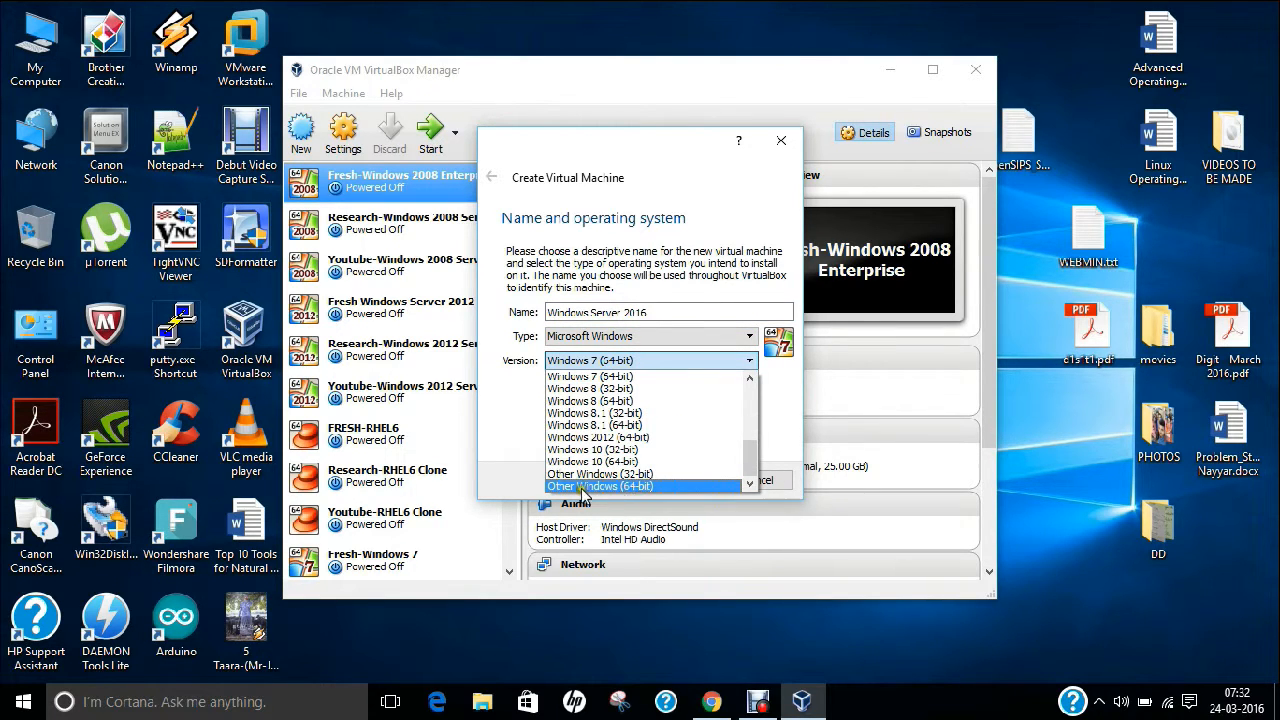
pyautogui.click(600, 485)
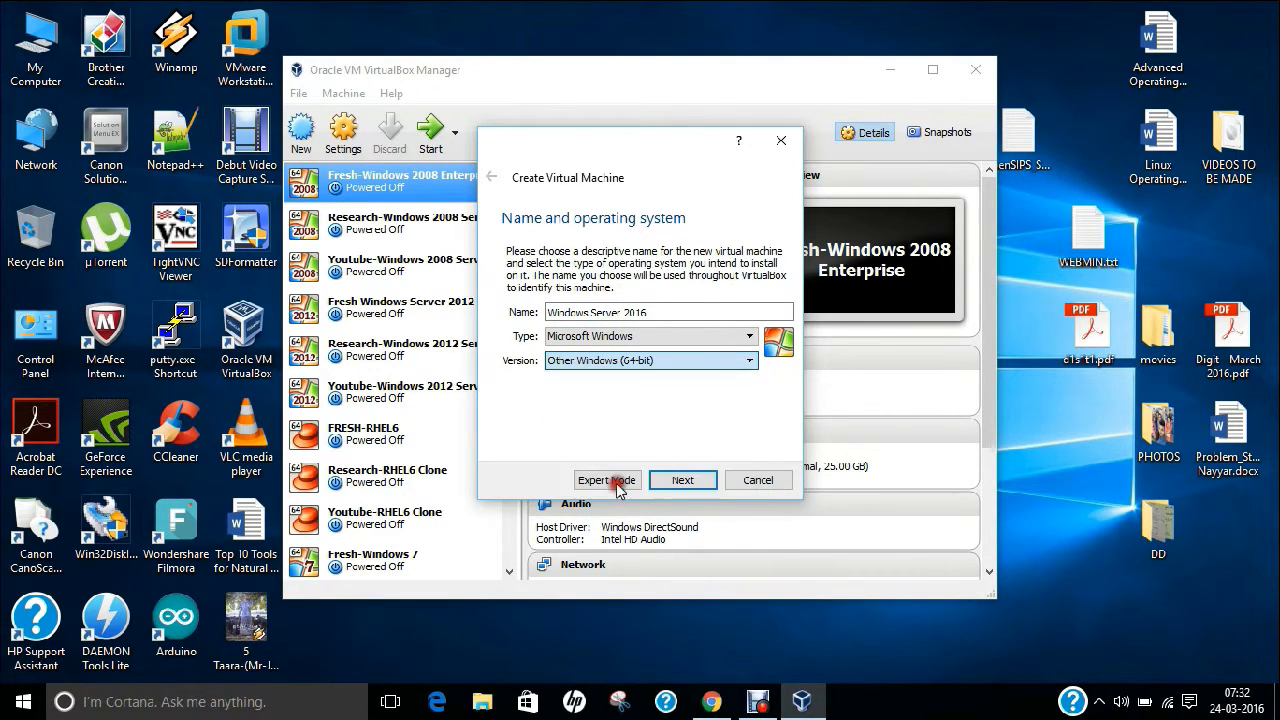
pyautogui.click(748, 360)
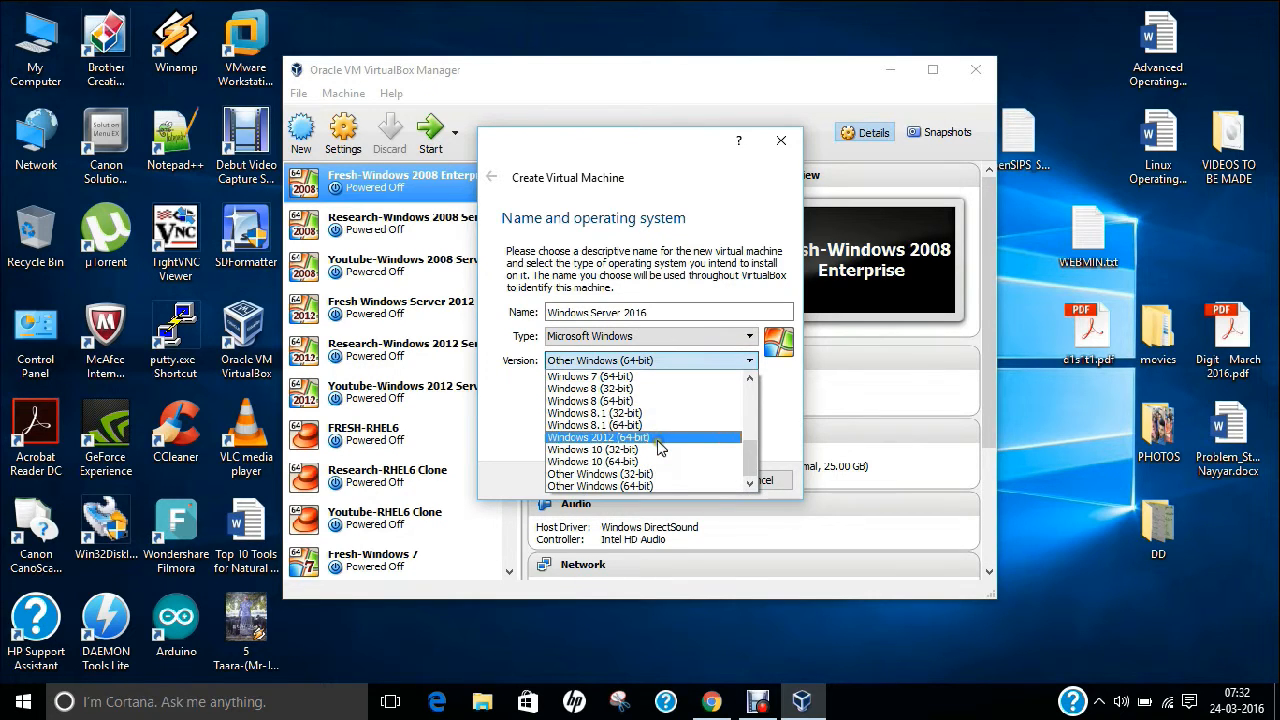
pyautogui.scroll(3)
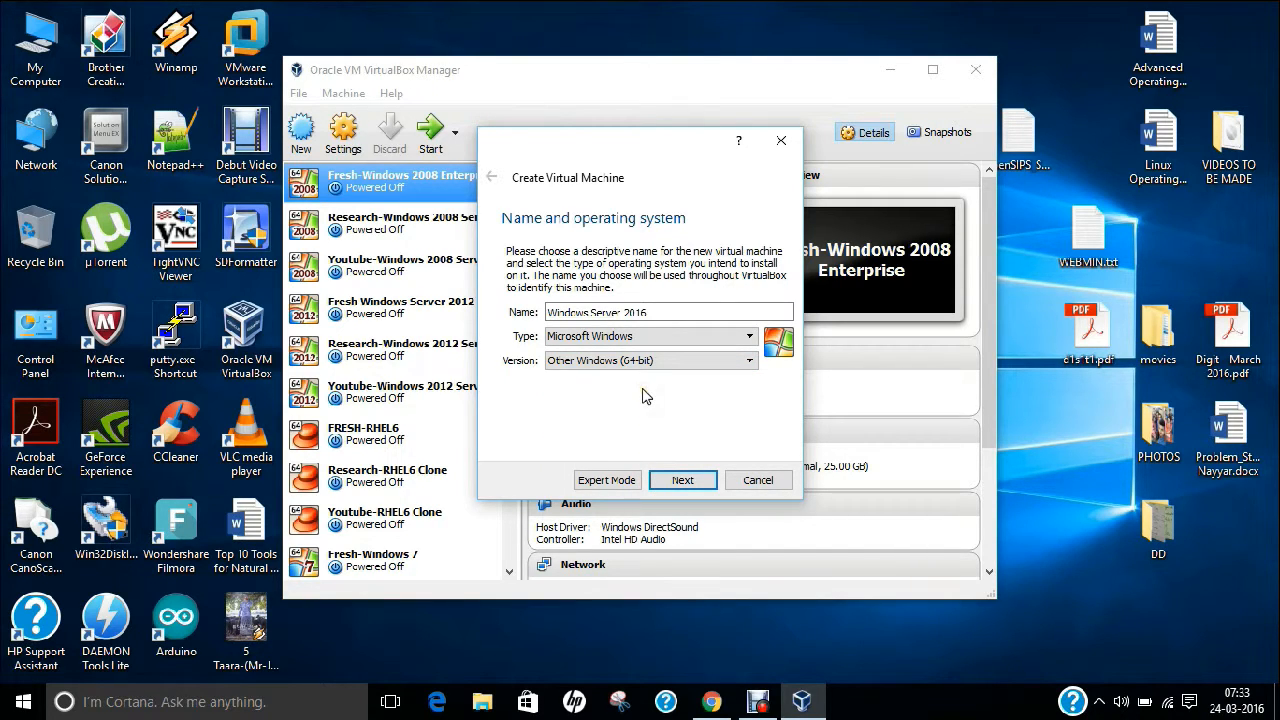
pyautogui.click(682, 480)
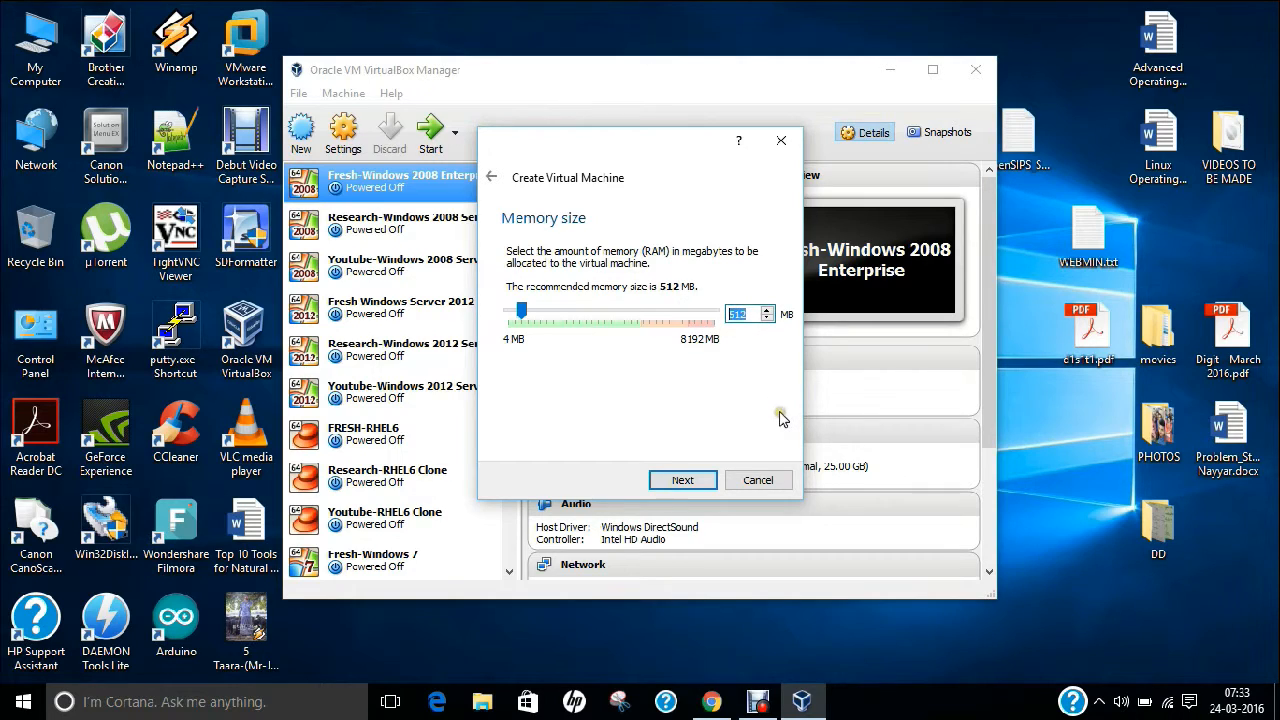
pyautogui.moveTo(779, 414)
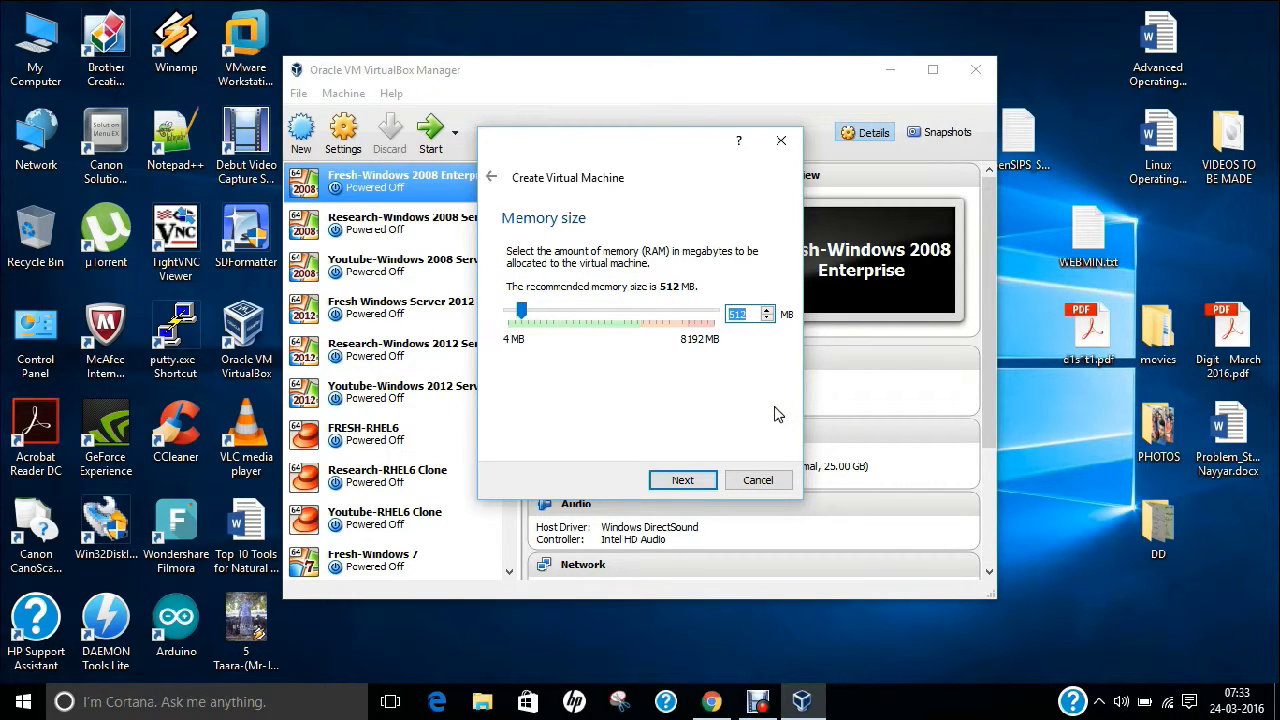
# Step: Give the VM 2048 MB memory and a new dynamically allocated 30 GB hard disk
pyautogui.moveTo(521, 312); pyautogui.dragTo(559, 312)
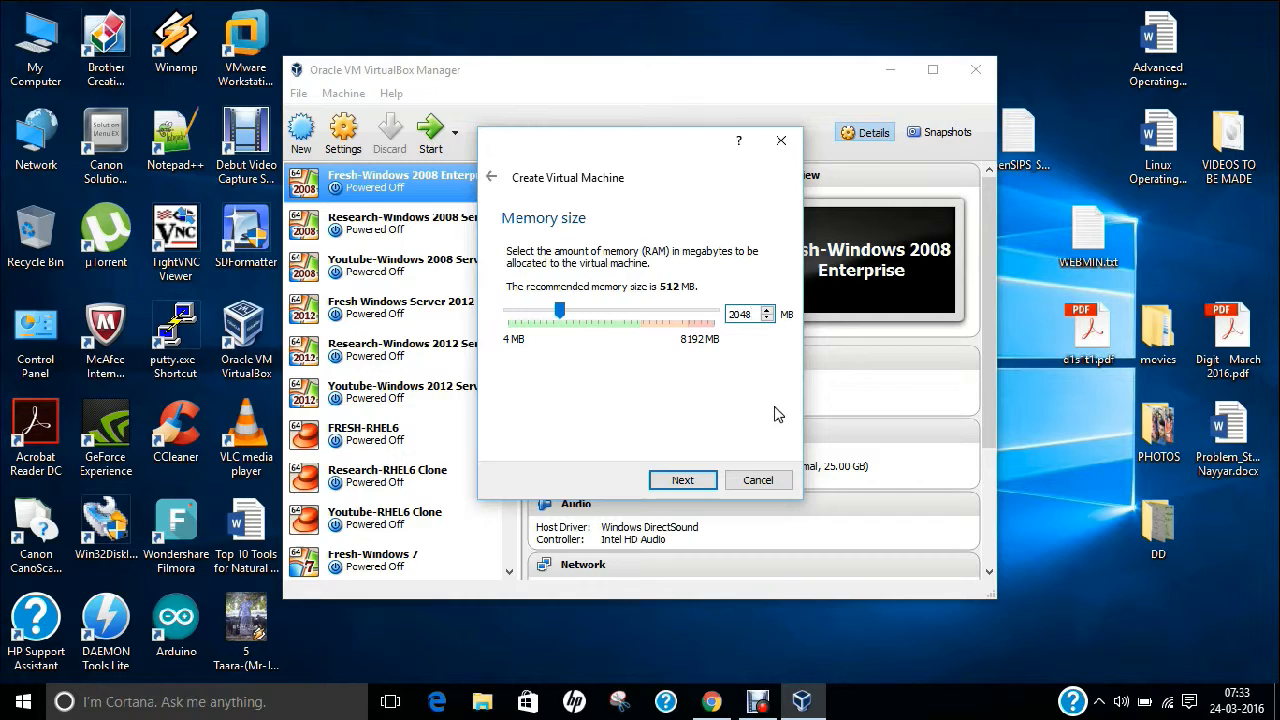
pyautogui.moveTo(622, 197)
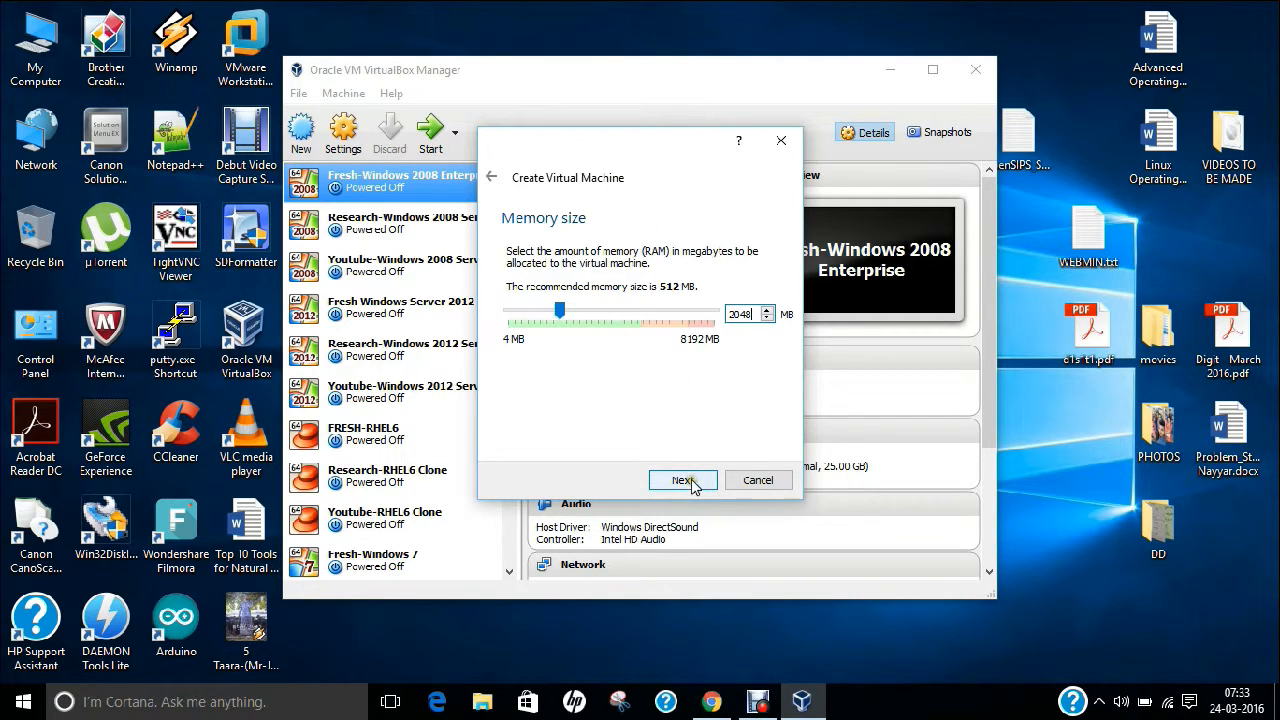
pyautogui.click(683, 480)
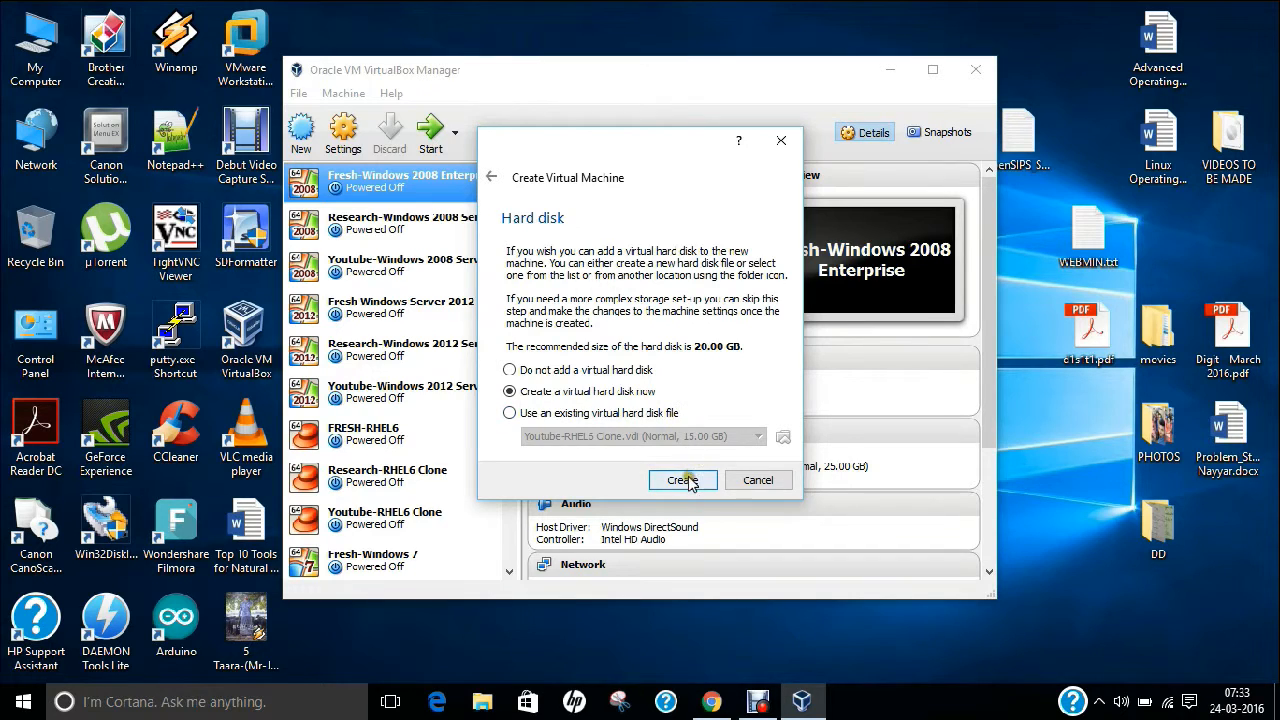
pyautogui.click(683, 480)
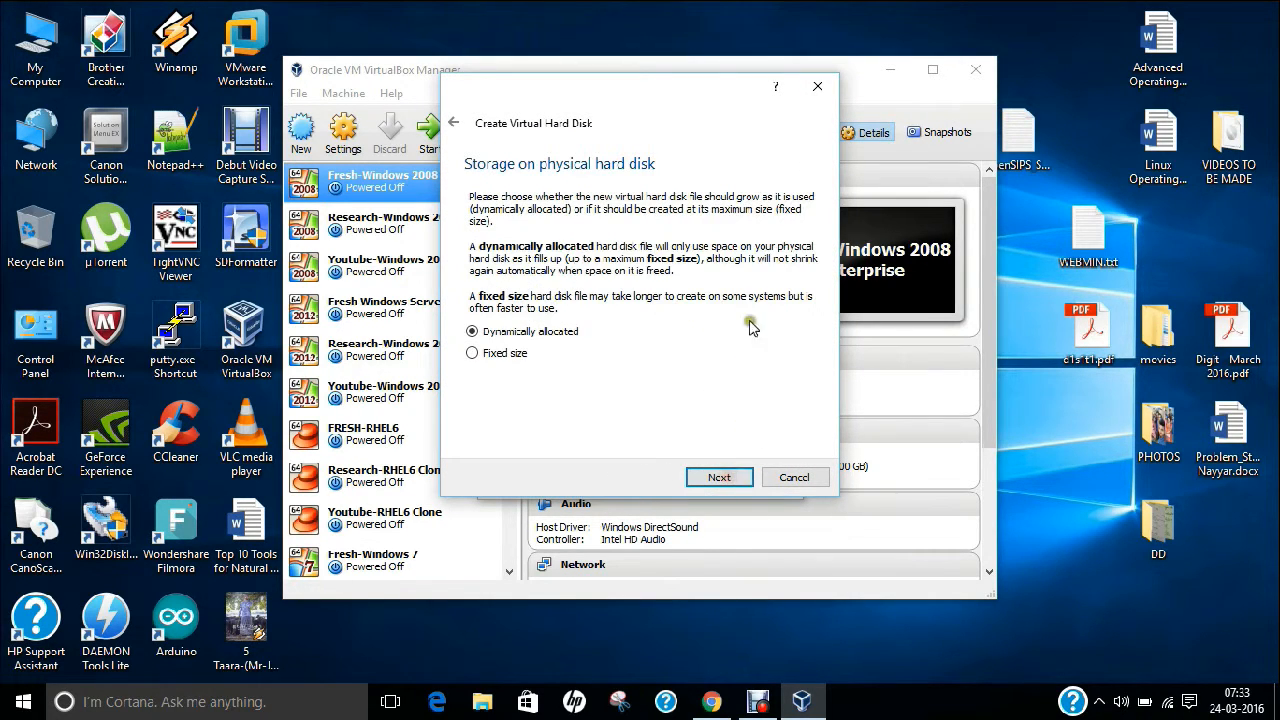
pyautogui.click(719, 477)
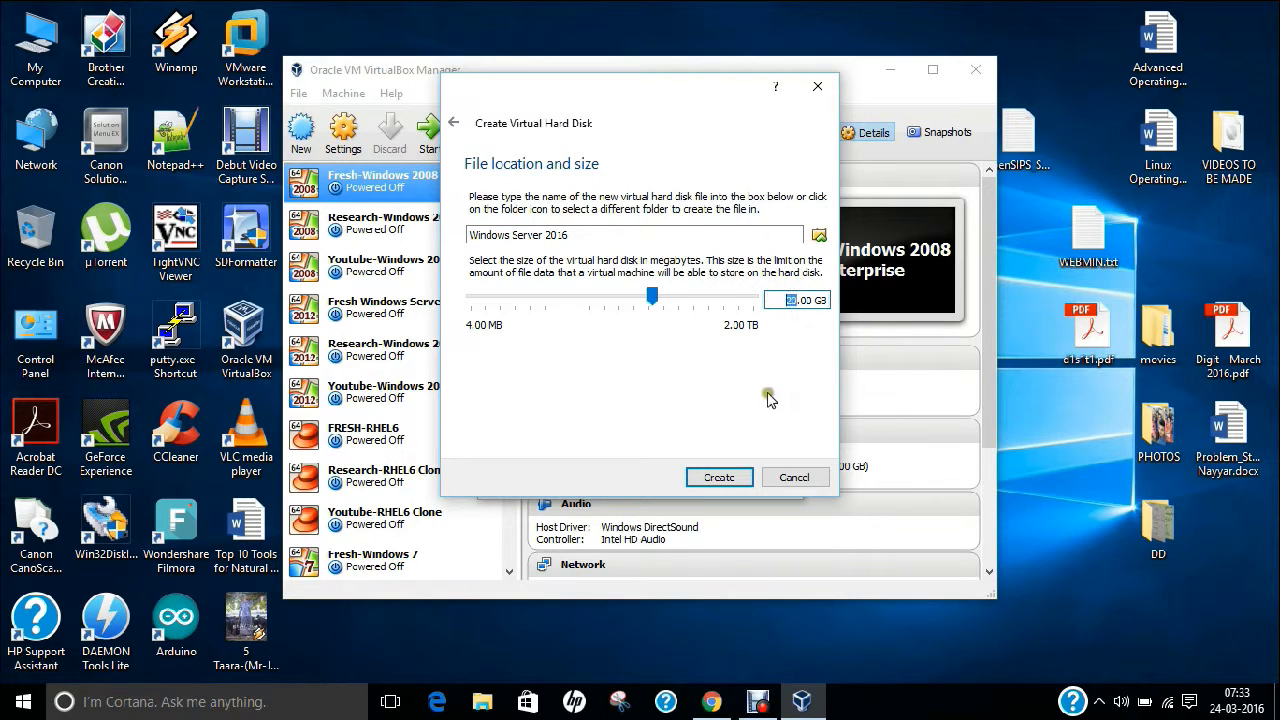
pyautogui.moveTo(768, 398)
pyautogui.write('3')
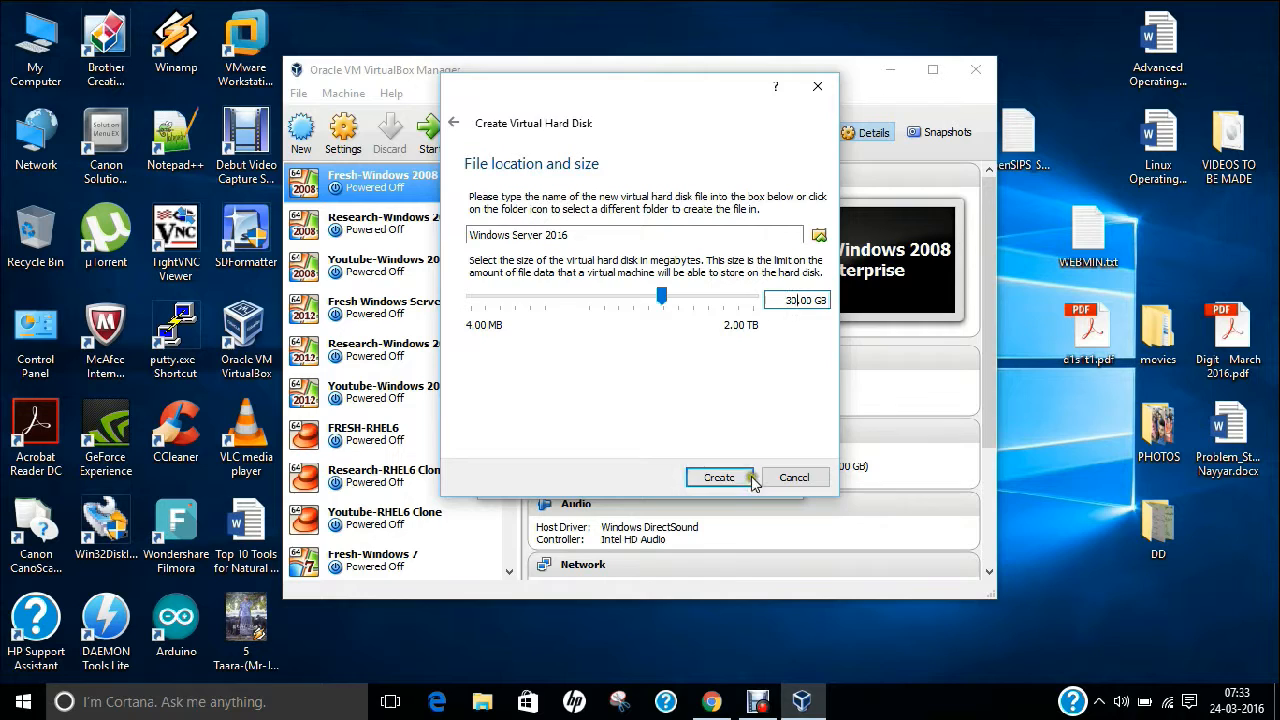
pyautogui.click(719, 477)
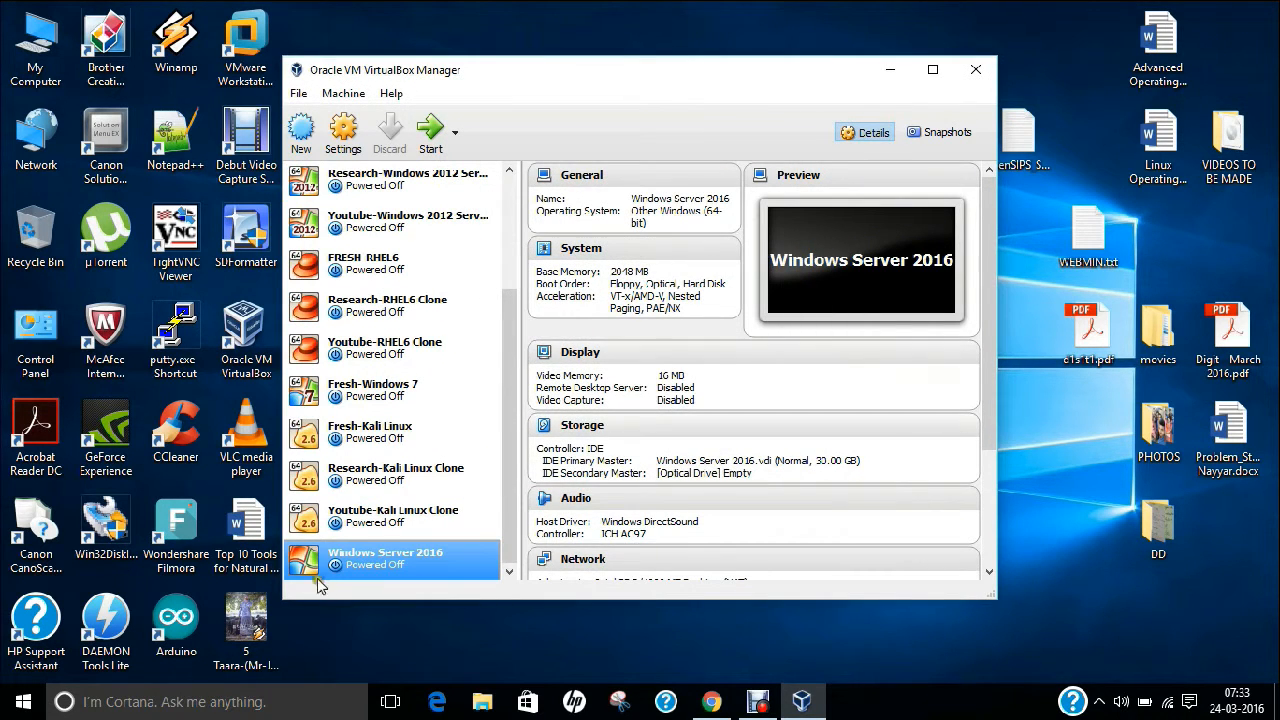
# Step: Start the Windows Server 2016 virtual machine
pyautogui.scroll(-3)
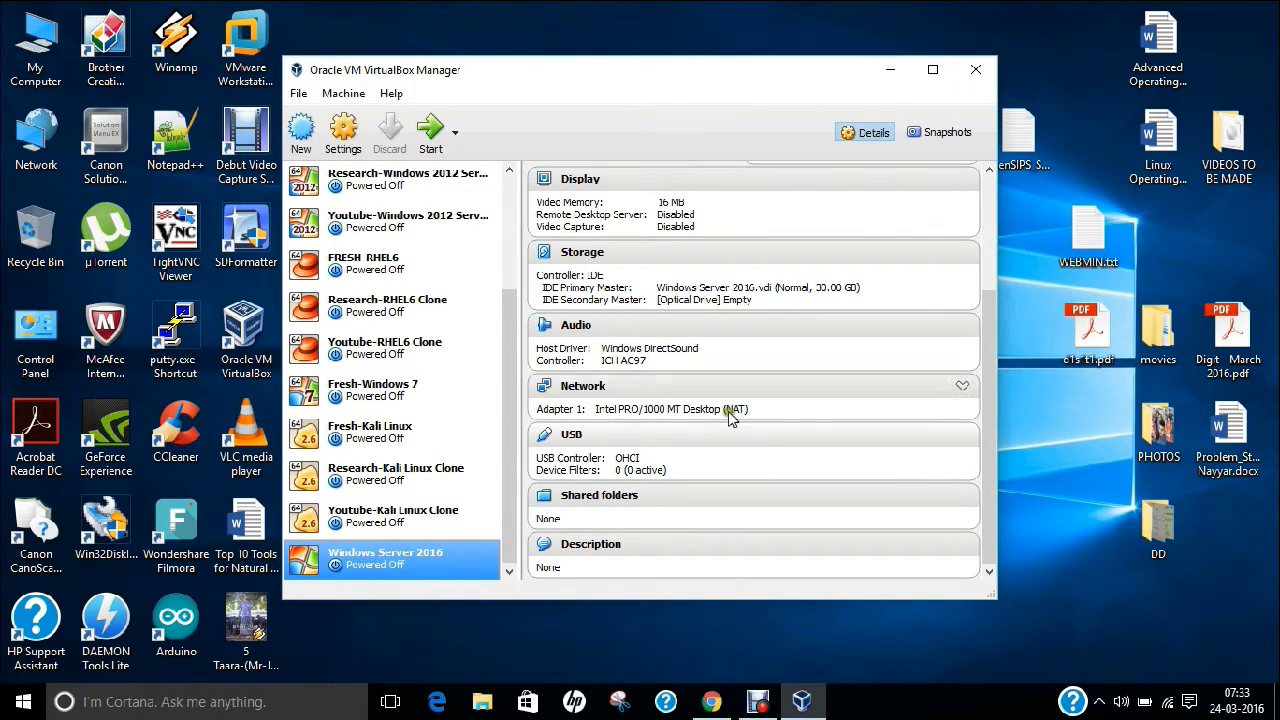
pyautogui.moveTo(430, 132)
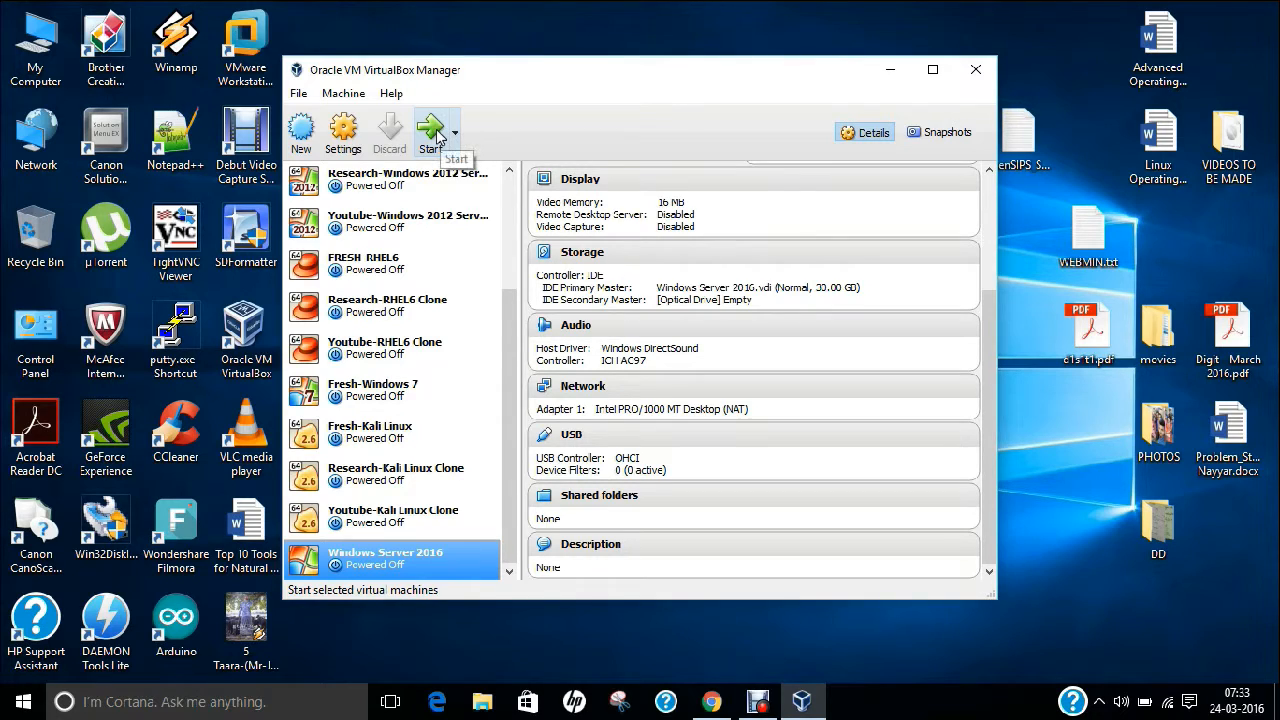
pyautogui.moveTo(810, 308)
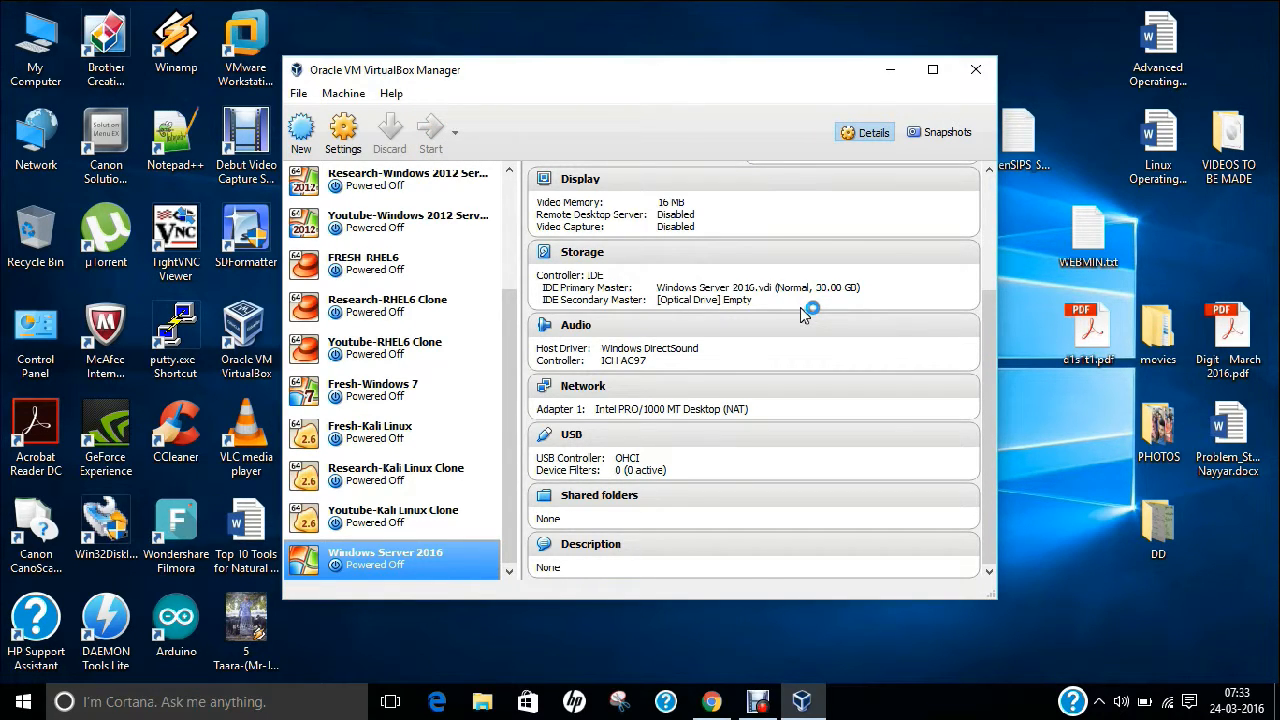
pyautogui.click(430, 135)
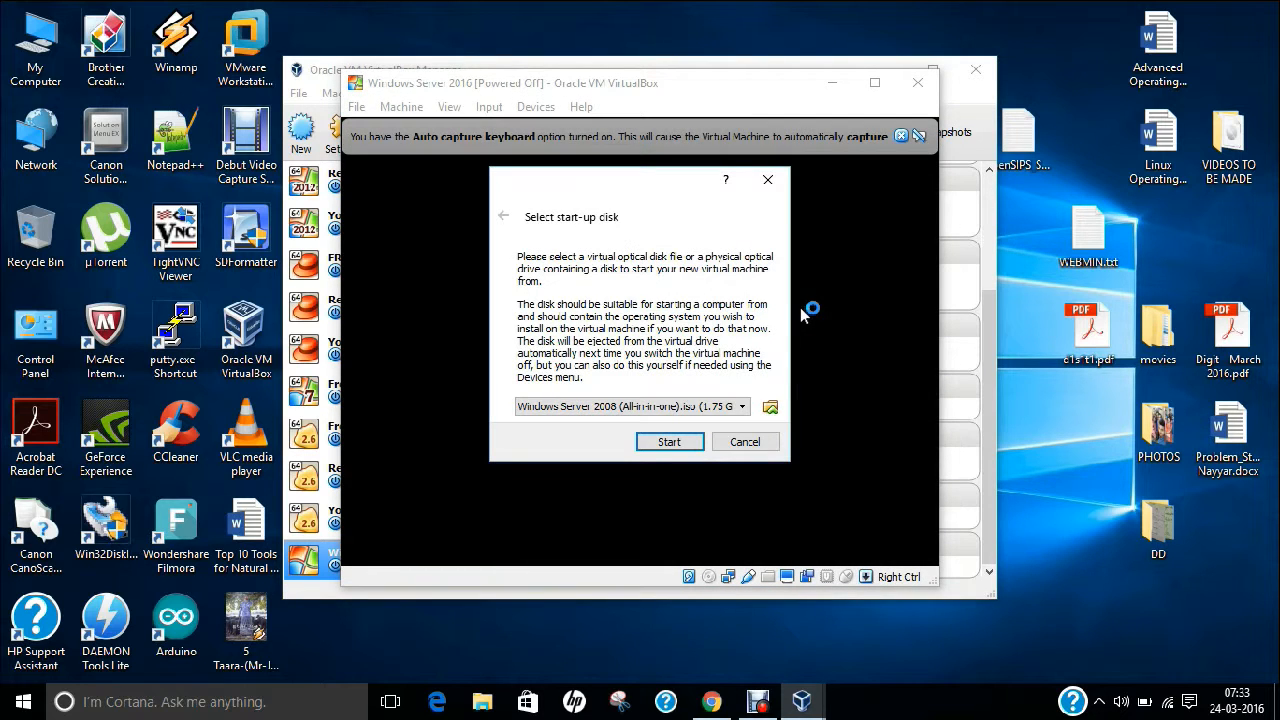
pyautogui.moveTo(763, 406)
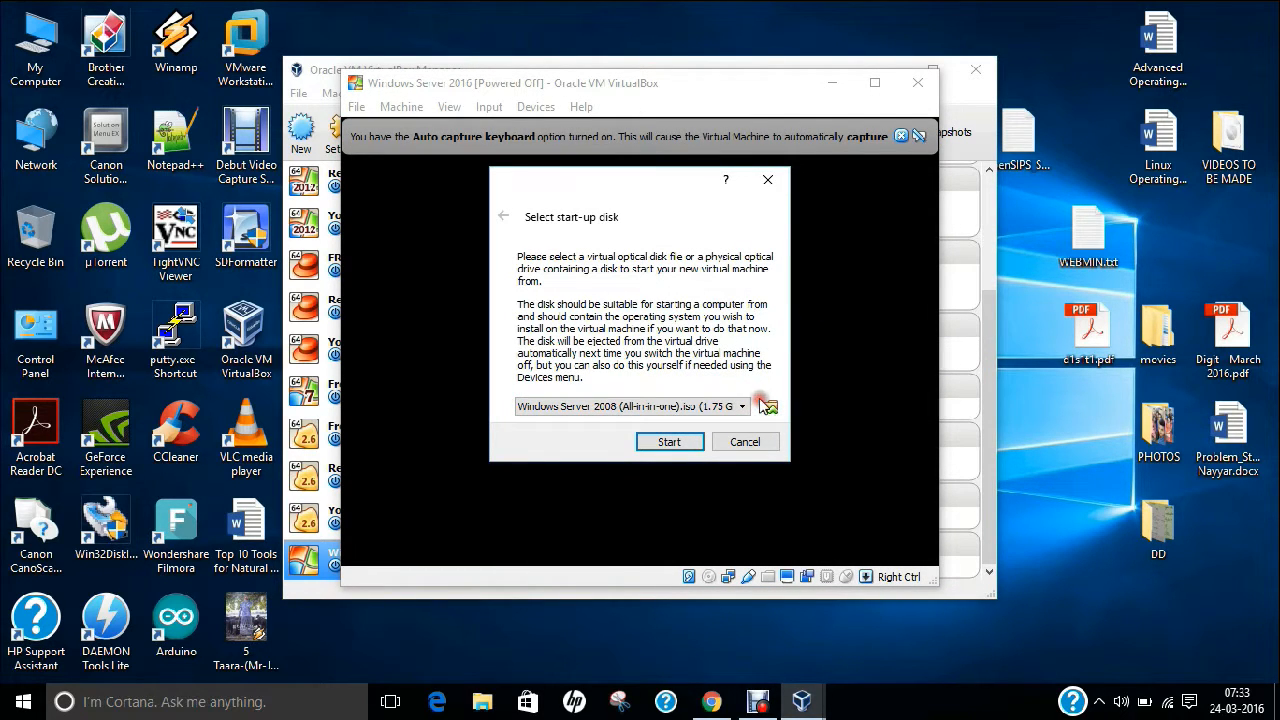
pyautogui.moveTo(762, 390)
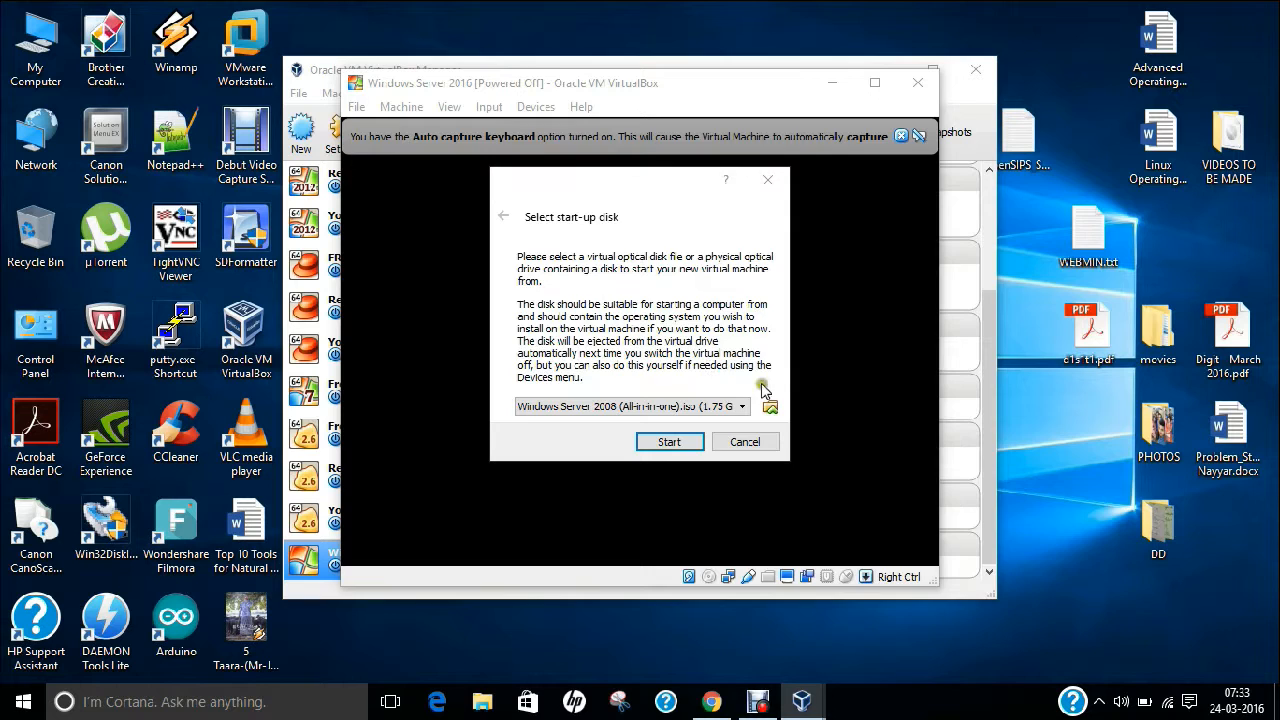
# Step: Choose the Desktop's 10514 server ISO as the start-up disk and start
pyautogui.click(769, 406)
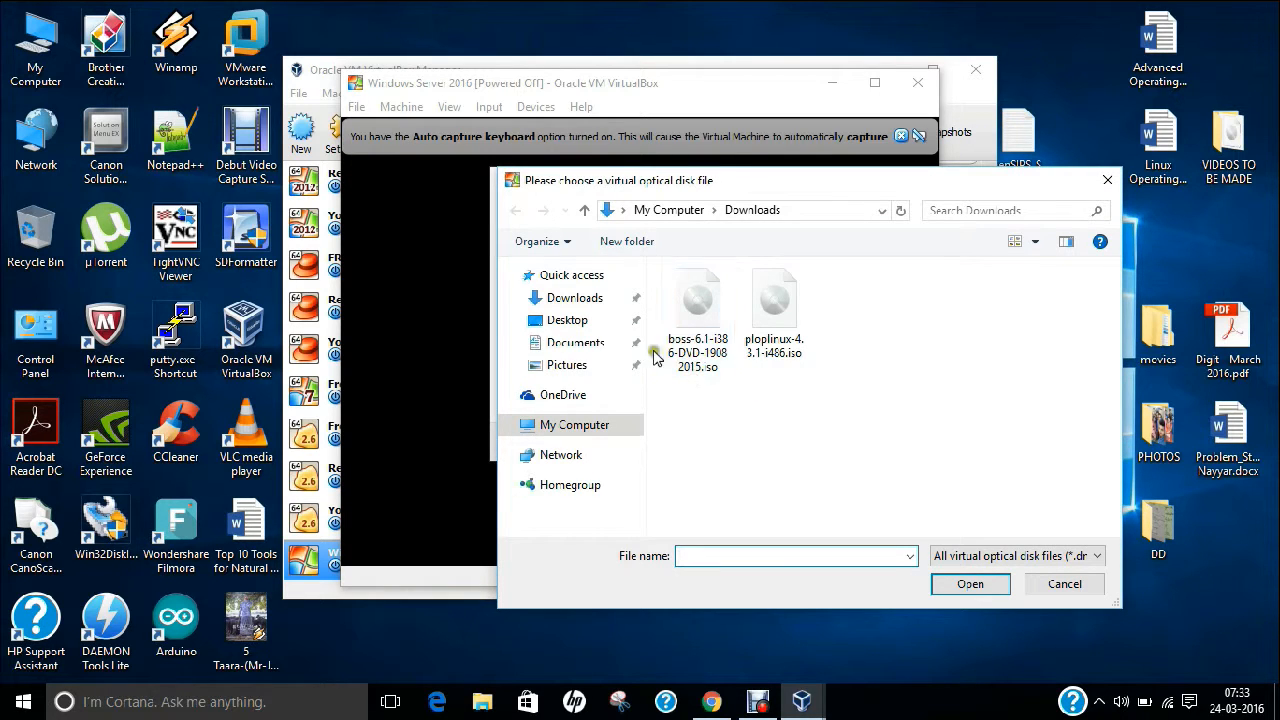
pyautogui.click(567, 320)
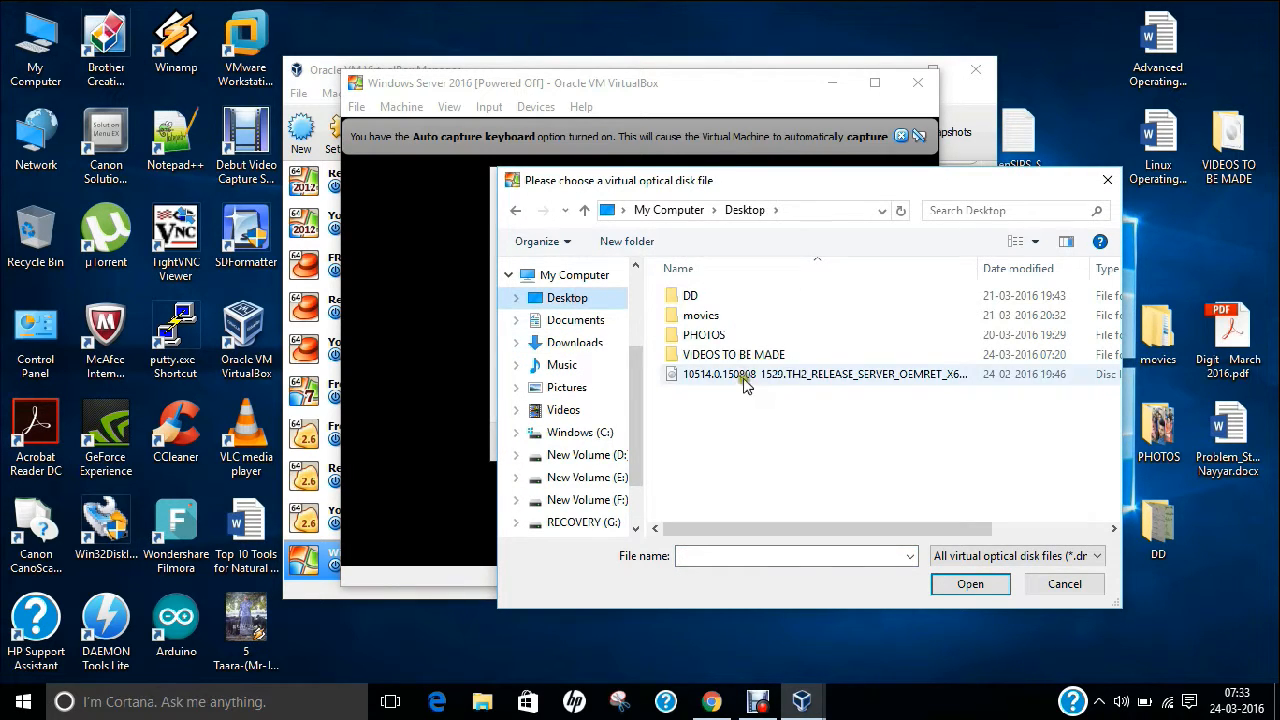
pyautogui.click(969, 583)
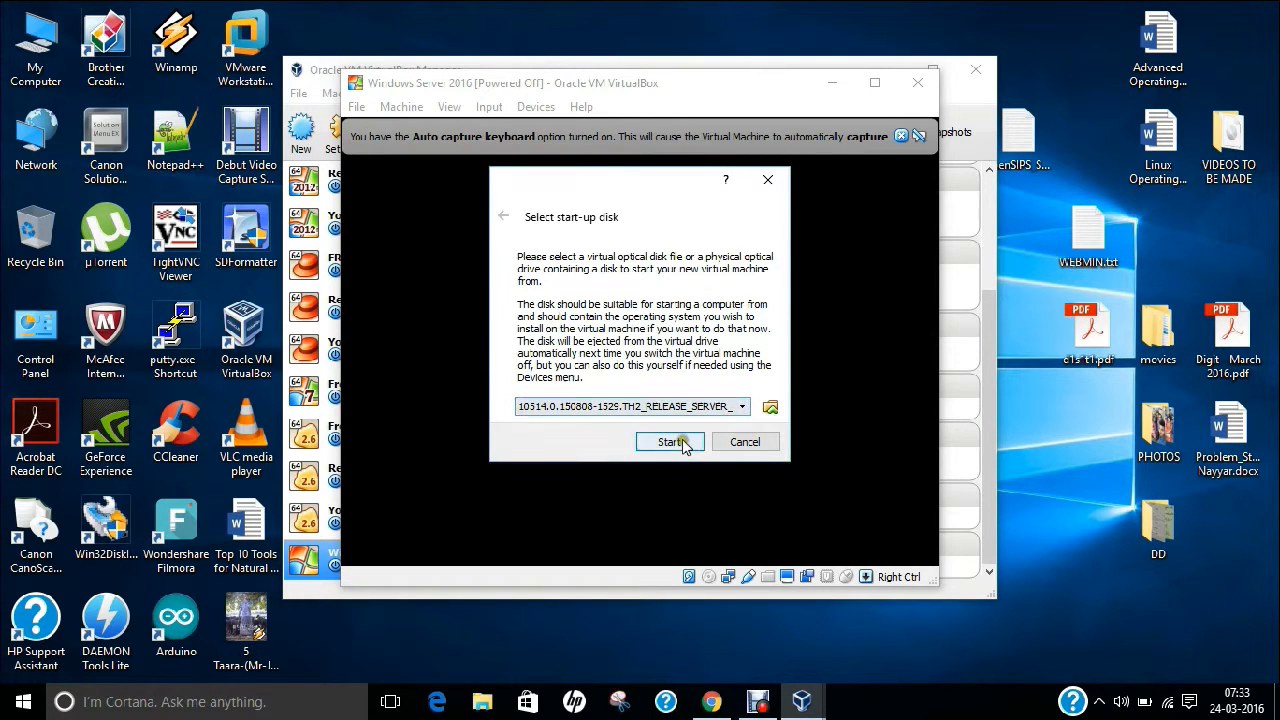
pyautogui.click(669, 442)
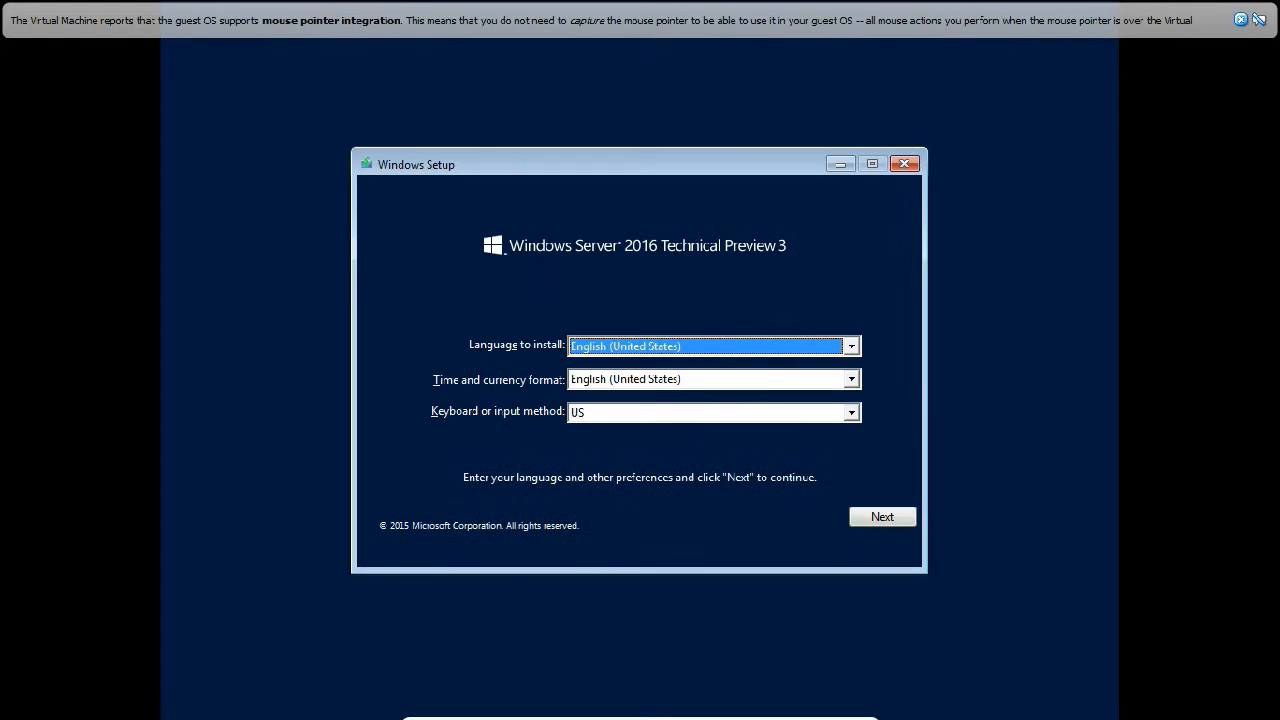
pyautogui.moveTo(607, 157)
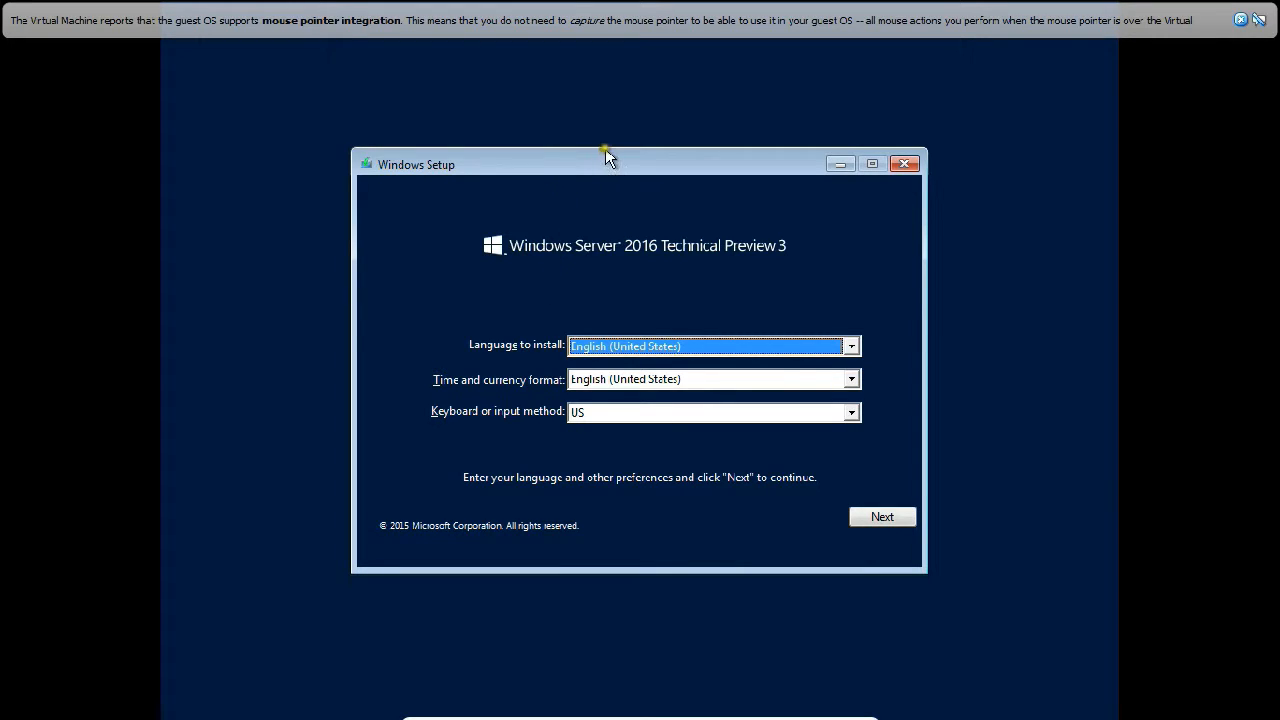
pyautogui.moveTo(735, 263)
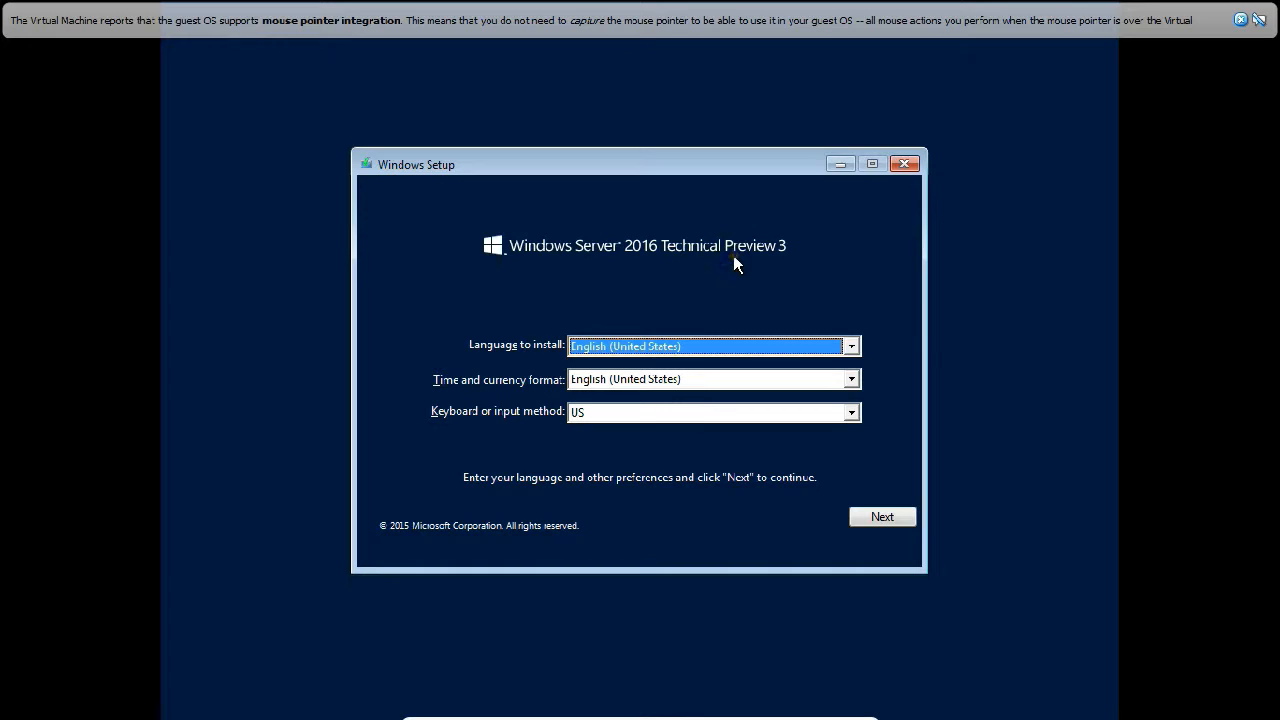
pyautogui.moveTo(732, 280)
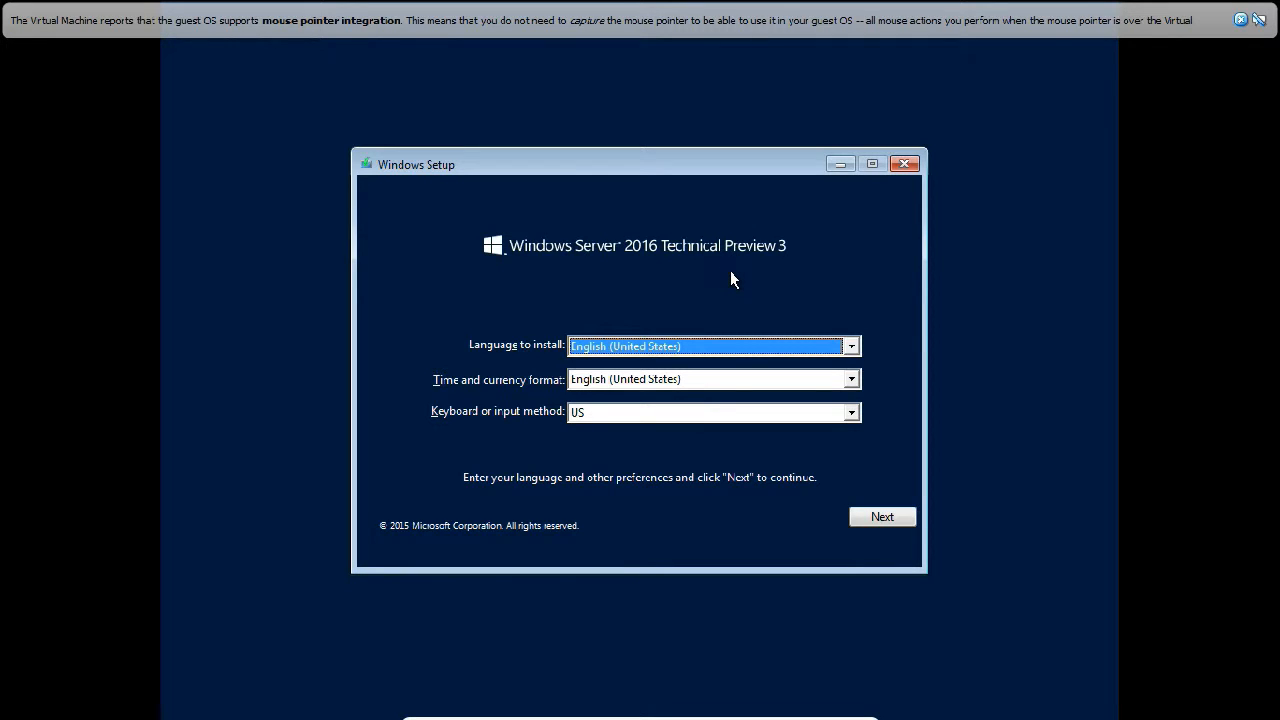
pyautogui.moveTo(740, 295)
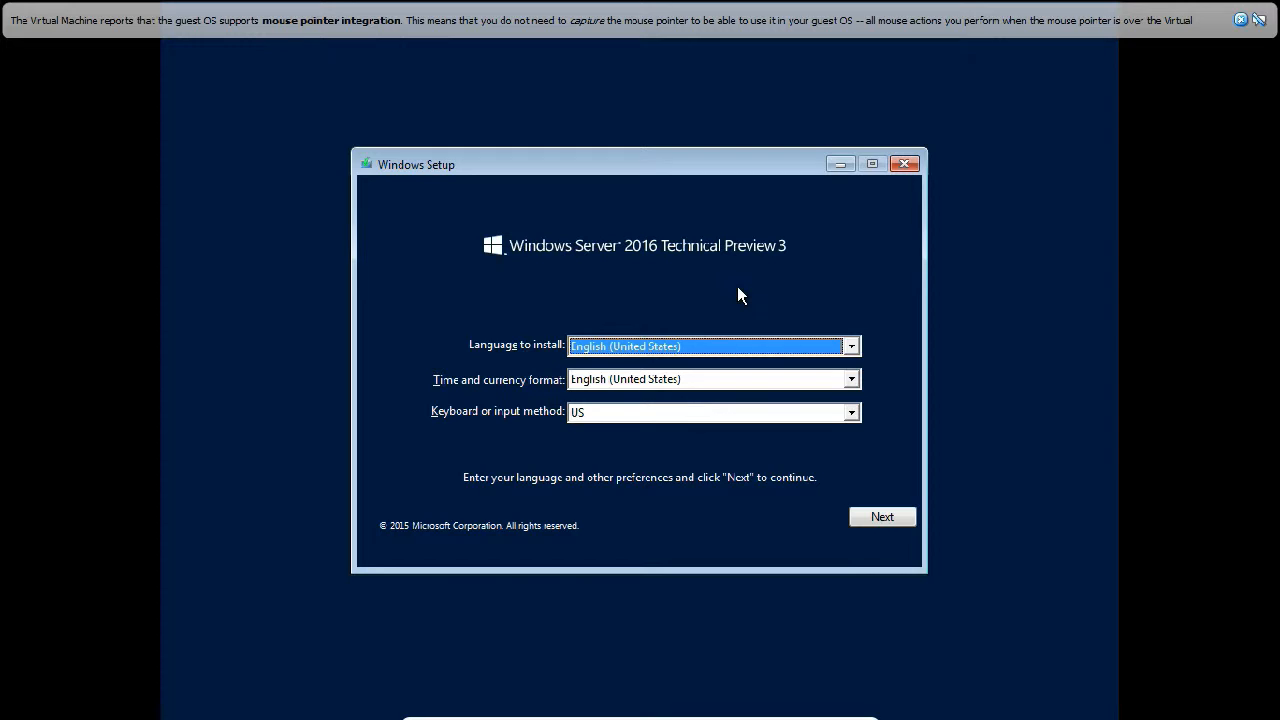
pyautogui.moveTo(740, 289)
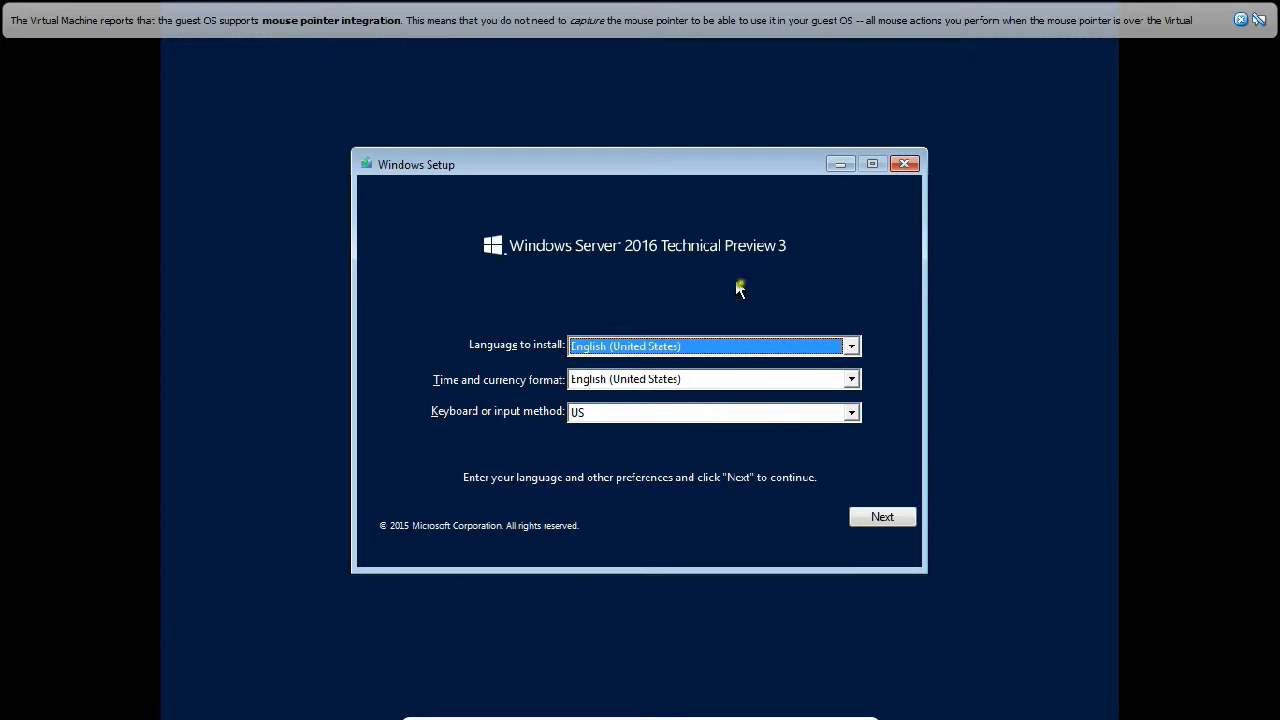
# Step: Keep English (United States) and US keyboard defaults and continue
pyautogui.click(881, 516)
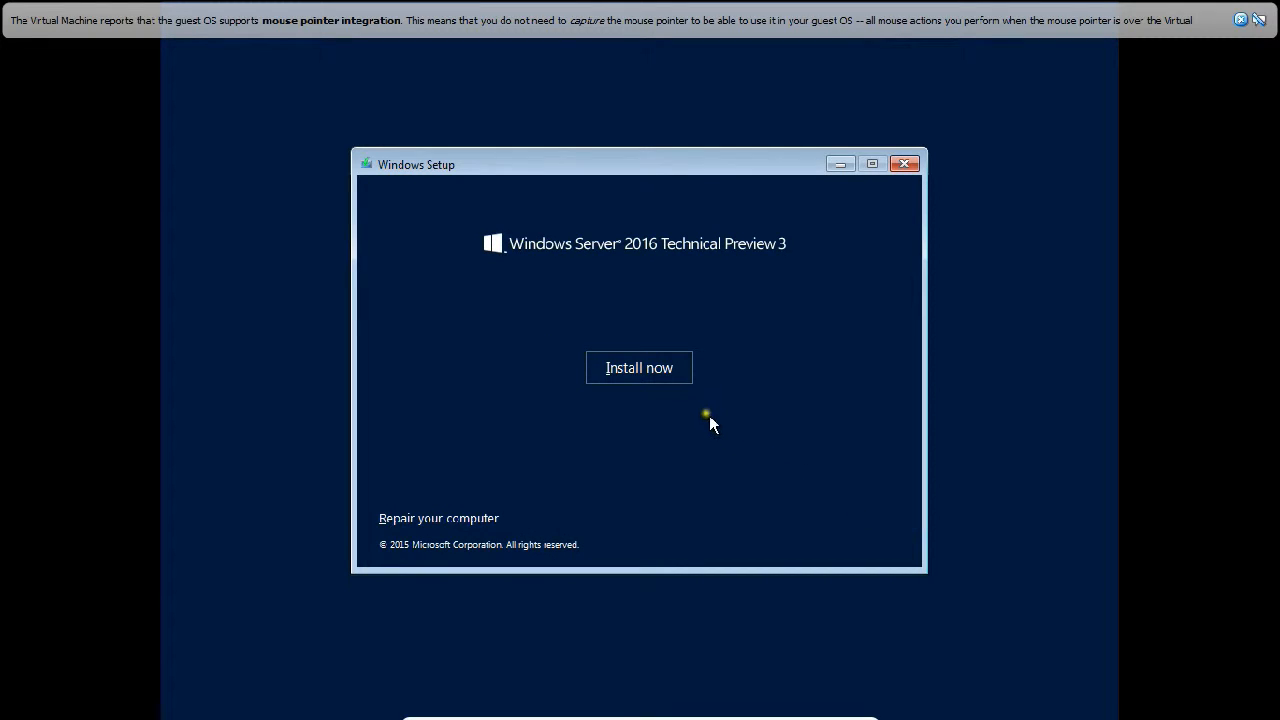
# Step: Choose Install now in Windows Setup
pyautogui.click(638, 367)
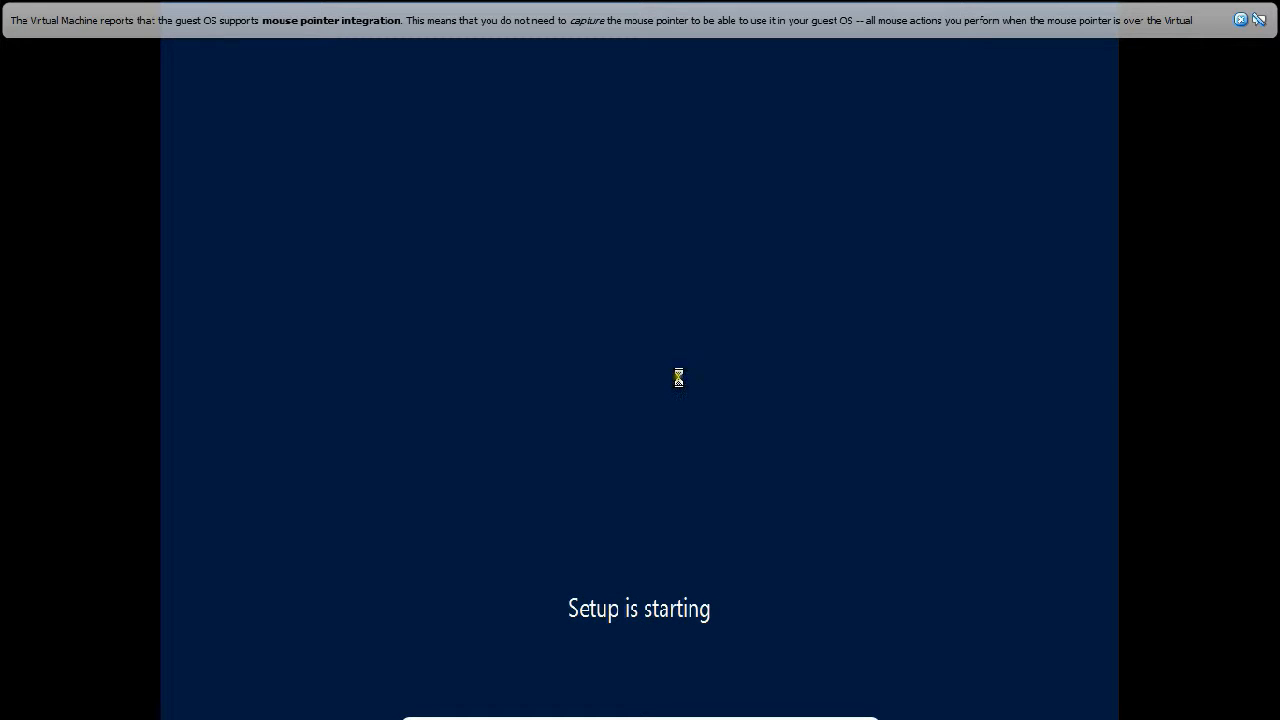
pyautogui.moveTo(698, 391)
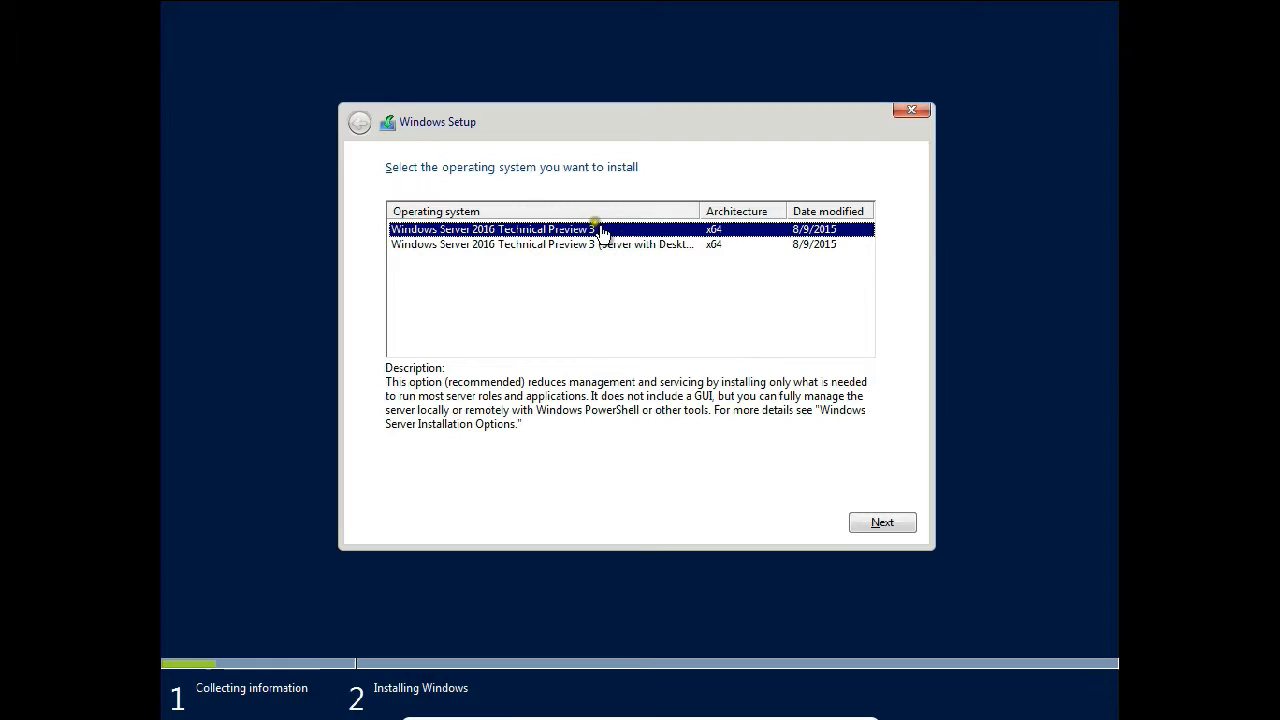
pyautogui.moveTo(478, 245)
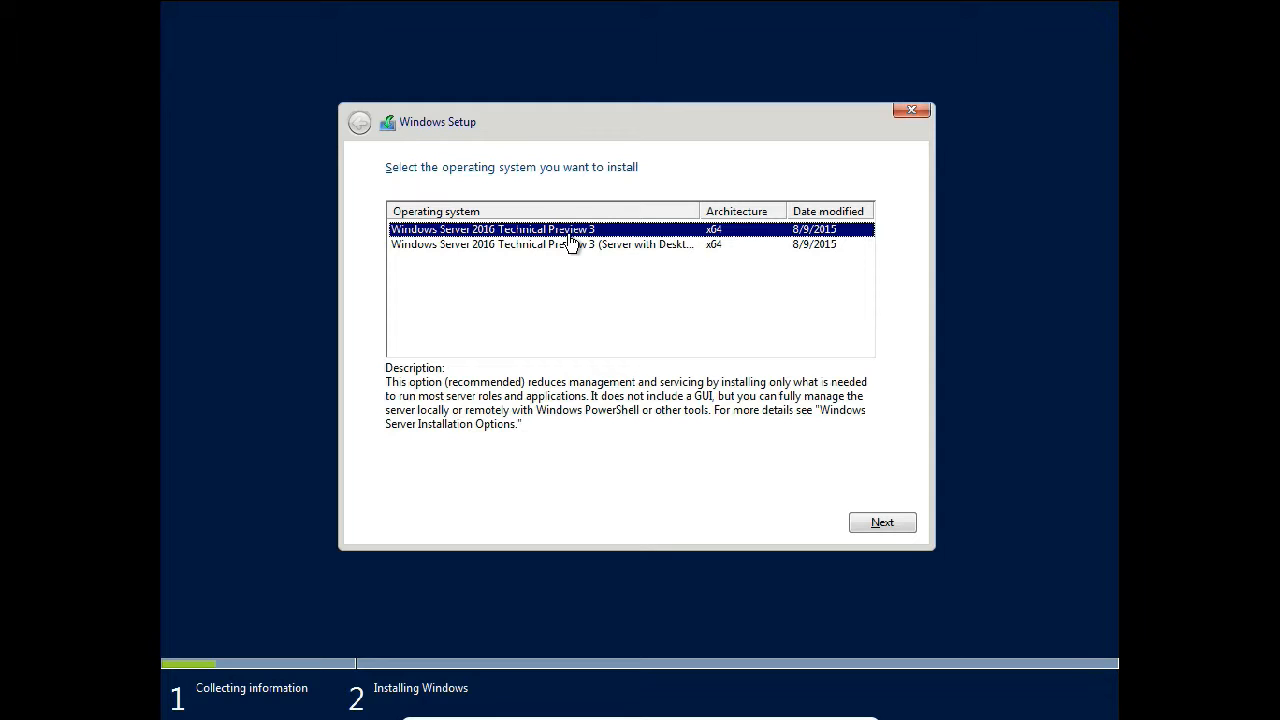
pyautogui.moveTo(575, 250)
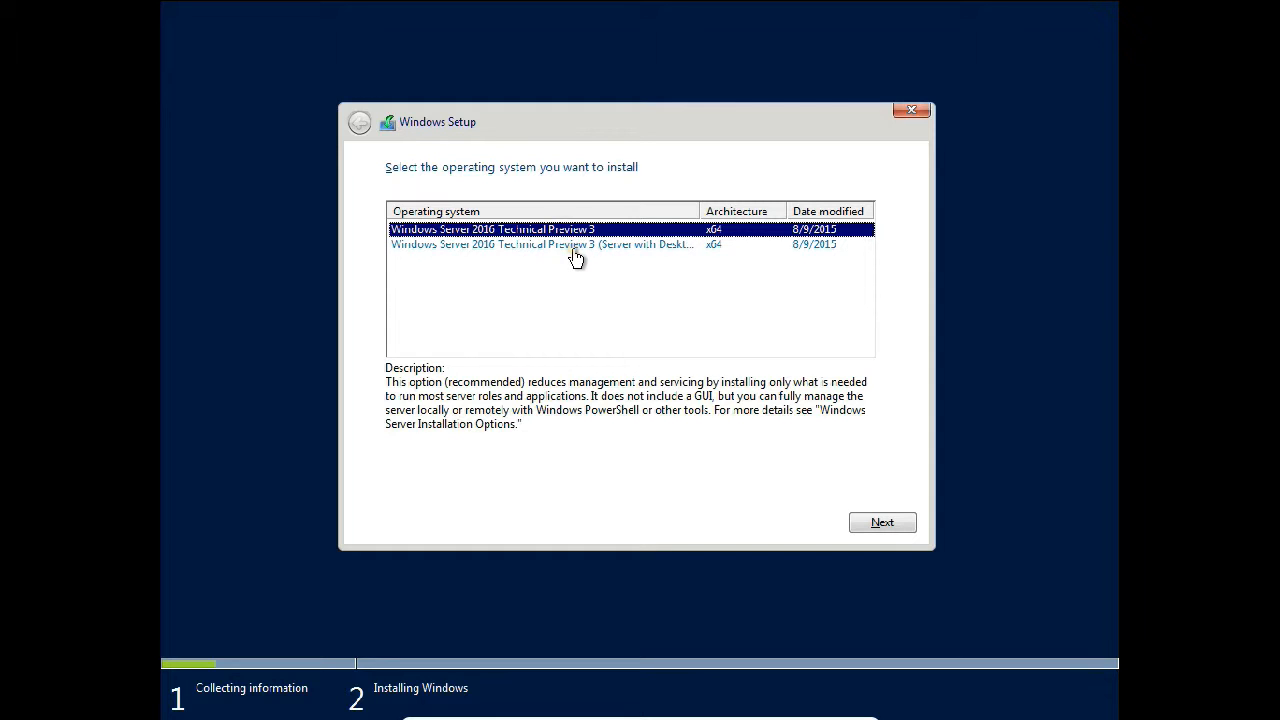
# Step: Select Technical Preview 3 (Server with Desktop Experience) and continue
pyautogui.click(545, 244)
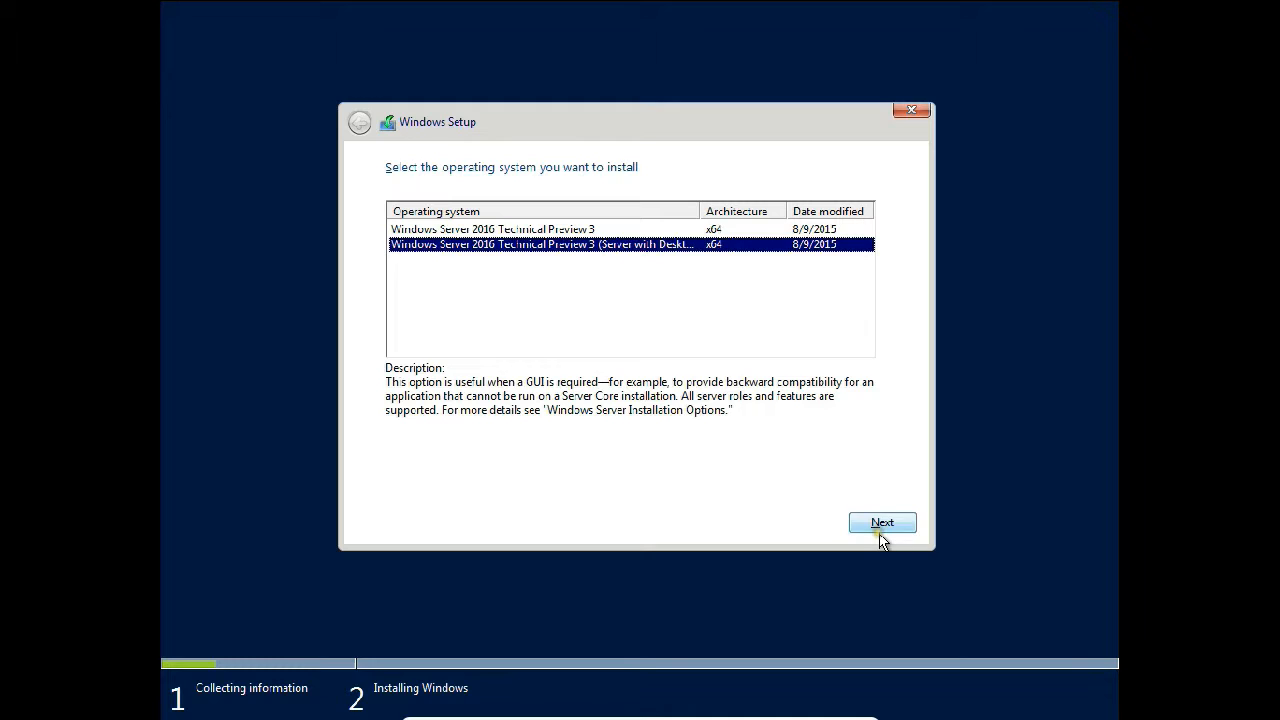
pyautogui.click(882, 522)
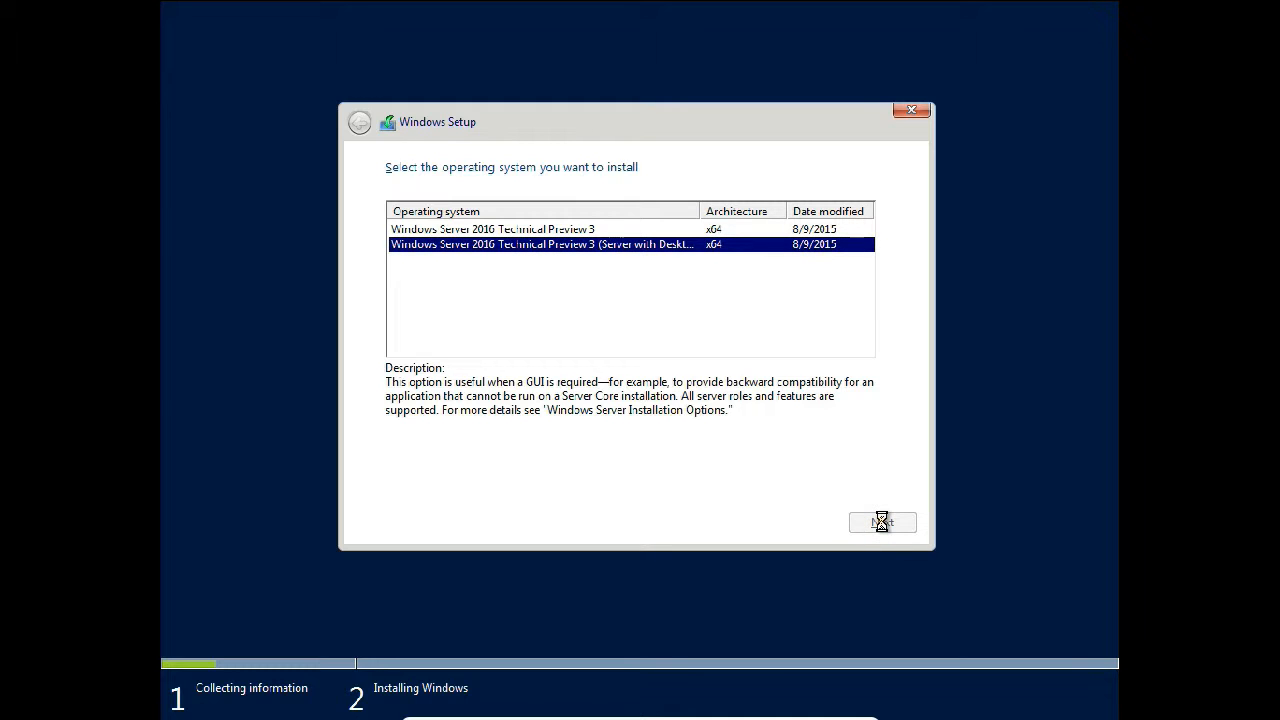
pyautogui.click(882, 522)
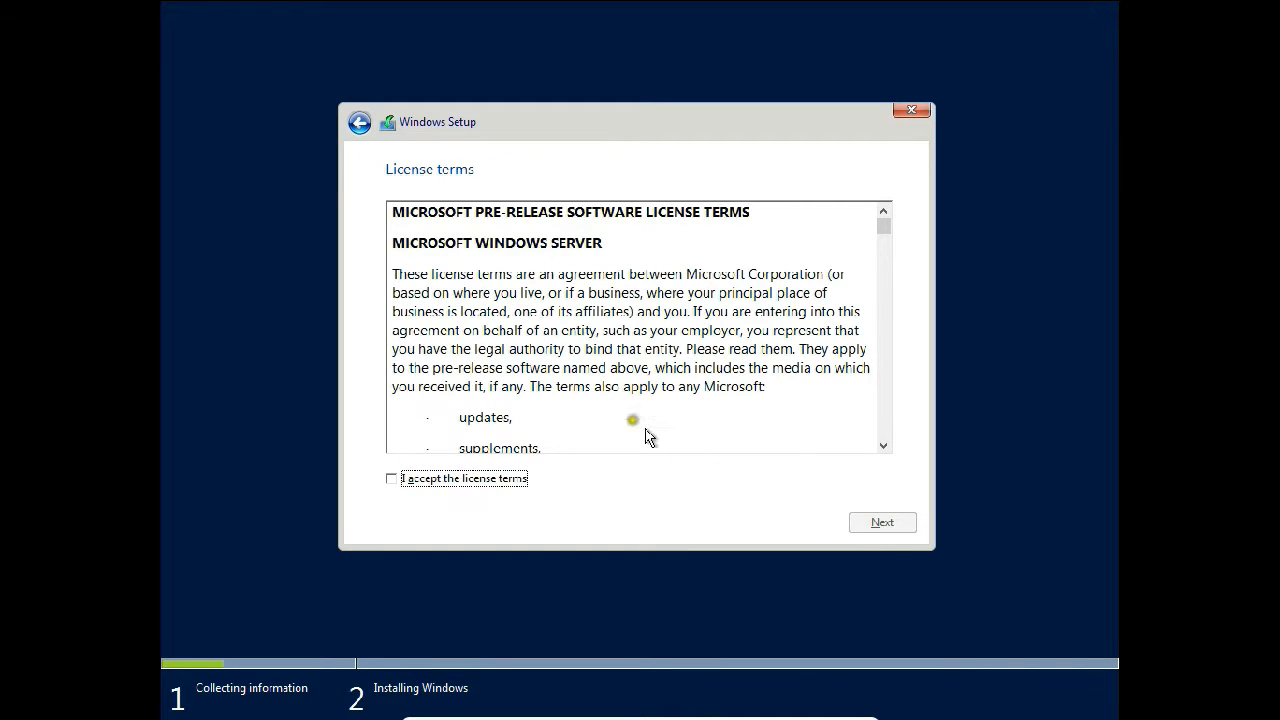
pyautogui.moveTo(490, 488)
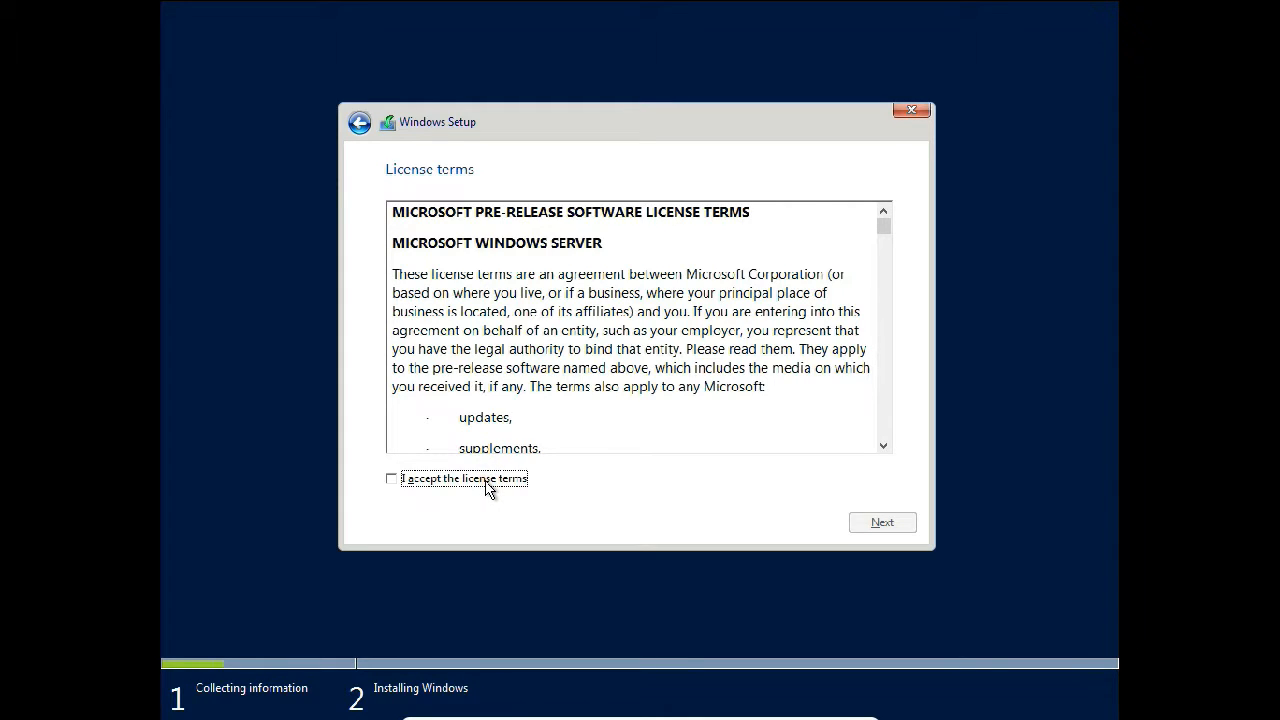
# Step: Accept the license terms and pick 'Custom: Install Windows only (advanced)'
pyautogui.click(391, 478)
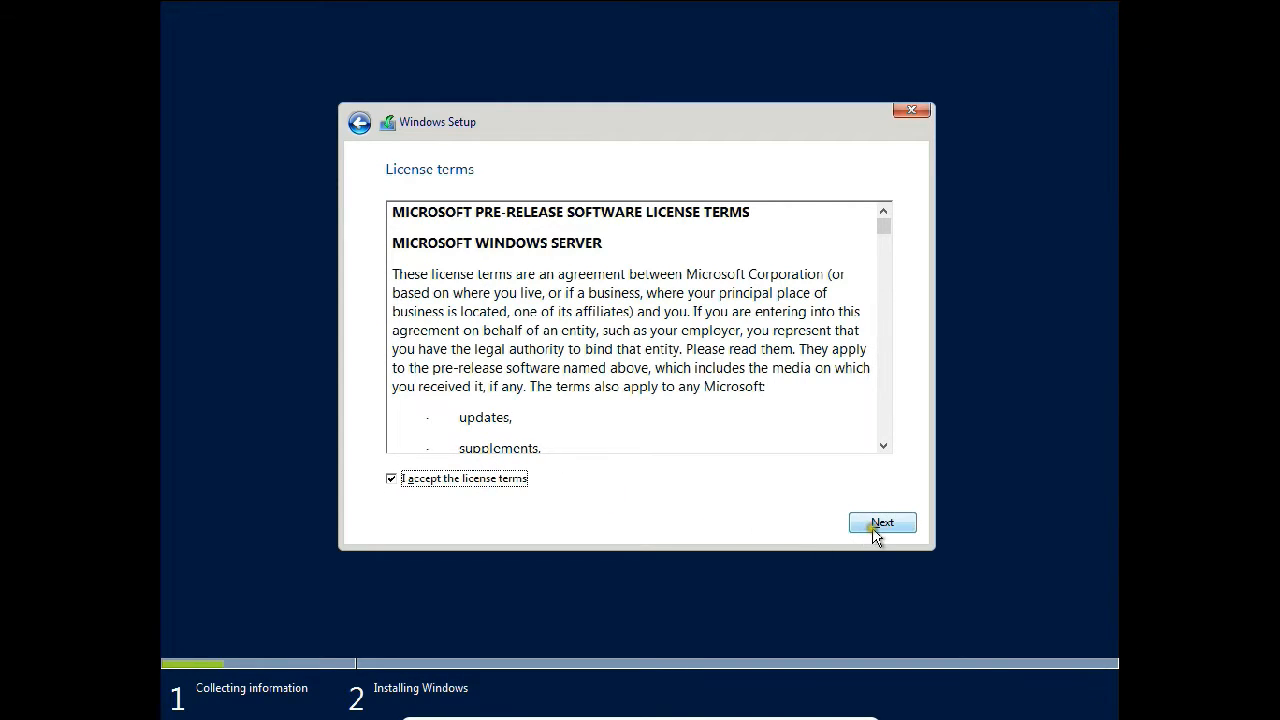
pyautogui.click(882, 522)
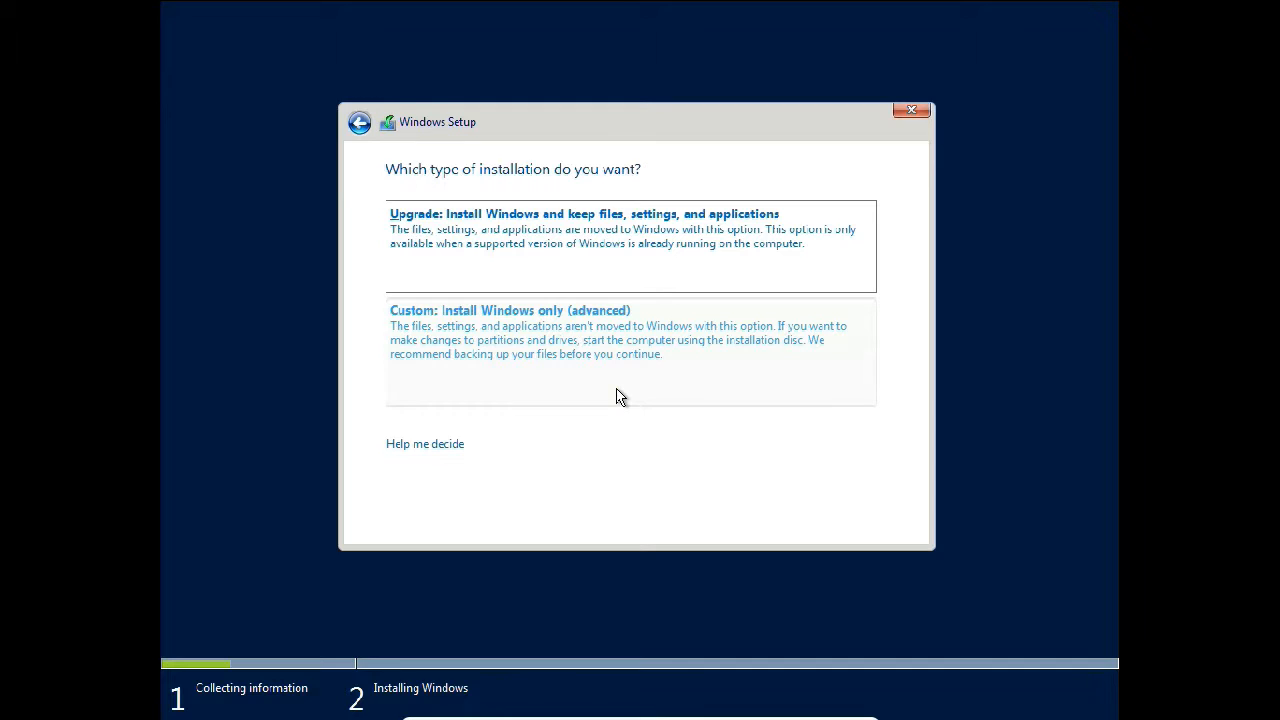
pyautogui.moveTo(573, 340)
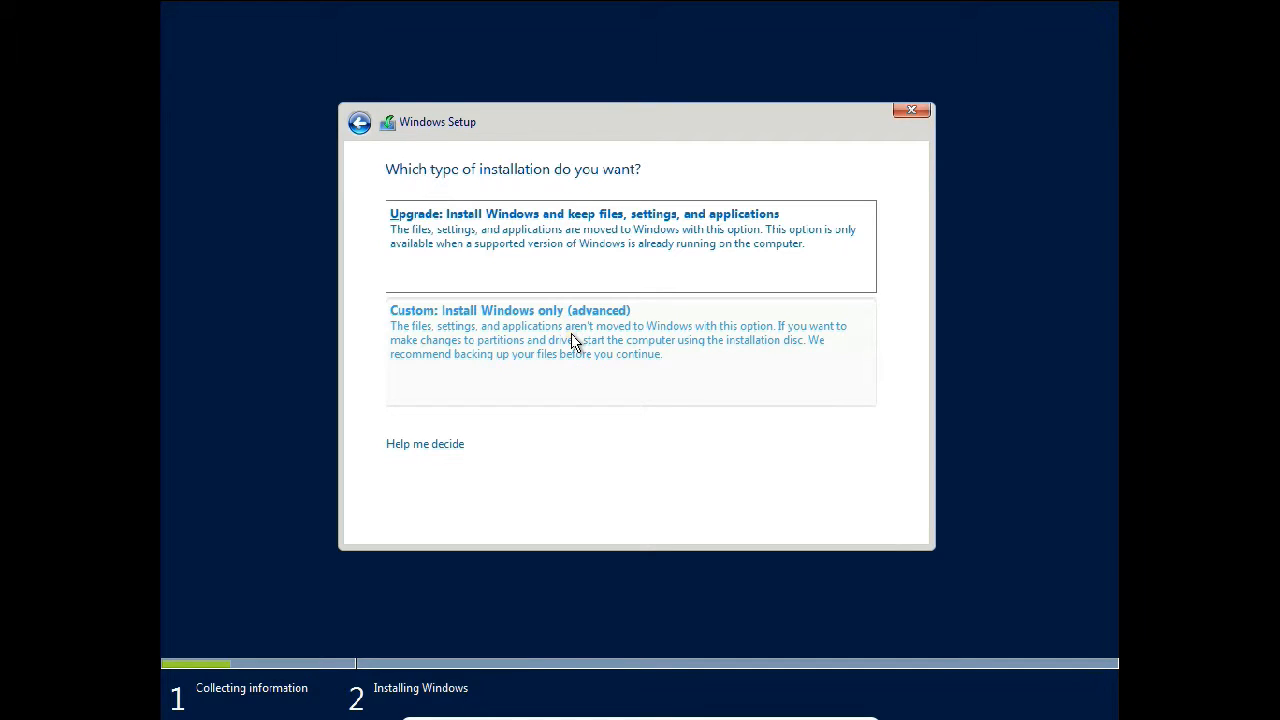
pyautogui.click(510, 330)
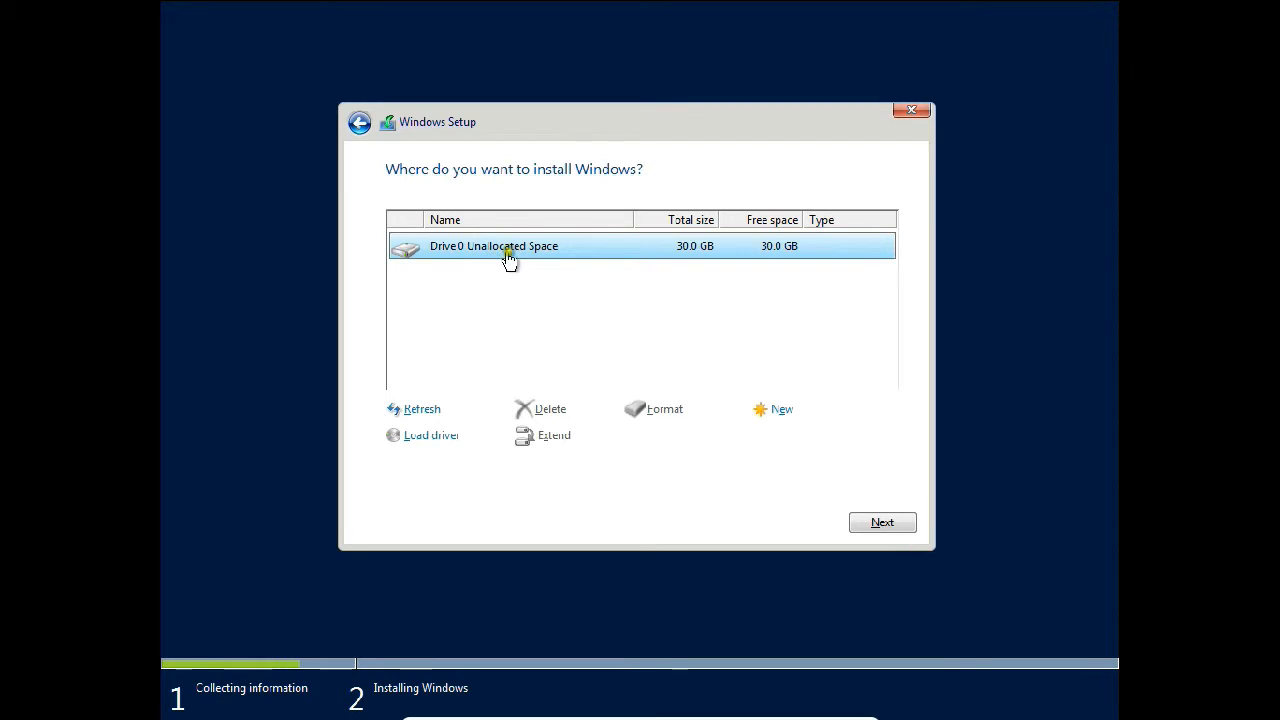
pyautogui.moveTo(752, 258)
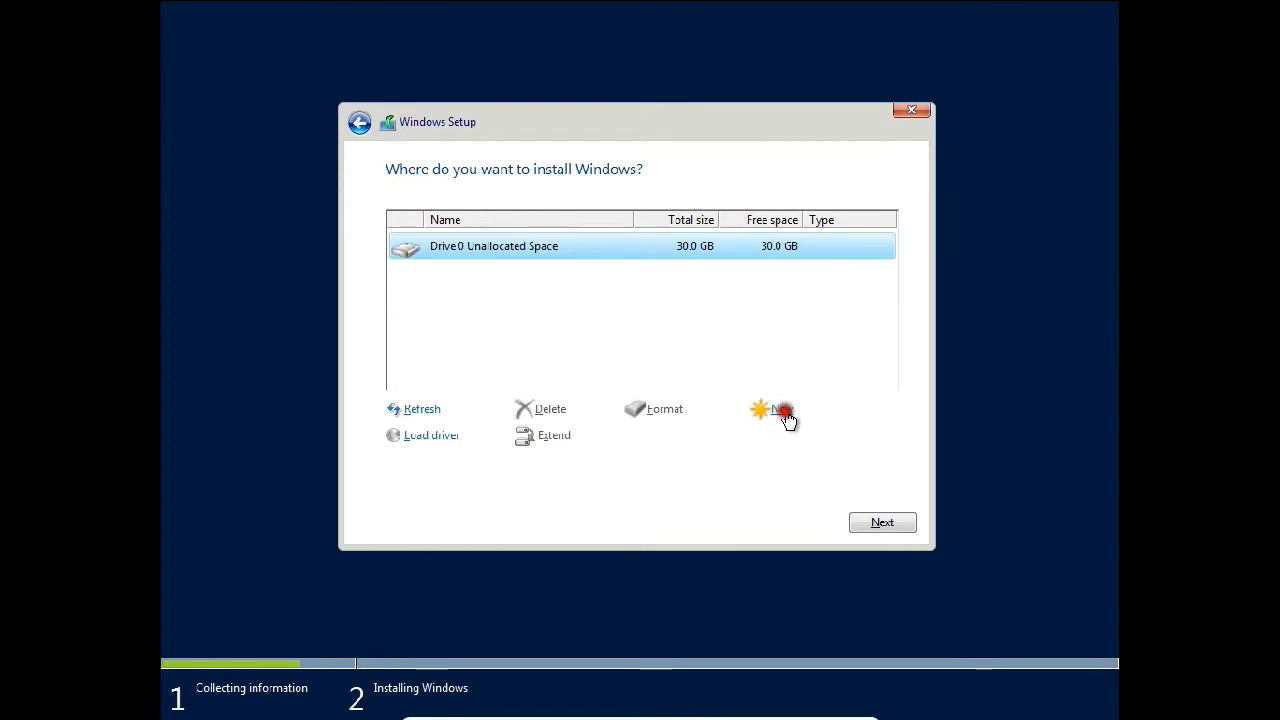
# Step: Create a partition on unallocated Drive 0, accept system partitions, and install to Partition 2
pyautogui.click(775, 409)
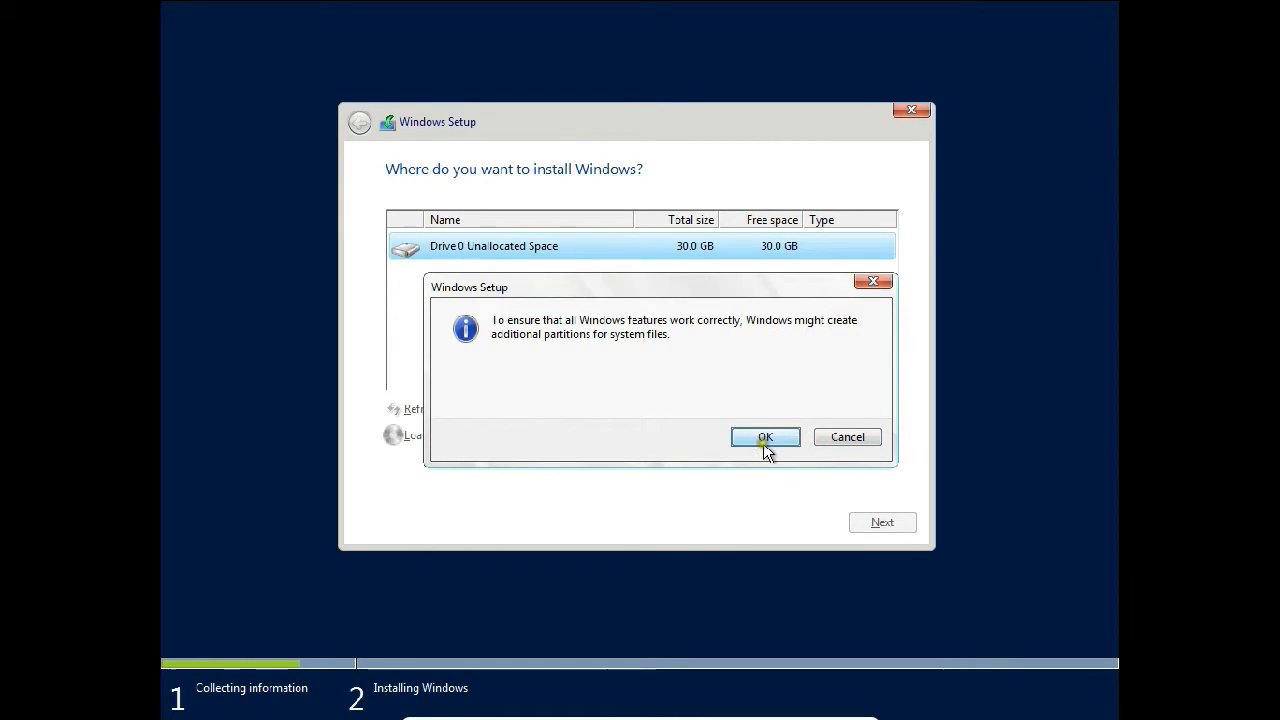
pyautogui.click(765, 437)
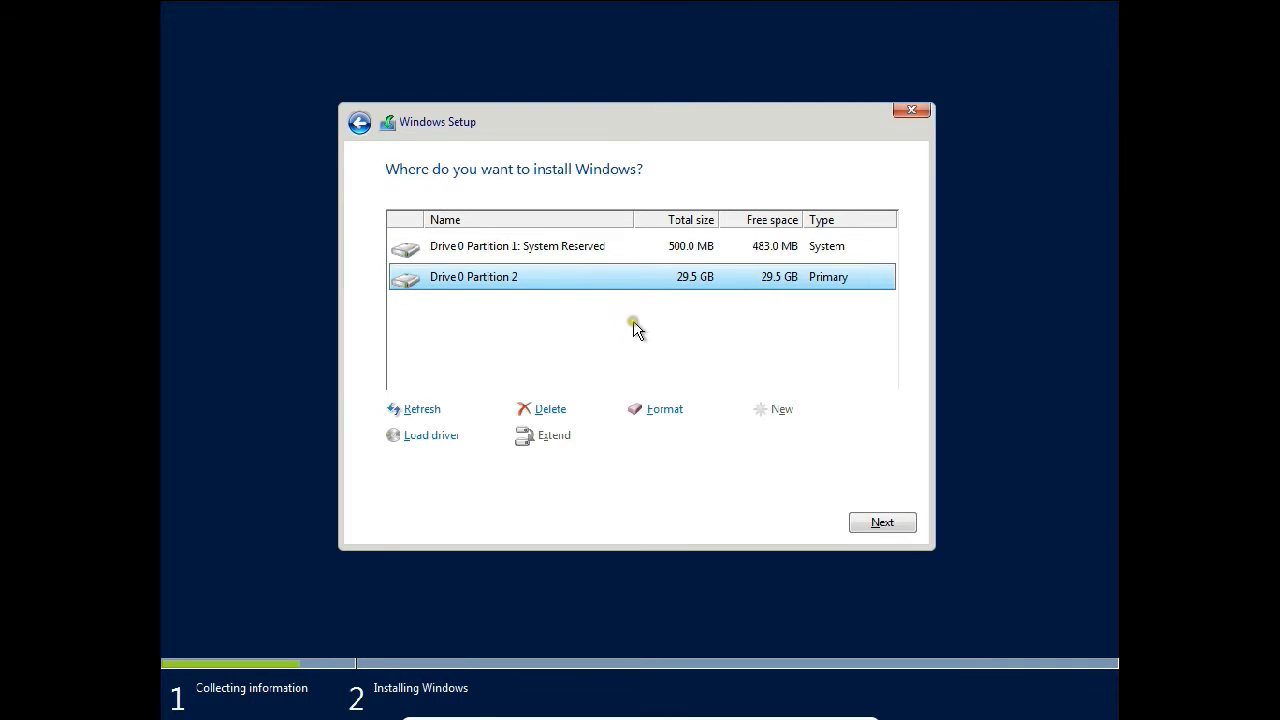
pyautogui.moveTo(593, 247)
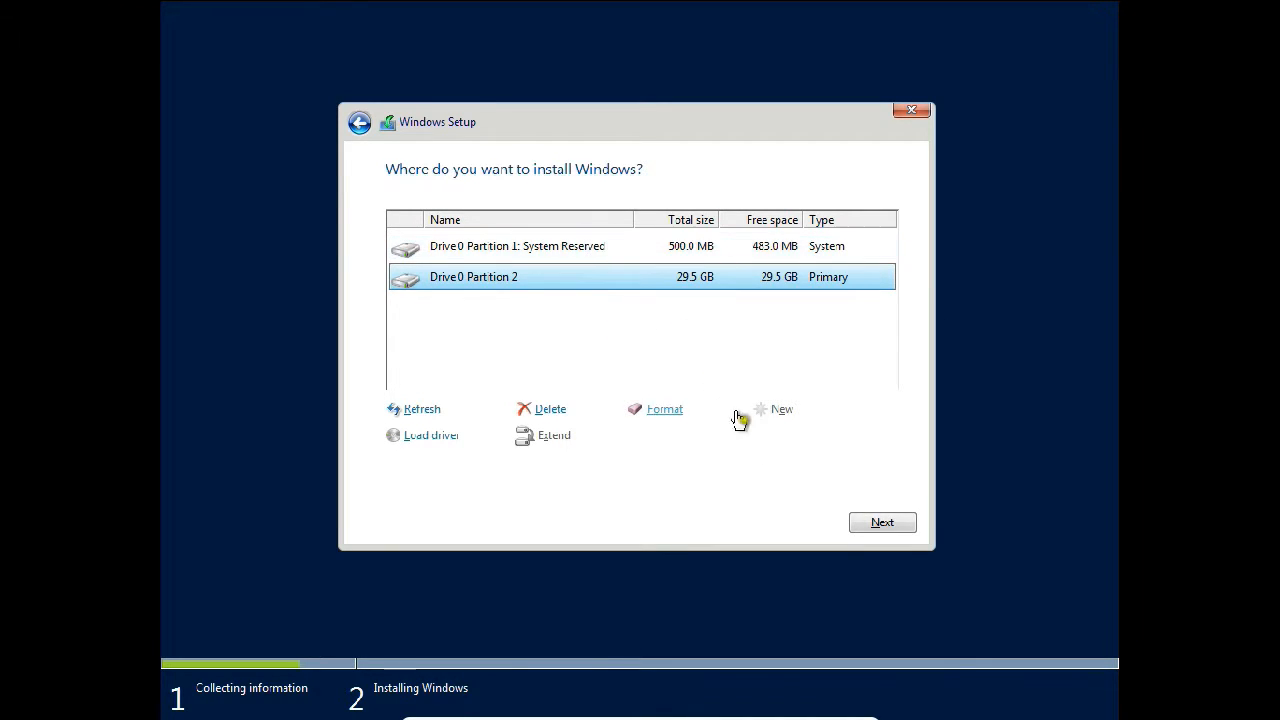
pyautogui.click(882, 522)
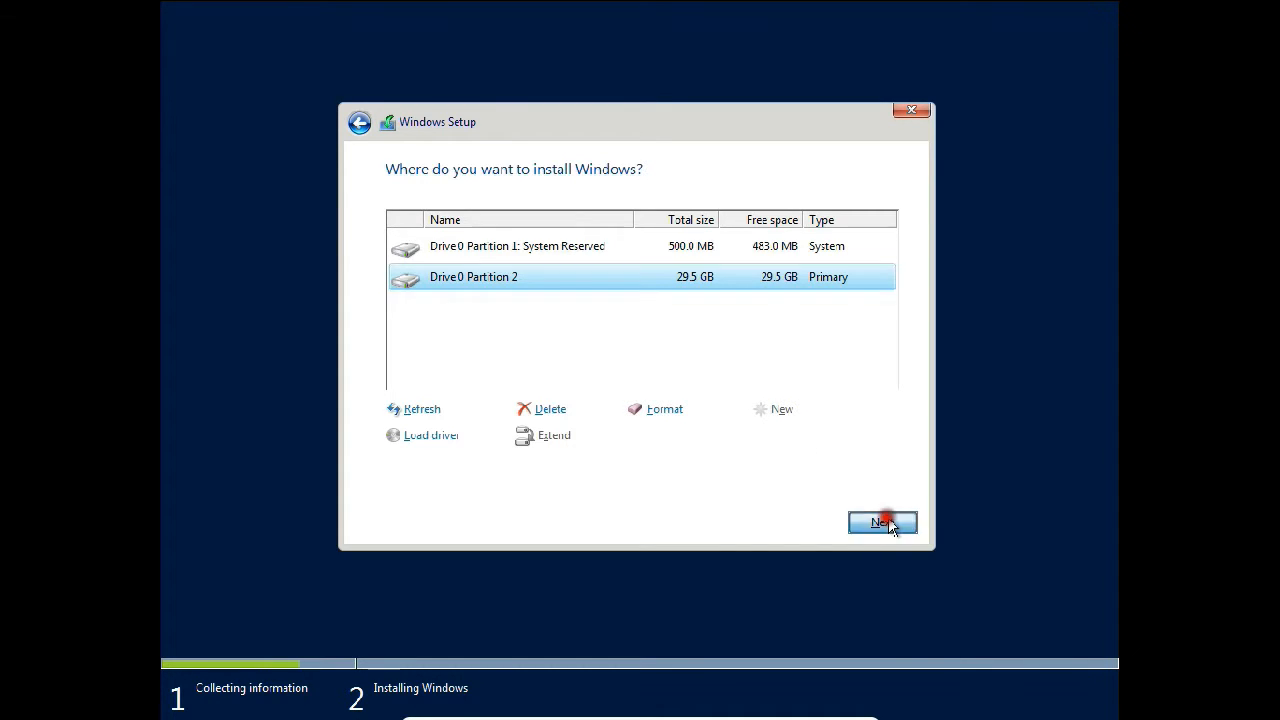
# Step: Confirm the install target again so Setup begins copying Windows files
pyautogui.click(883, 522)
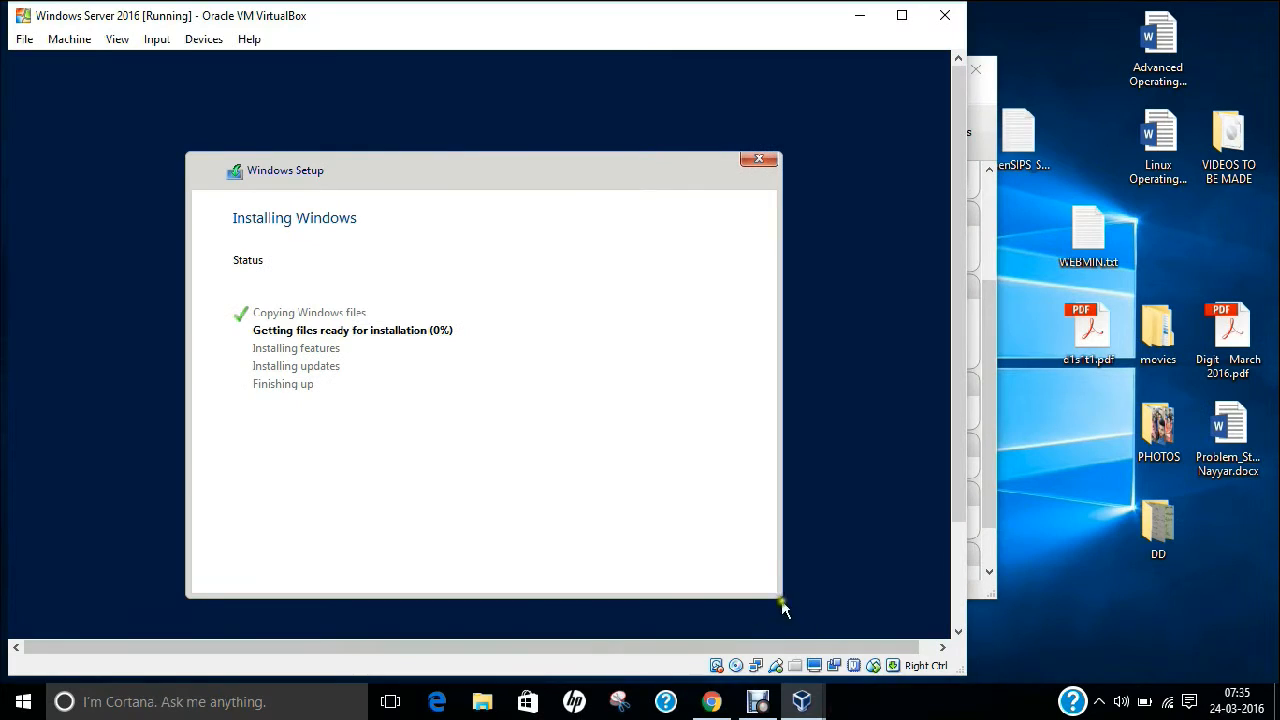
pyautogui.moveTo(853, 705)
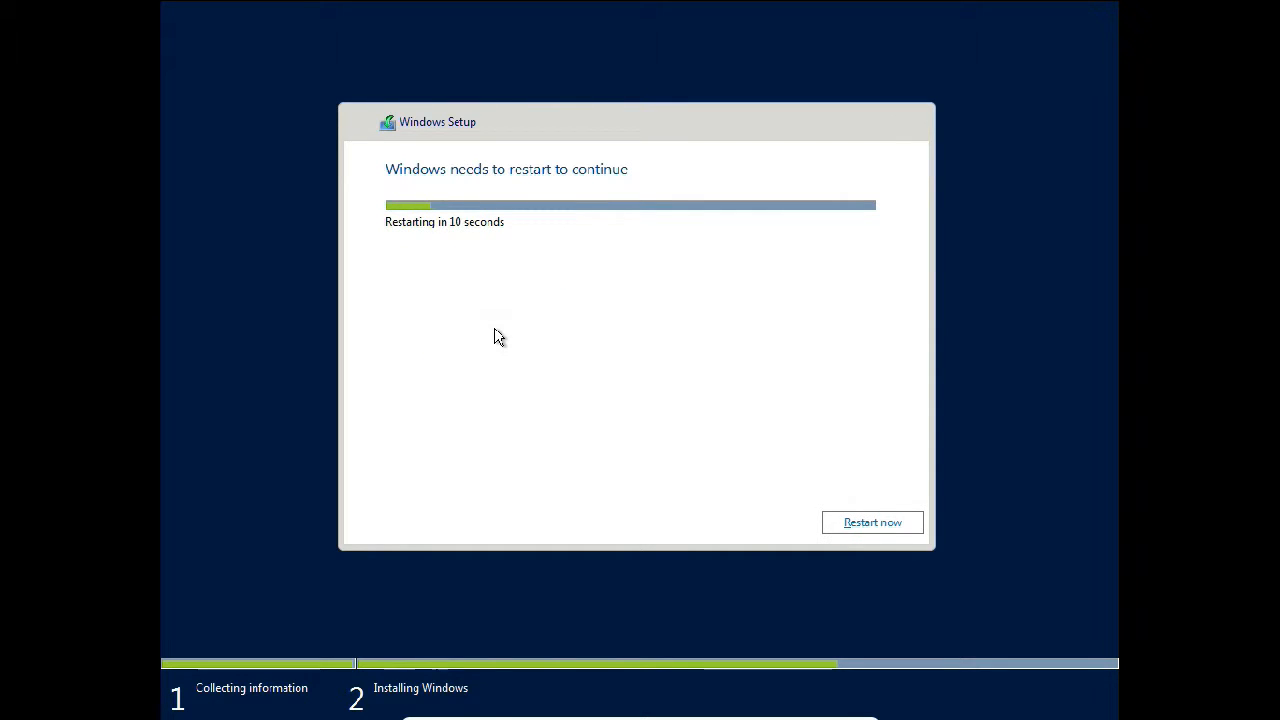
pyautogui.moveTo(762, 476)
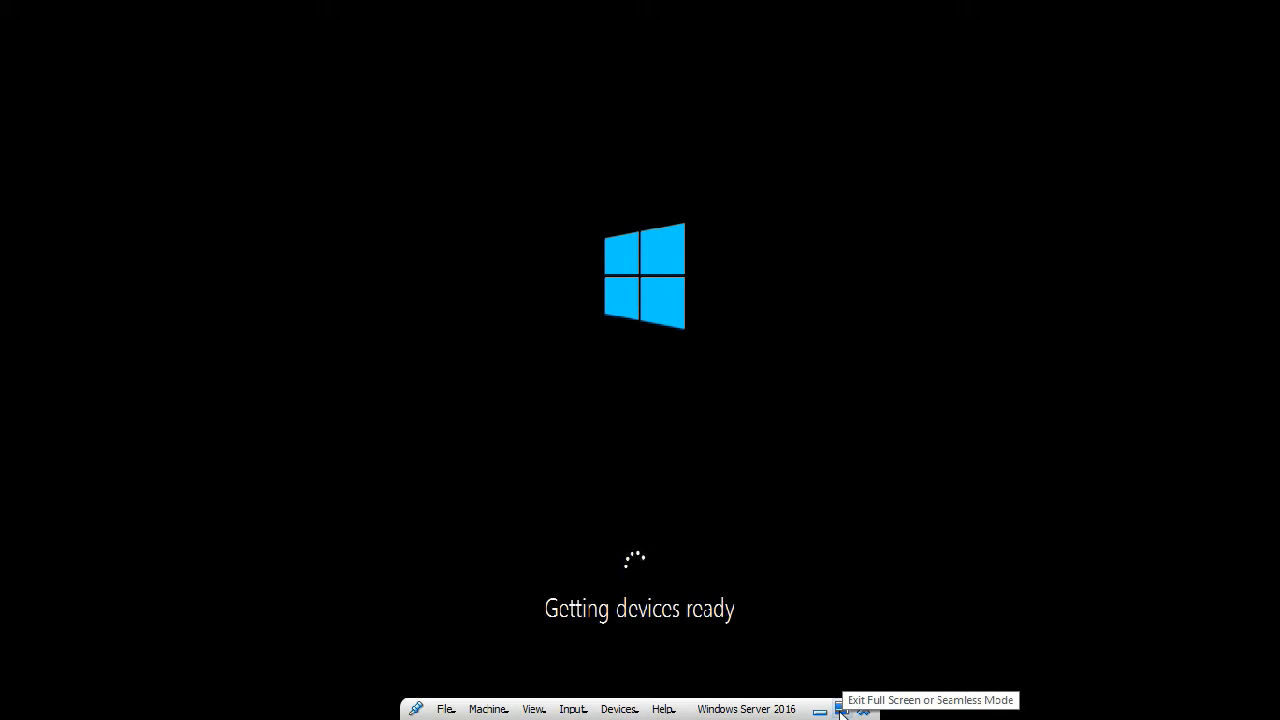
# Step: Exit full-screen, then switch the VM back to Full-screen Mode and confirm
pyautogui.click(841, 709)
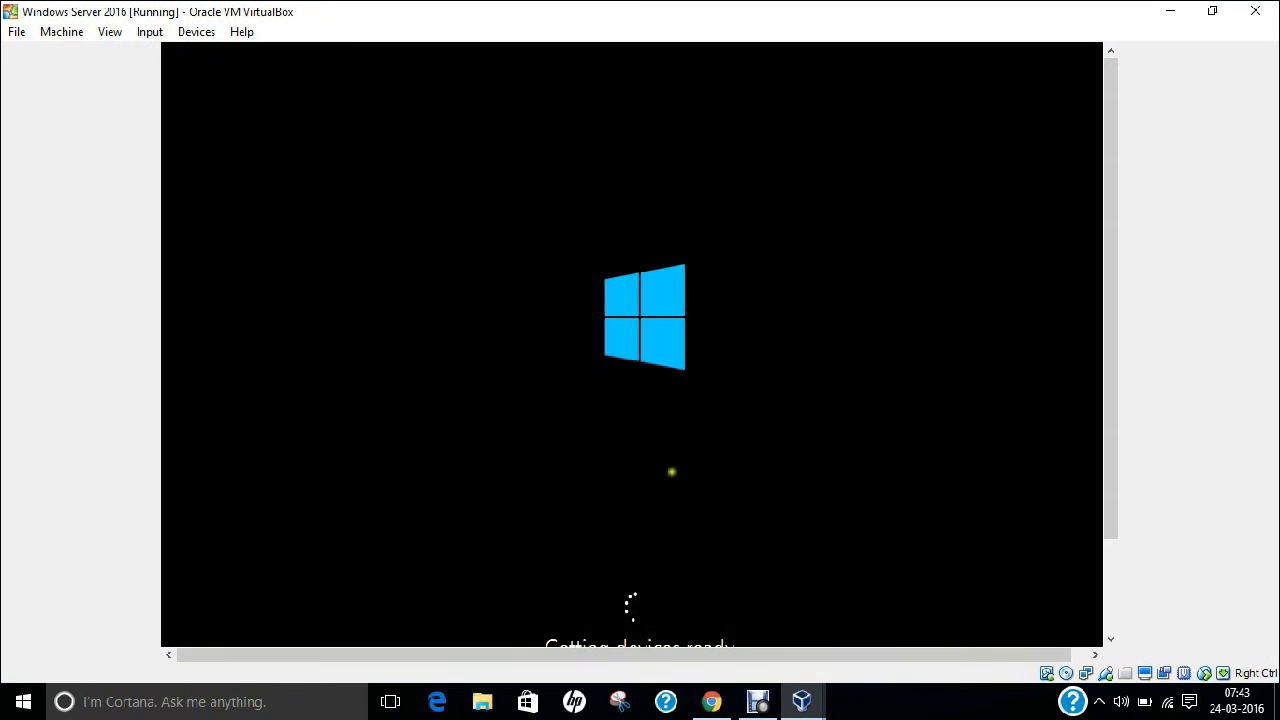
pyautogui.click(110, 31)
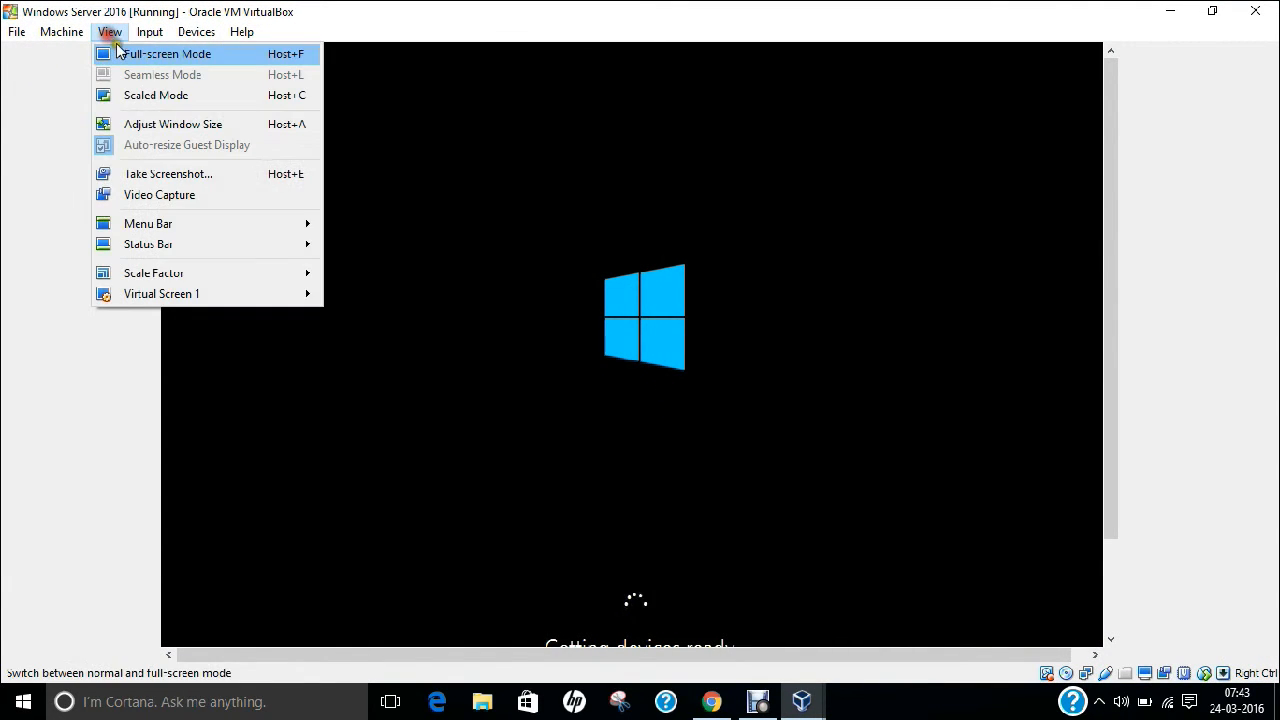
pyautogui.click(167, 54)
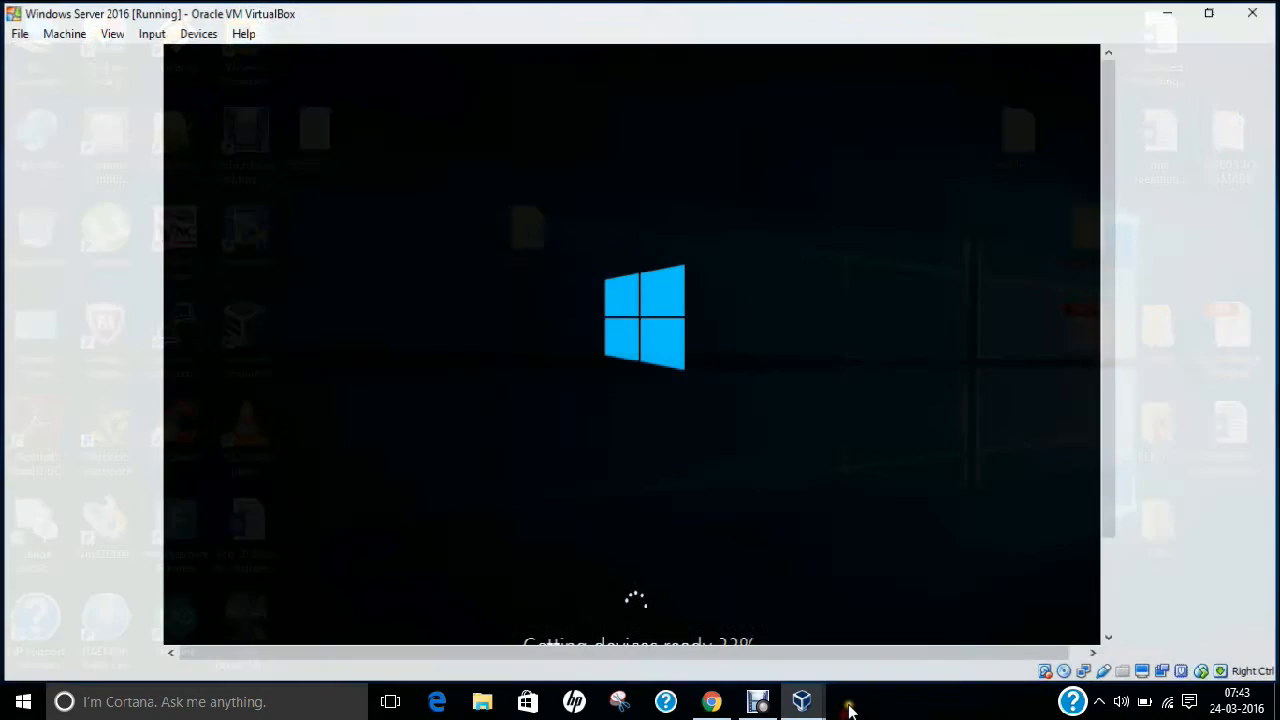
pyautogui.click(111, 33)
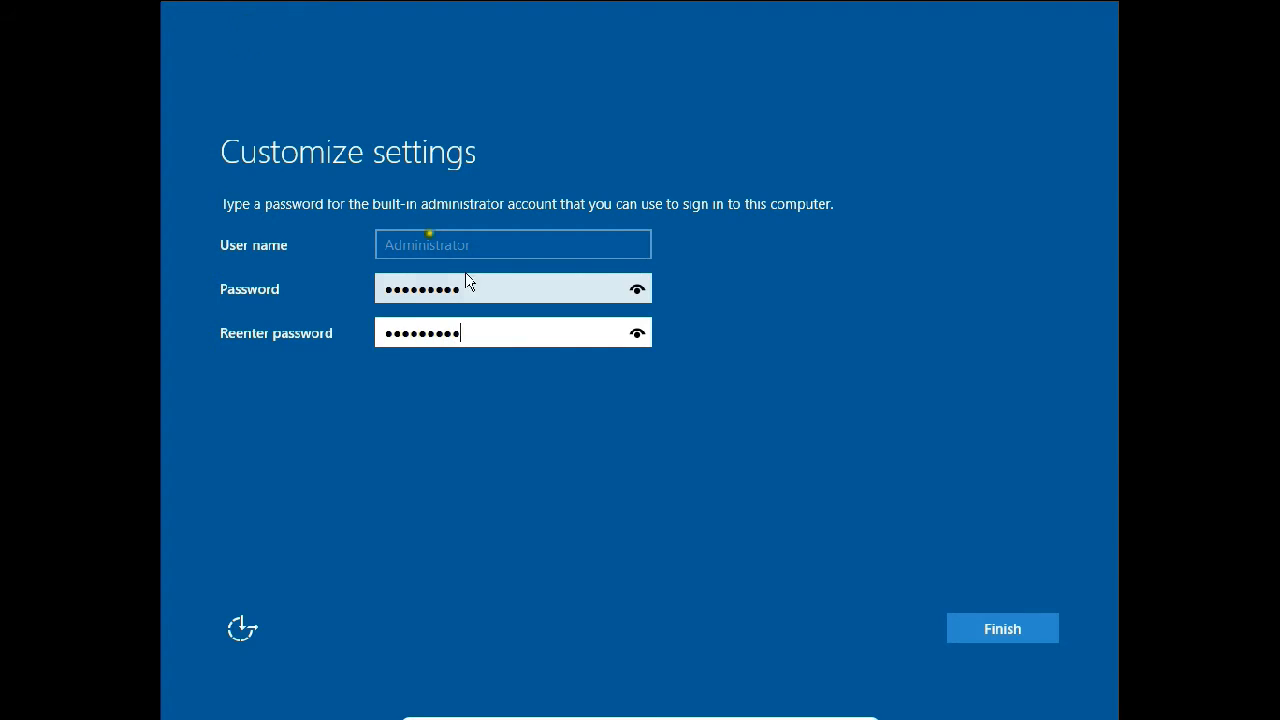
# Step: Submit the entered Administrator password with Finish
pyautogui.click(1001, 628)
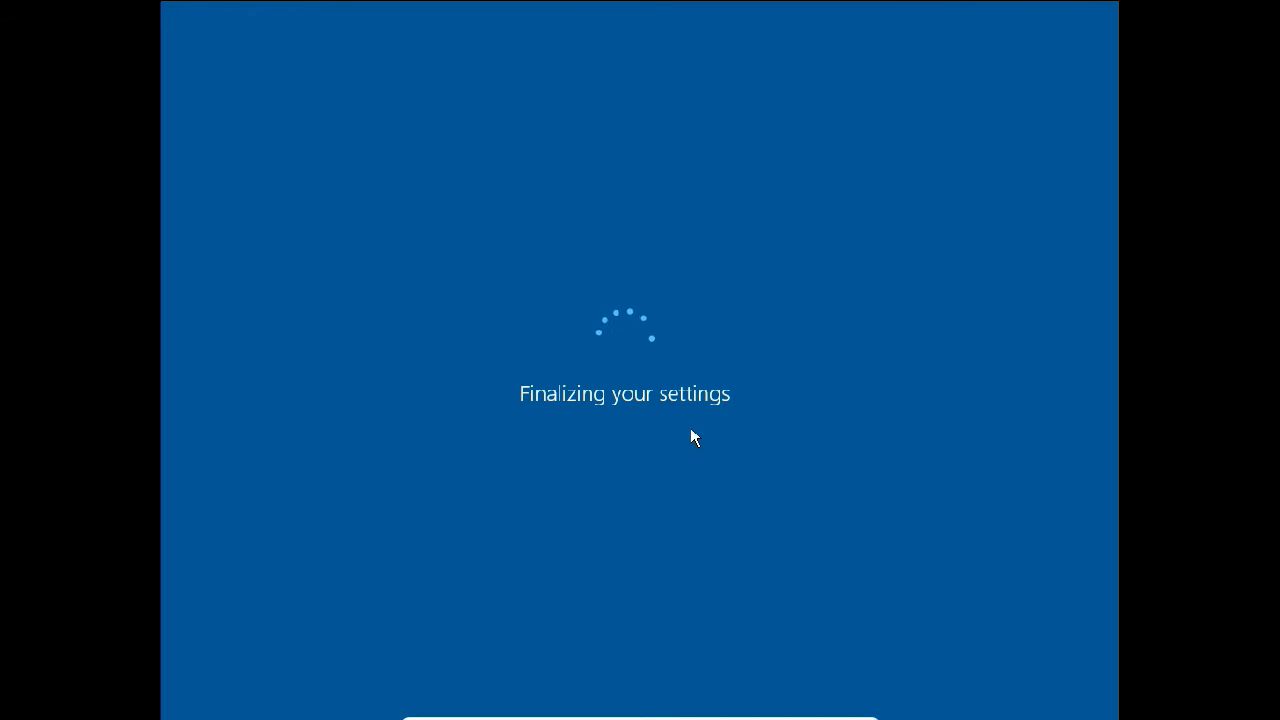
pyautogui.moveTo(662, 407)
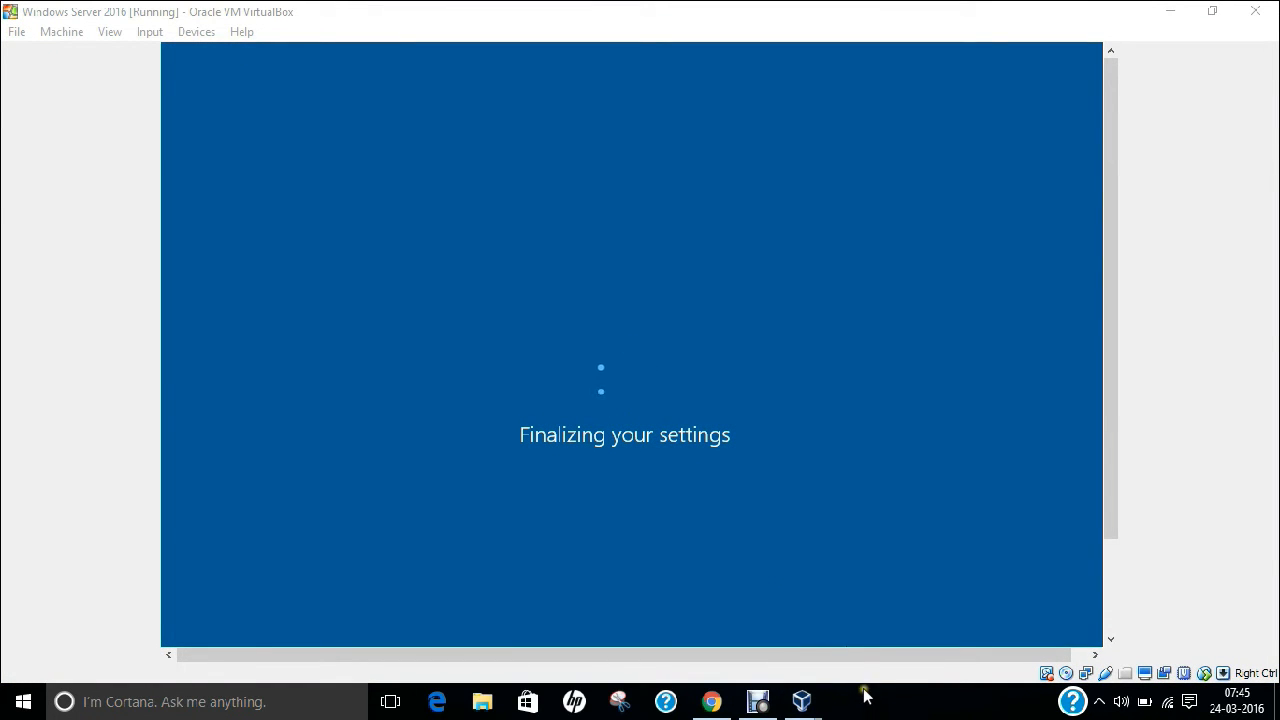
# Step: Put the VM into Full-screen Mode from the View menu while settings finalize
pyautogui.click(109, 31)
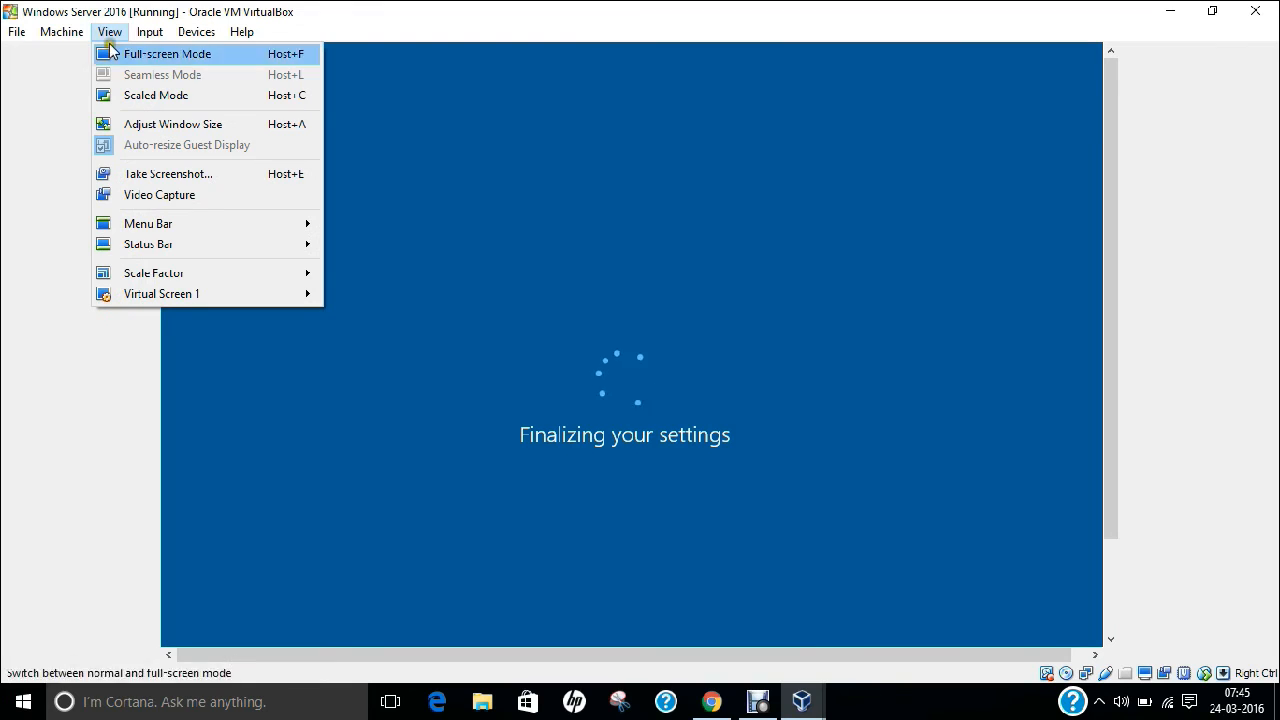
pyautogui.click(167, 54)
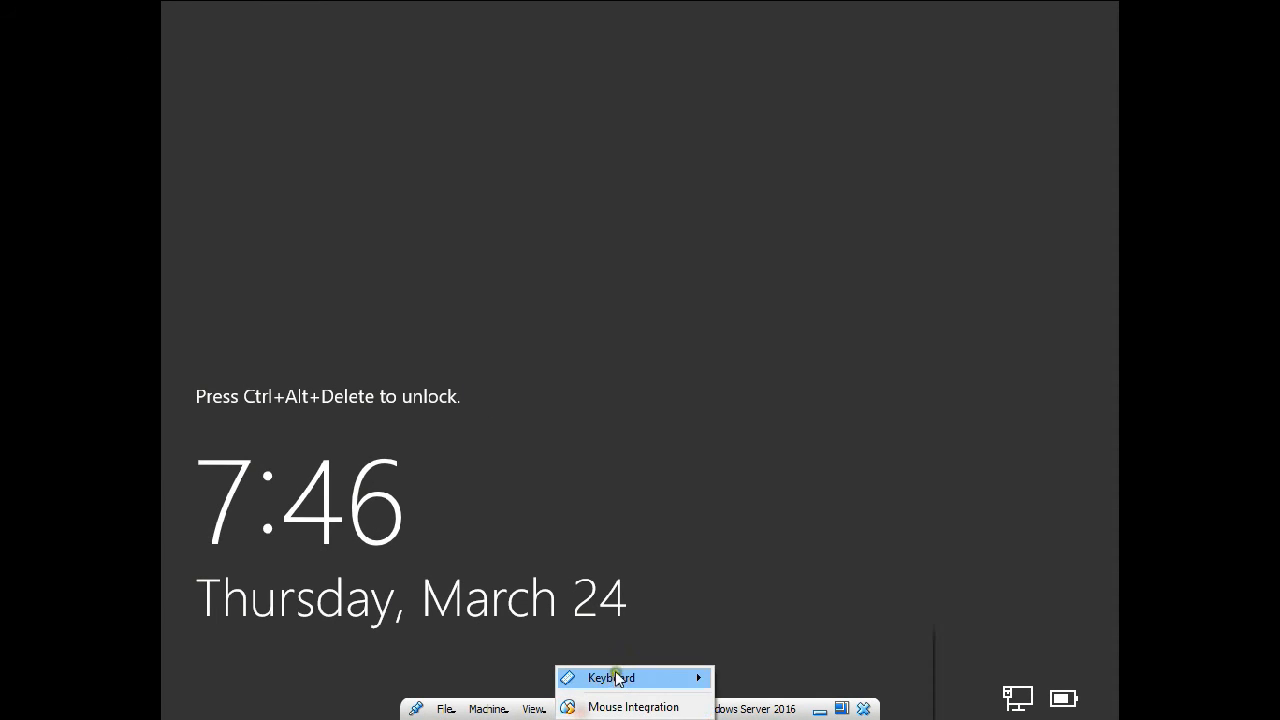
# Step: Send Ctrl+Alt+Del to the locked Windows Server guest
pyautogui.press('ctrl+alt+delete')
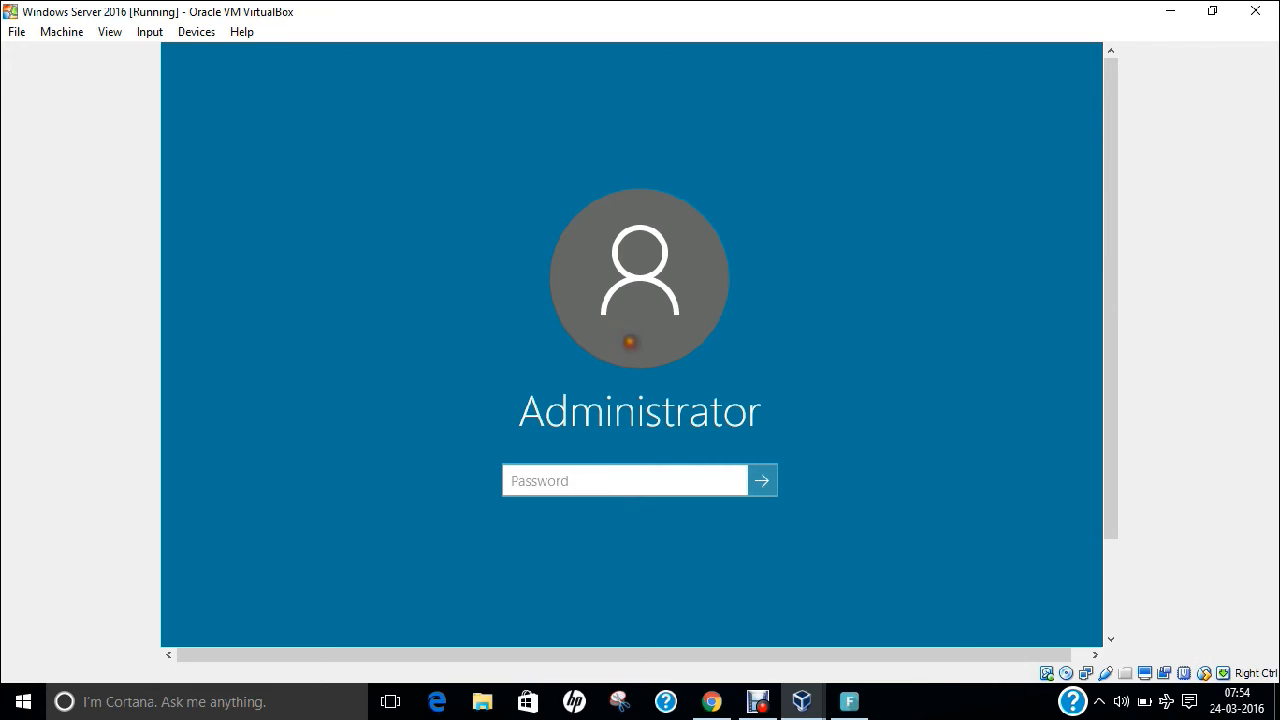
# Step: Enter the Administrator password, dismiss the incorrect-password error, and resubmit it
pyautogui.write('A')
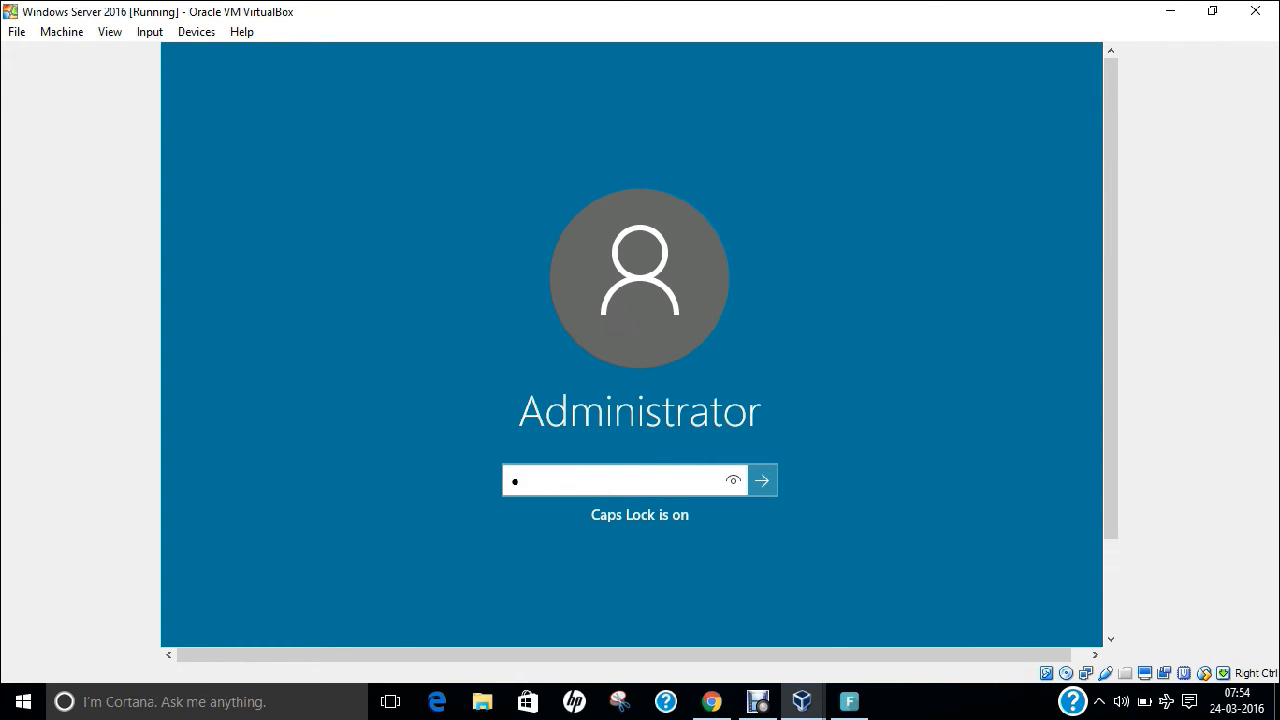
pyautogui.click(761, 480)
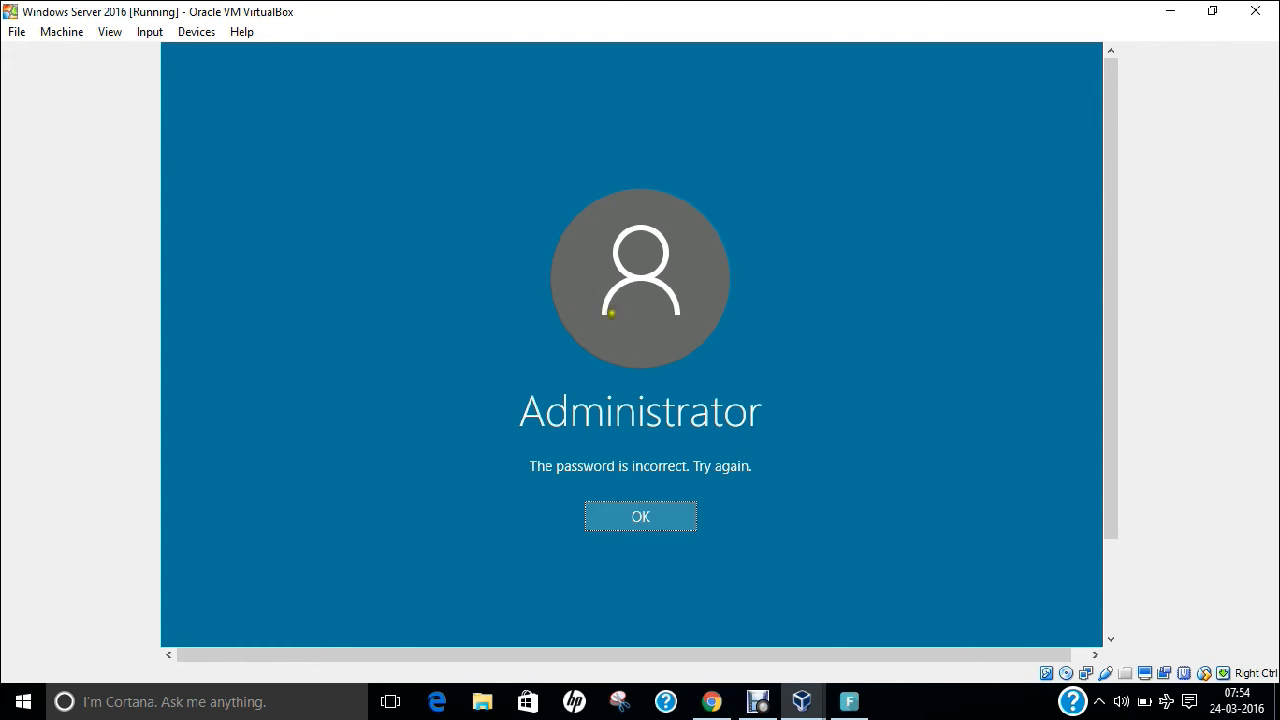
pyautogui.click(640, 516)
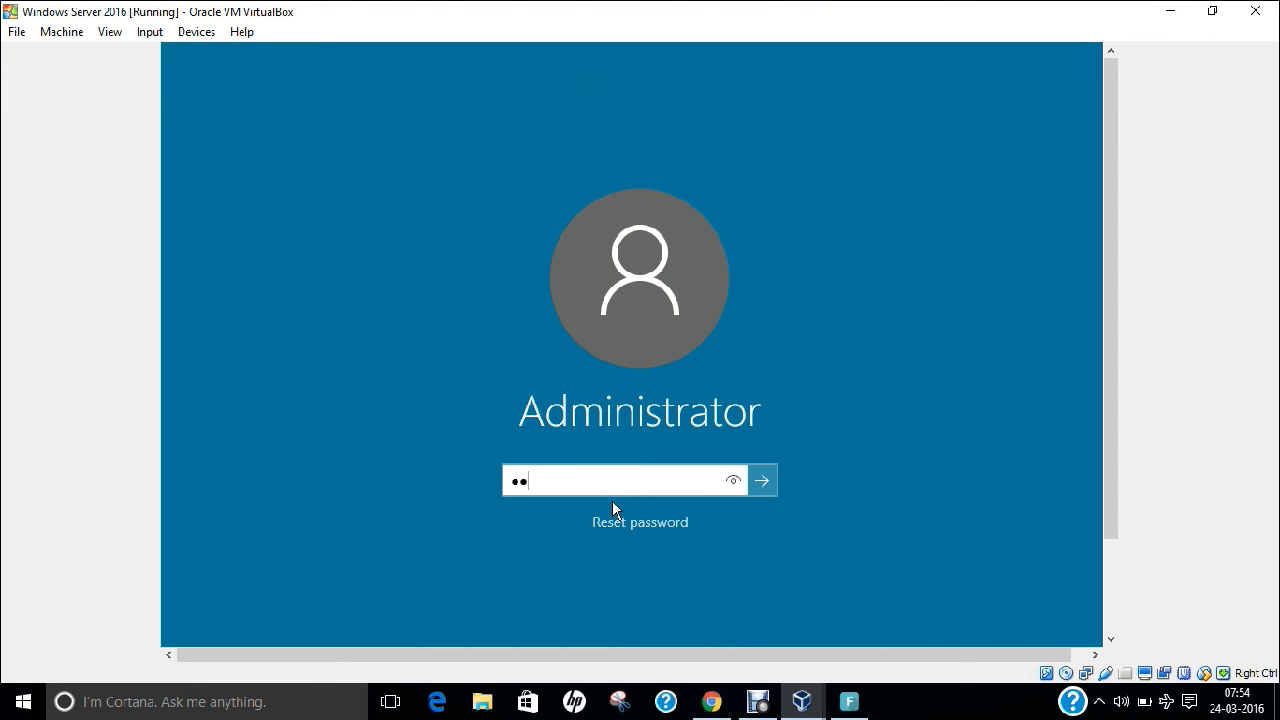
pyautogui.click(761, 481)
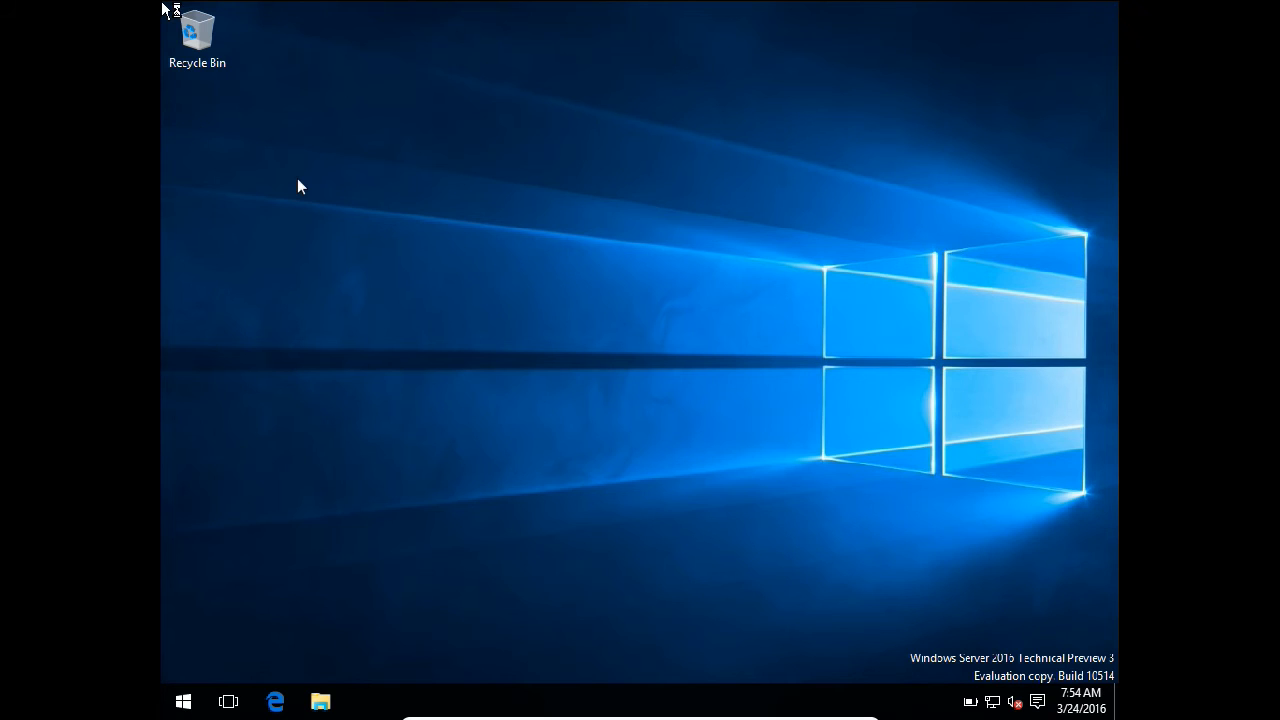
pyautogui.moveTo(778, 292)
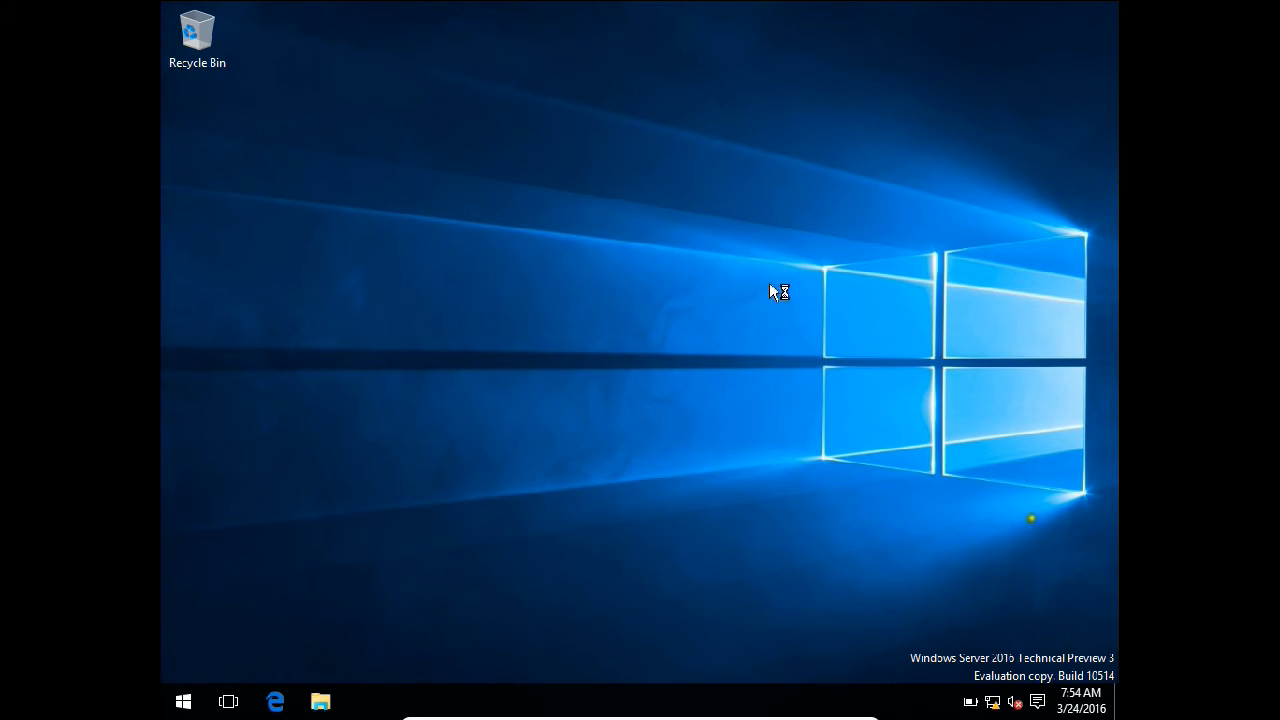
pyautogui.moveTo(990, 673)
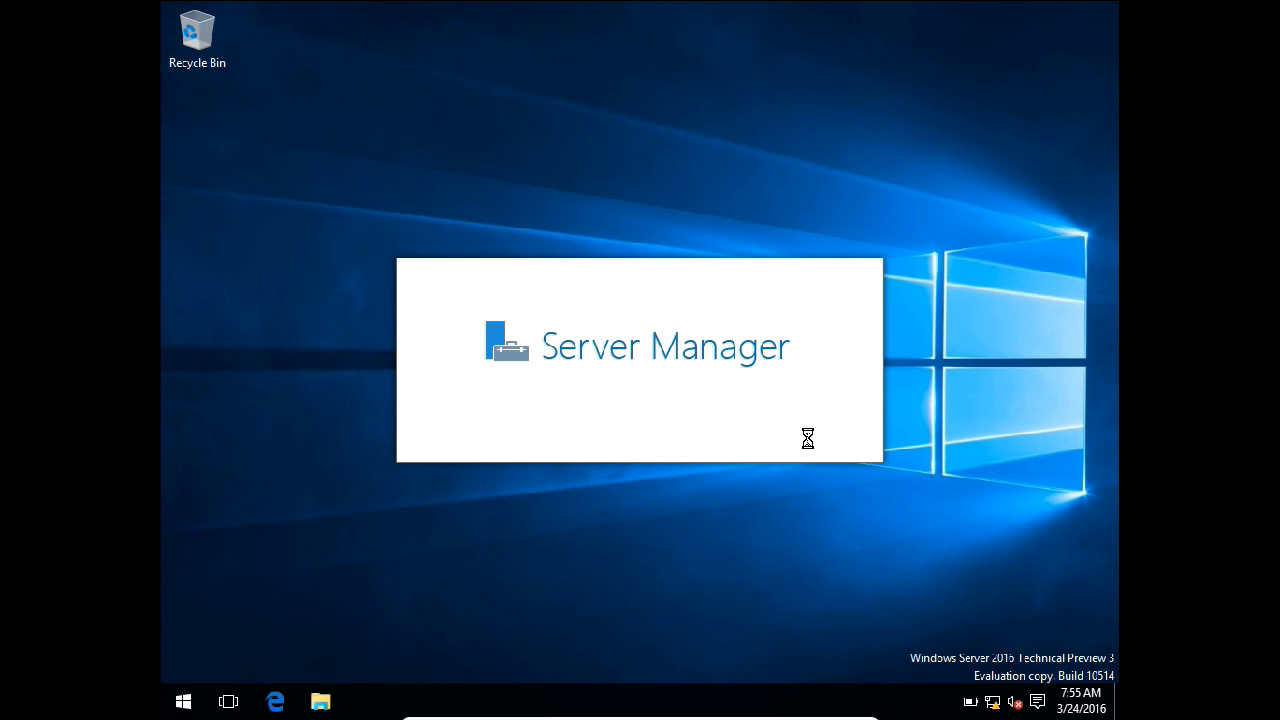
pyautogui.moveTo(867, 557)
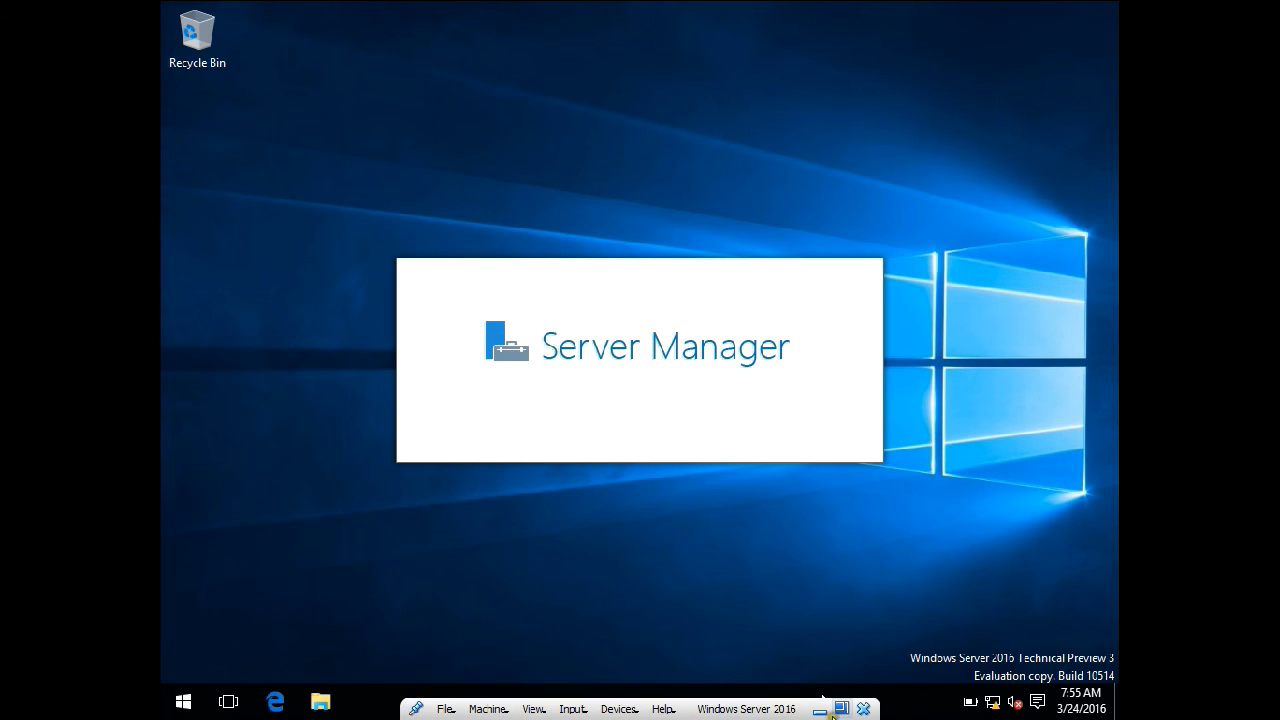
pyautogui.moveTo(841, 708)
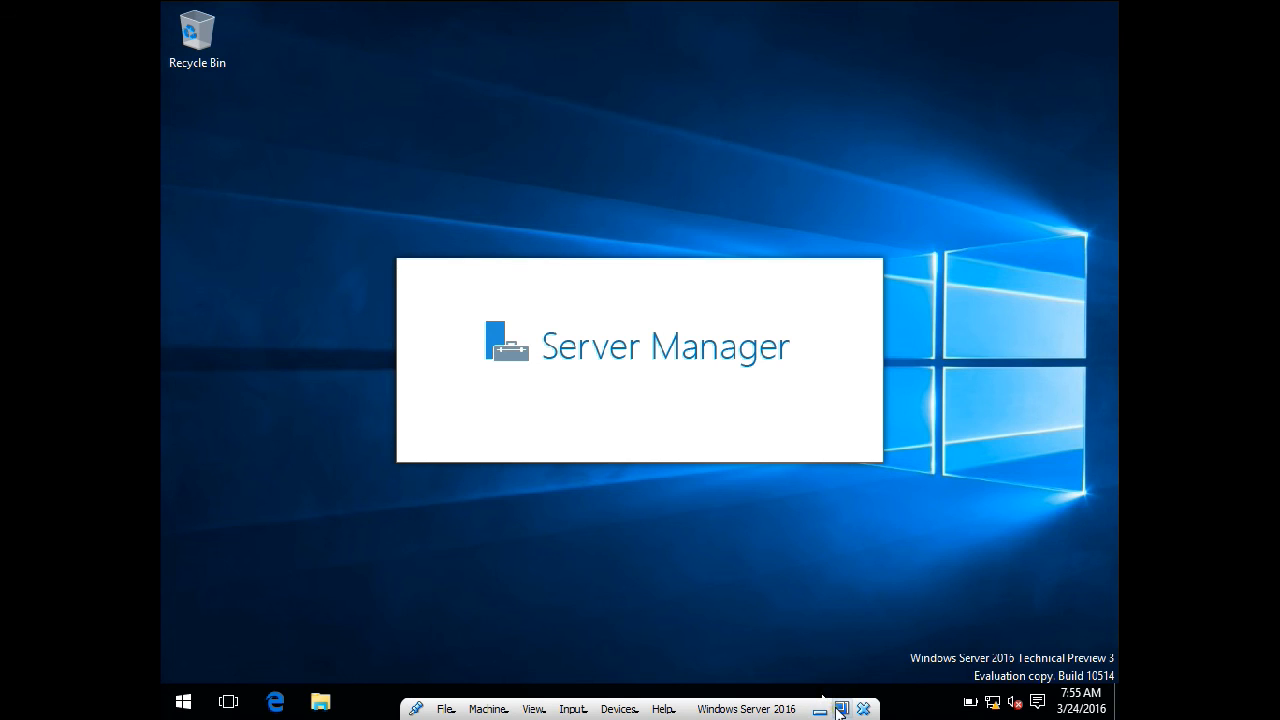
pyautogui.click(819, 708)
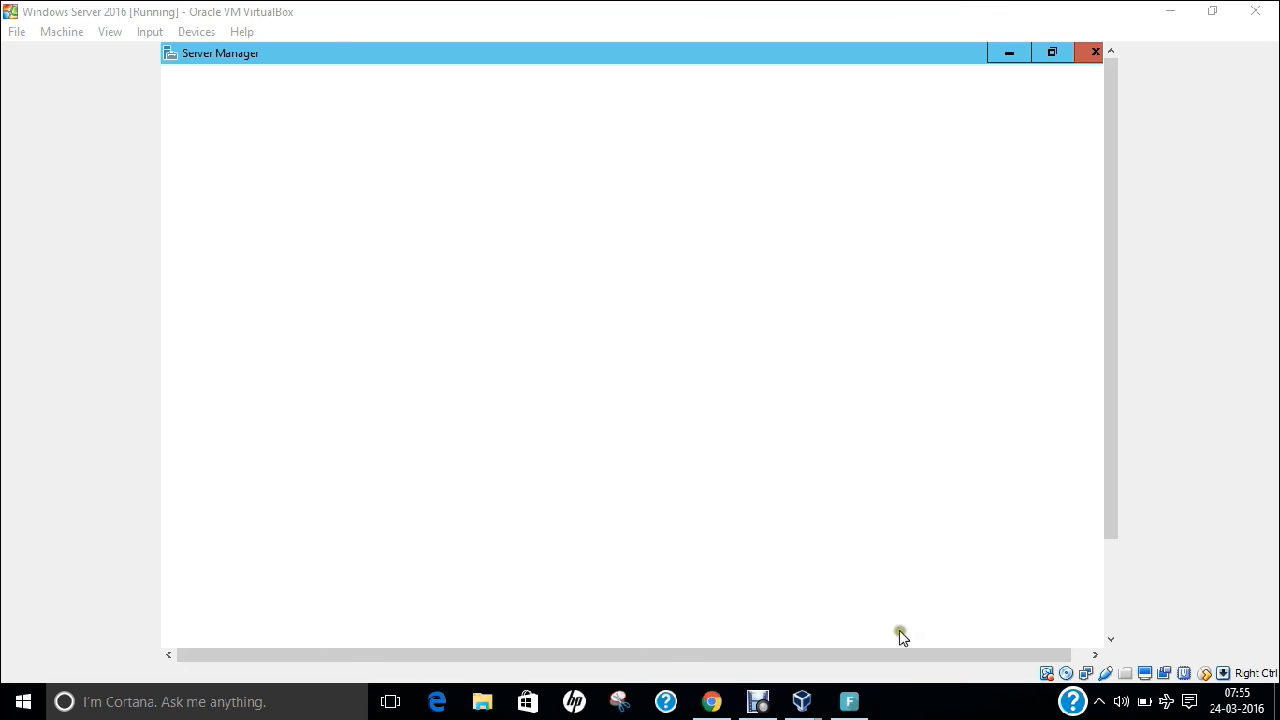
pyautogui.moveTo(905, 712)
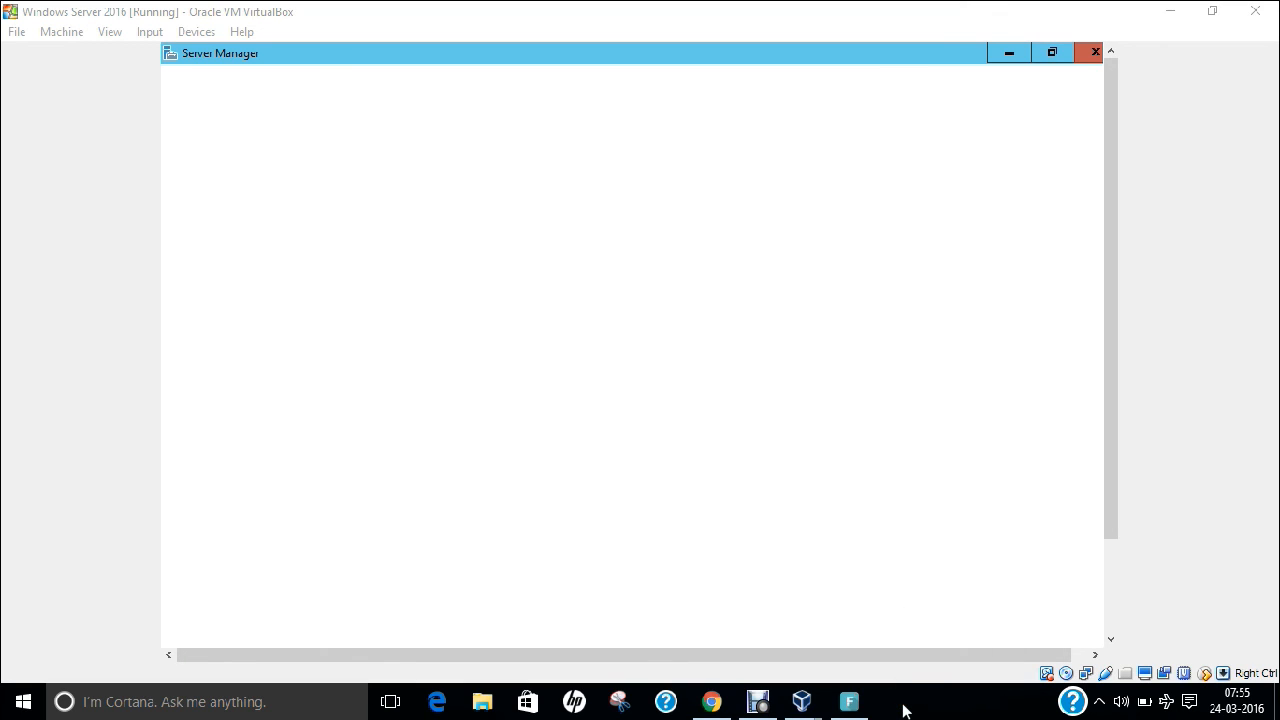